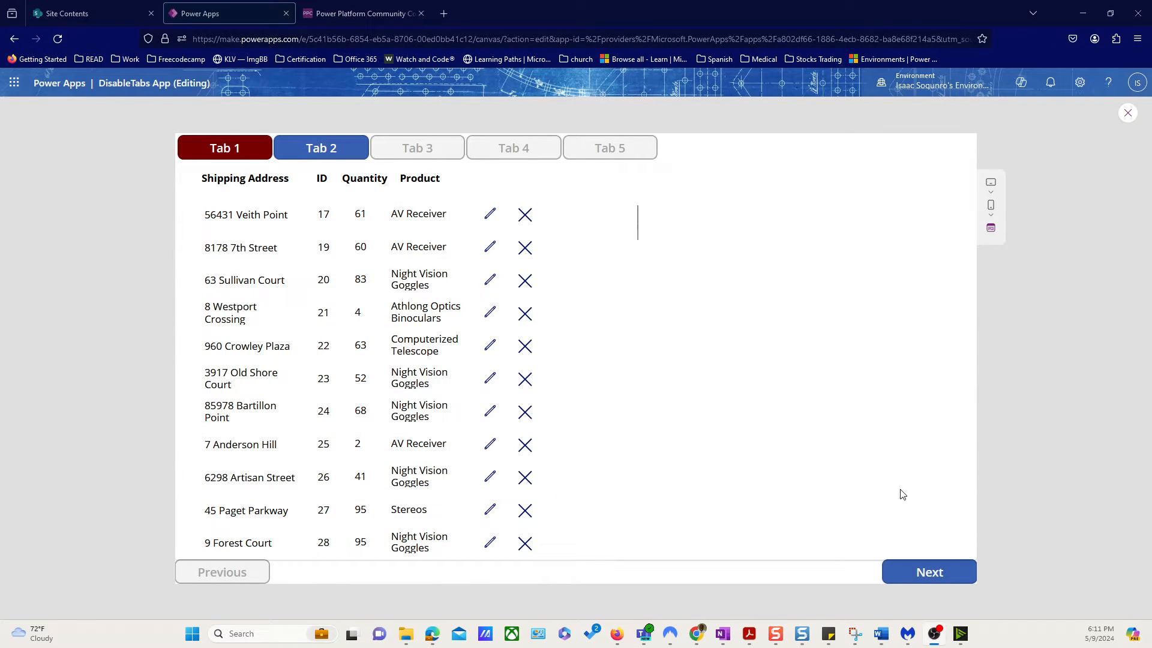
mouse_move(664, 397)
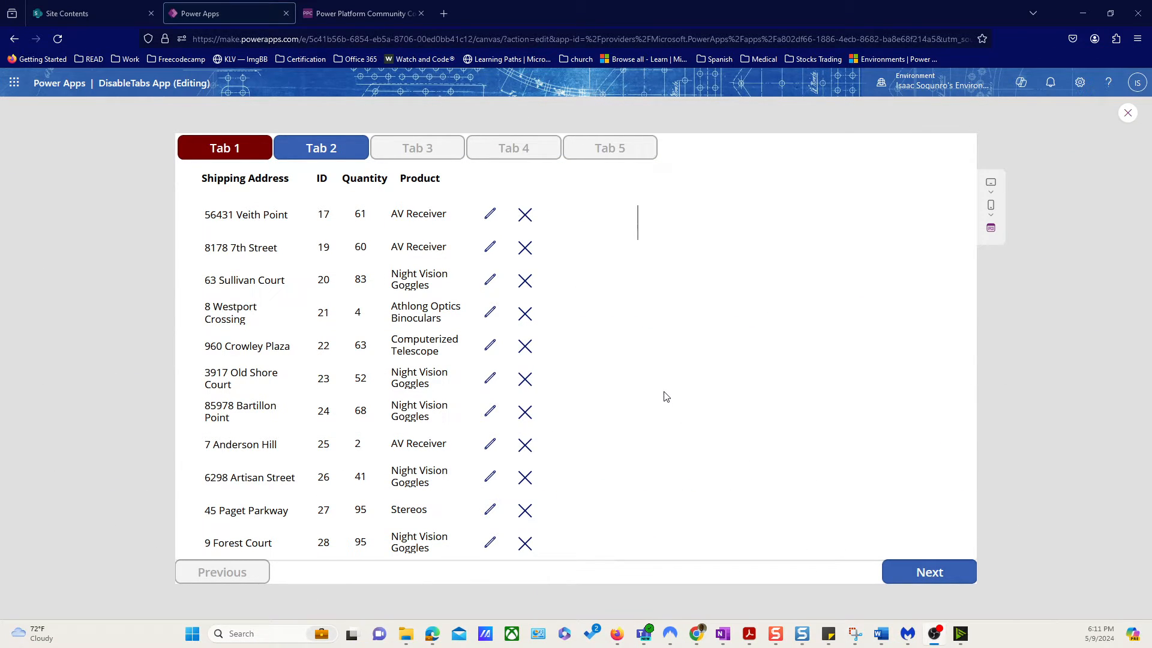
mouse_move(648, 184)
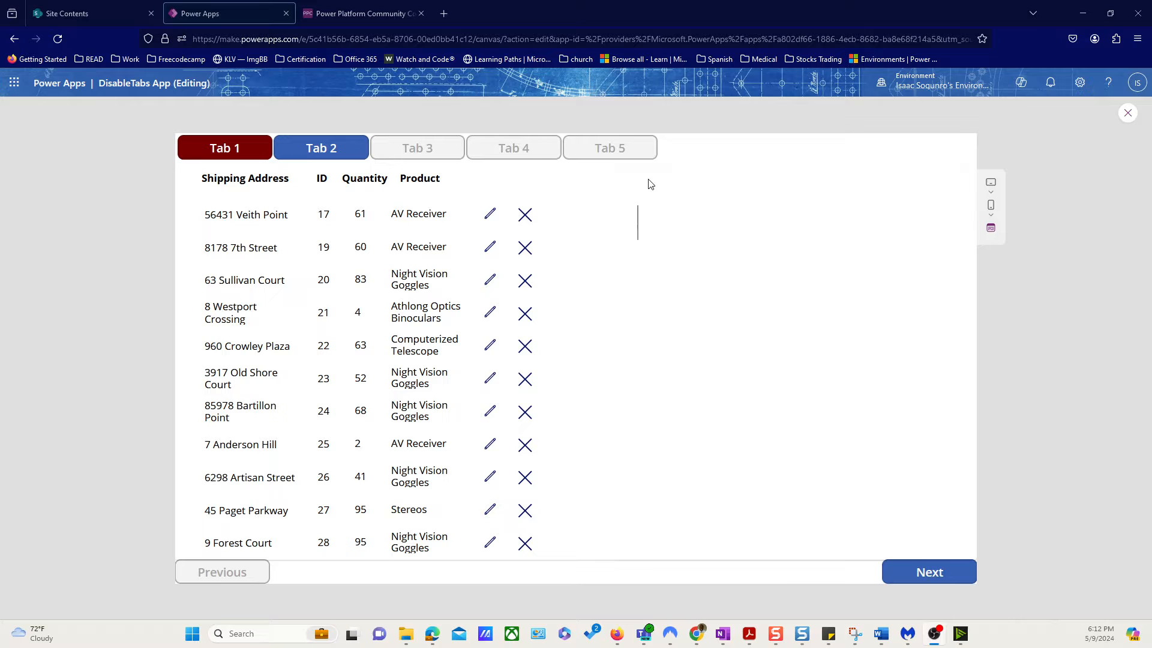
left_click(524, 213)
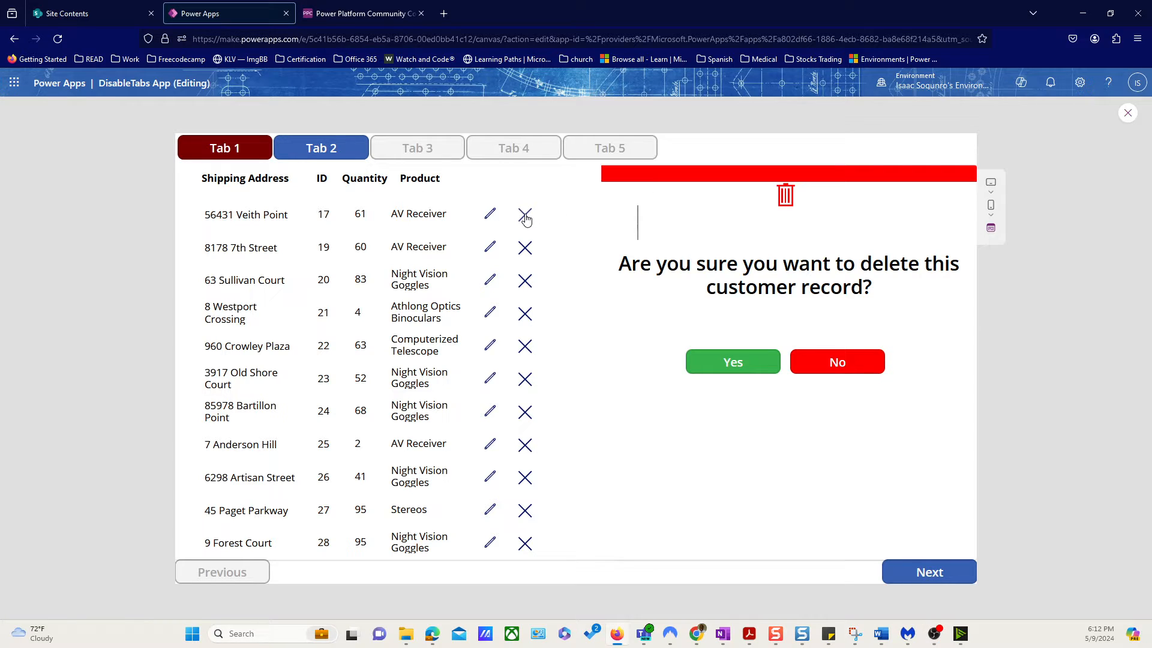
mouse_move(783, 438)
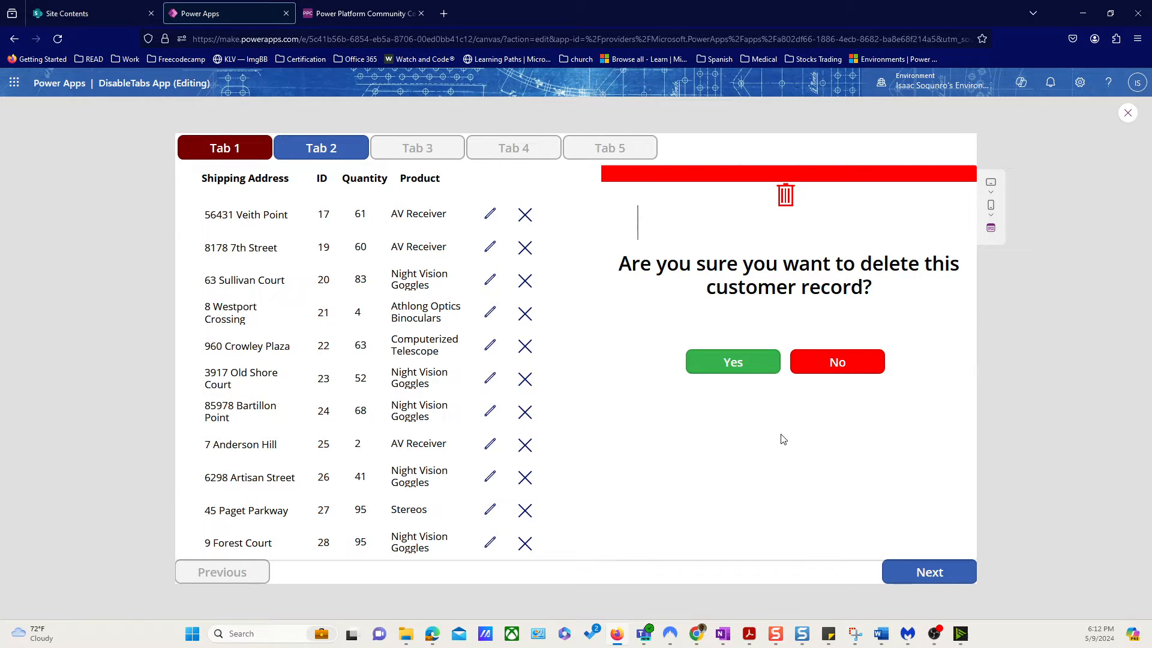
mouse_move(711, 200)
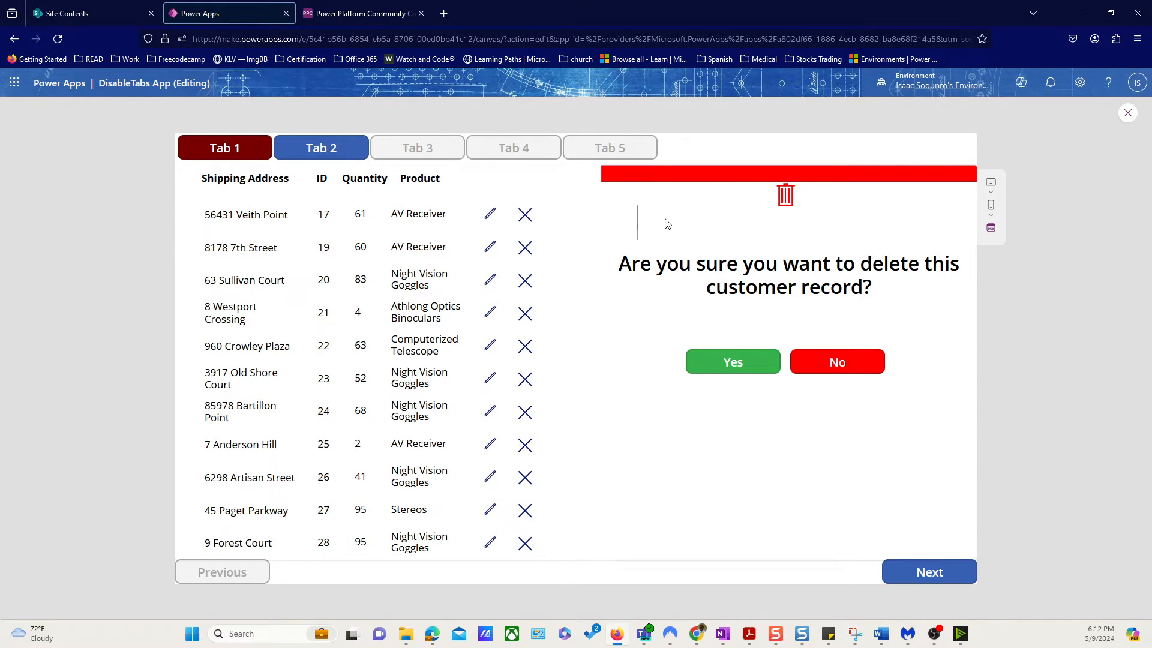
mouse_move(526, 266)
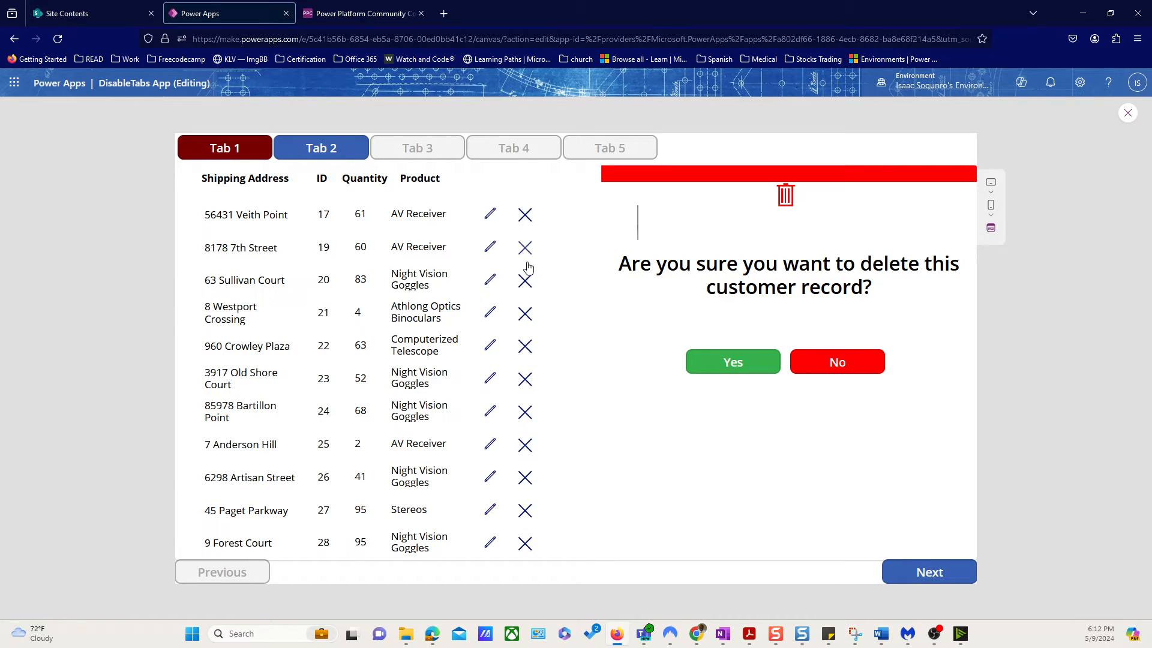
mouse_move(1035, 154)
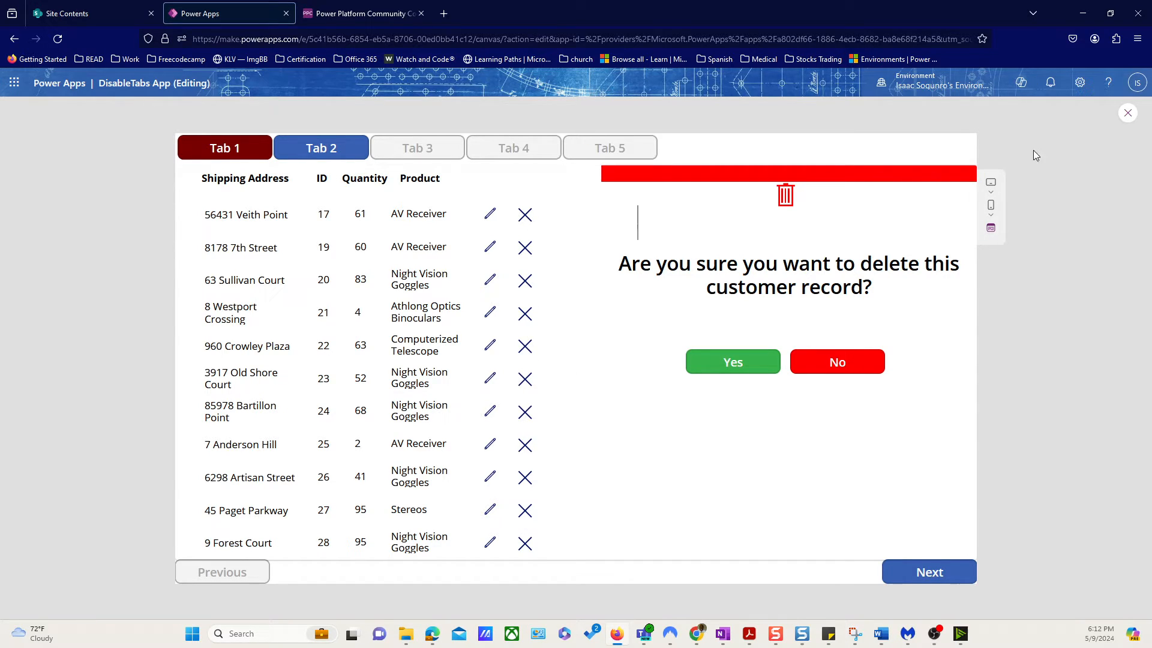
mouse_move(837, 361)
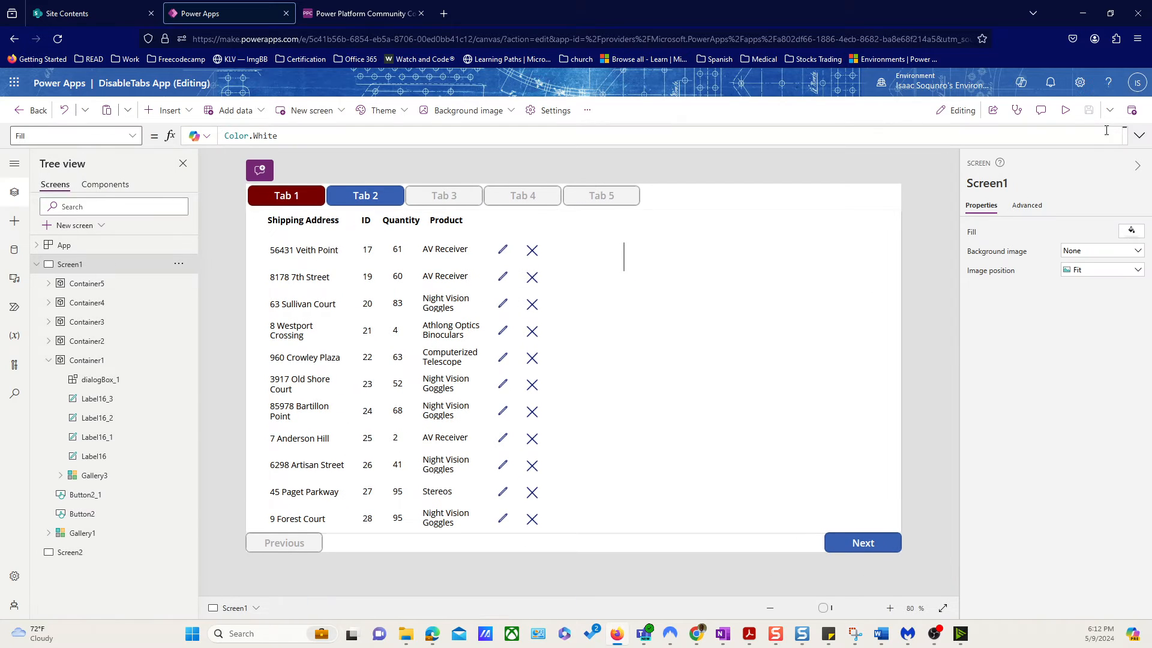
mouse_move(573, 256)
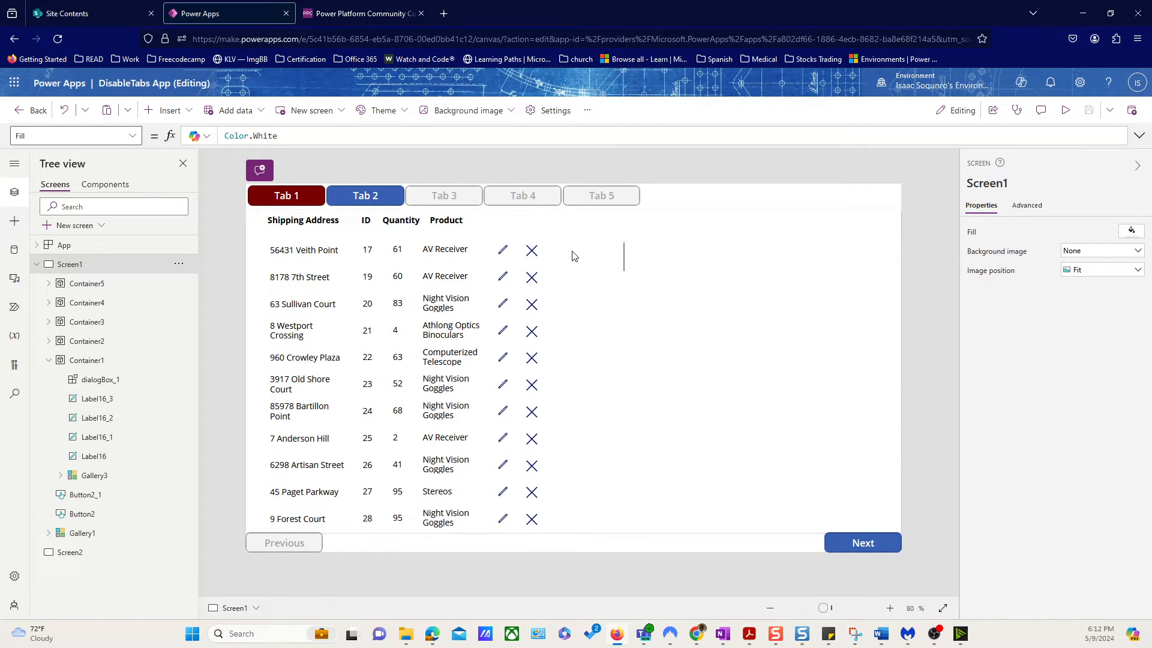
mouse_move(135, 269)
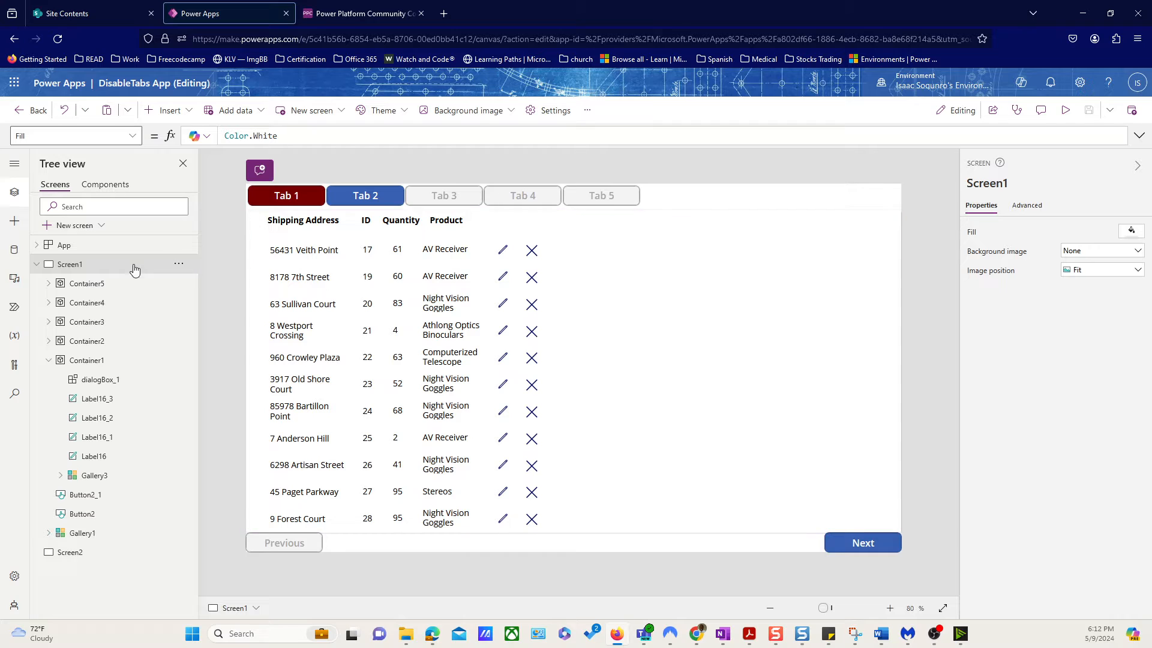
mouse_move(65, 246)
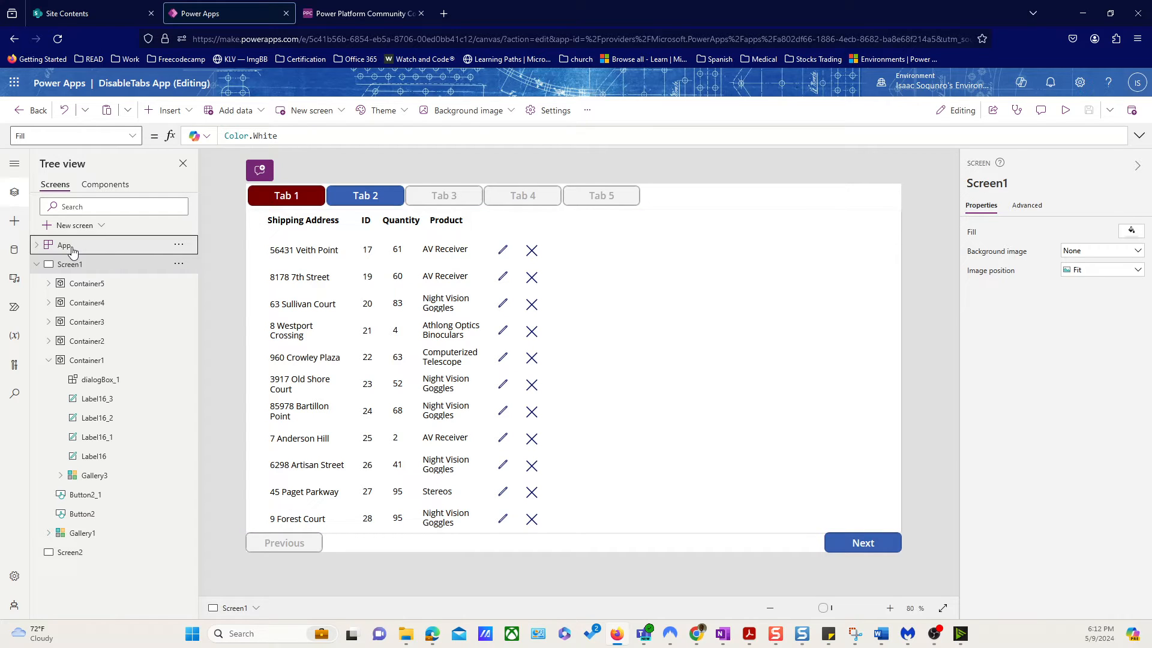
Step: Inspect the App OnStart ClearCollect formula and the delete icon's UpdateContext OnSelect formula
left_click(65, 245)
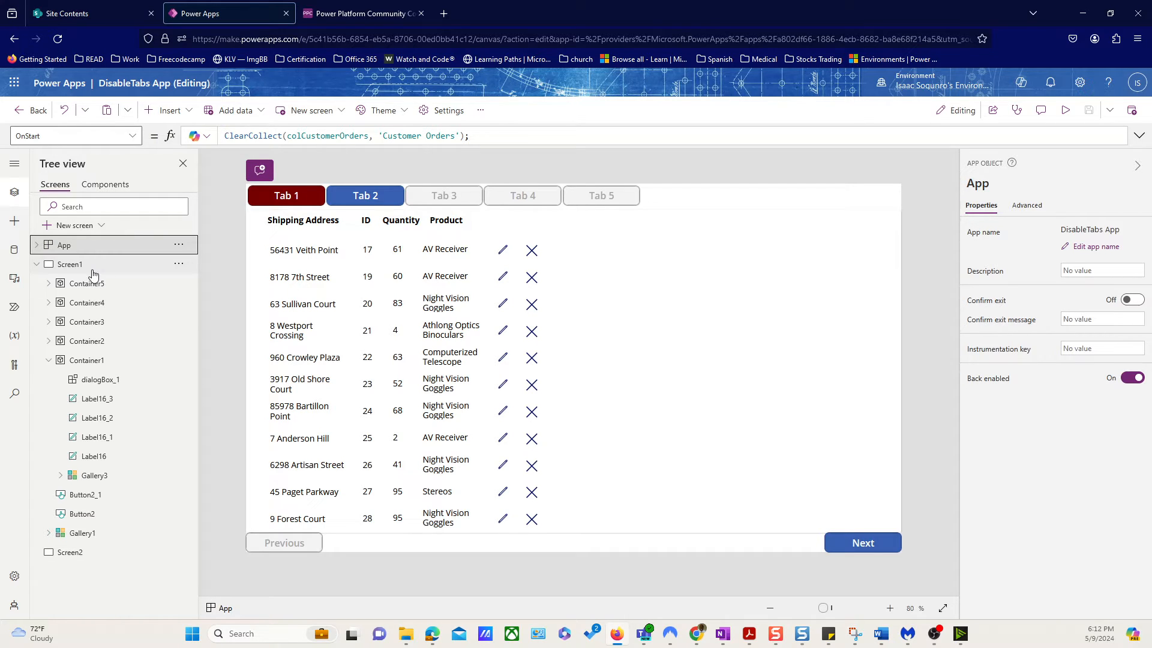
left_click(64, 245)
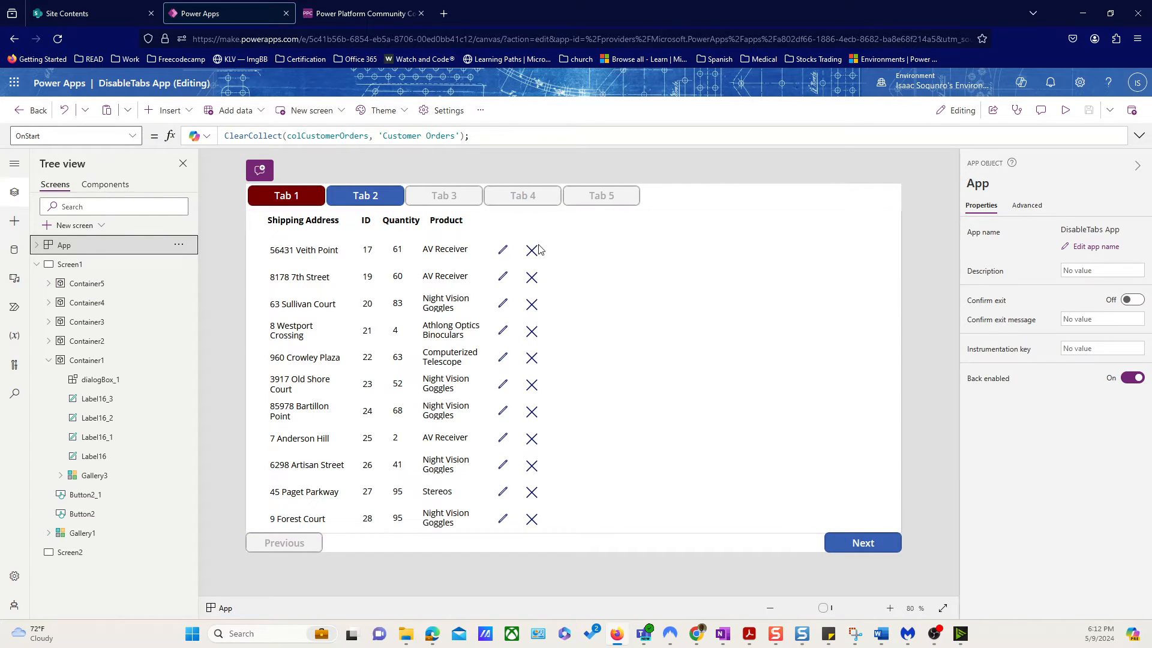
mouse_move(346, 249)
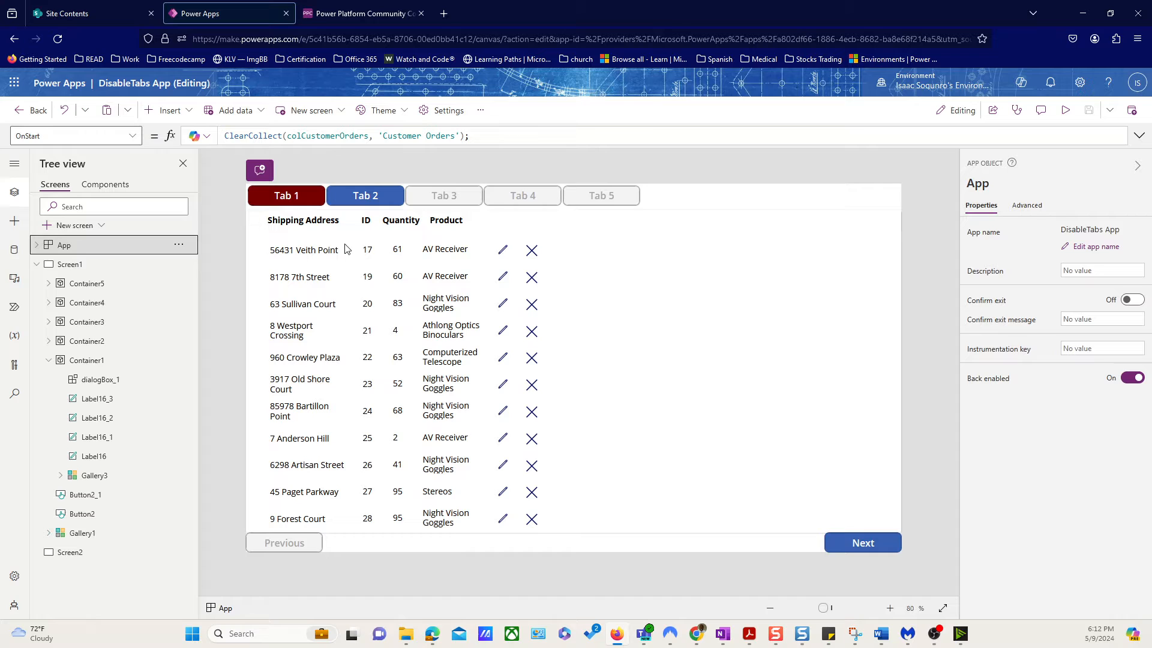
mouse_move(538, 257)
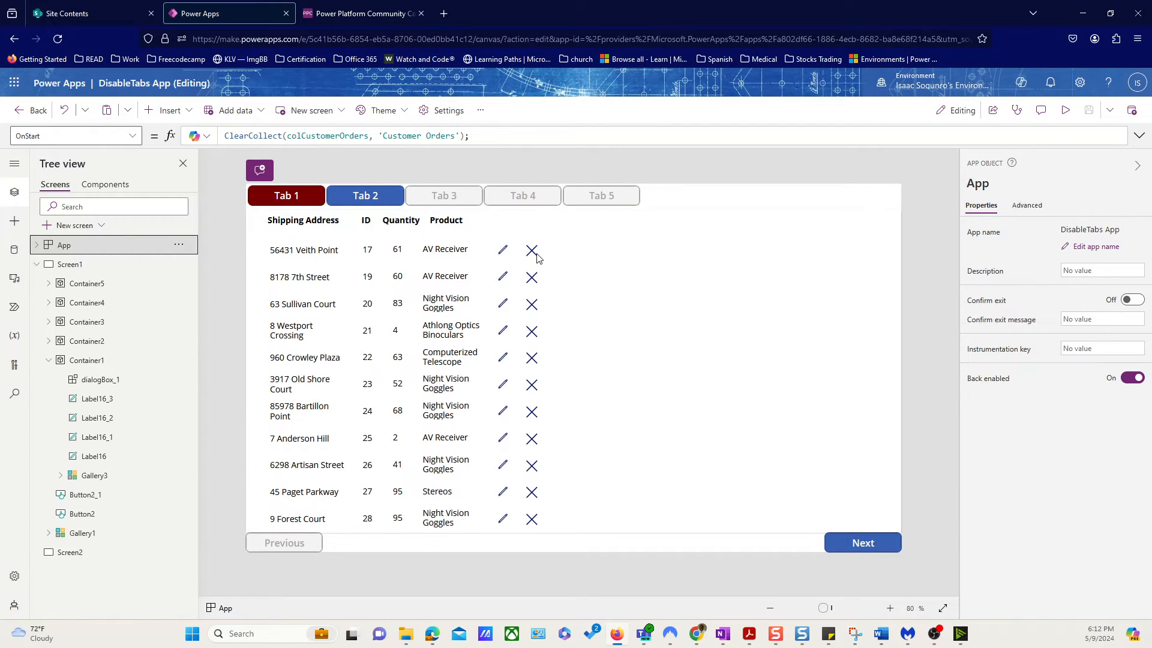
left_click(533, 249)
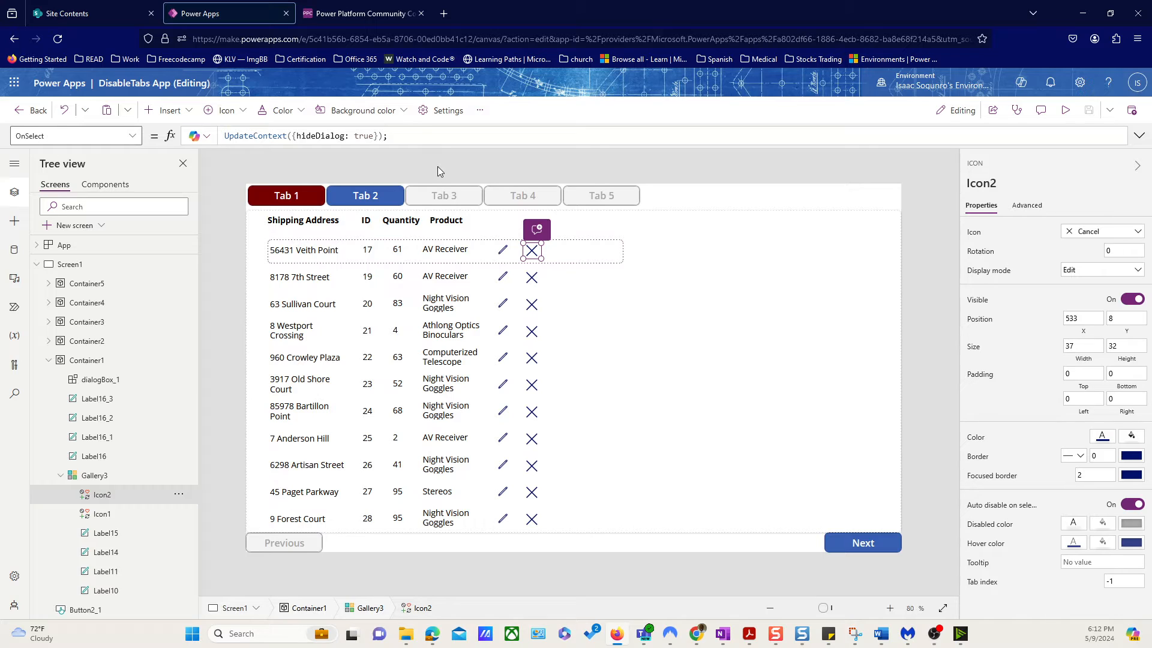
mouse_move(438, 167)
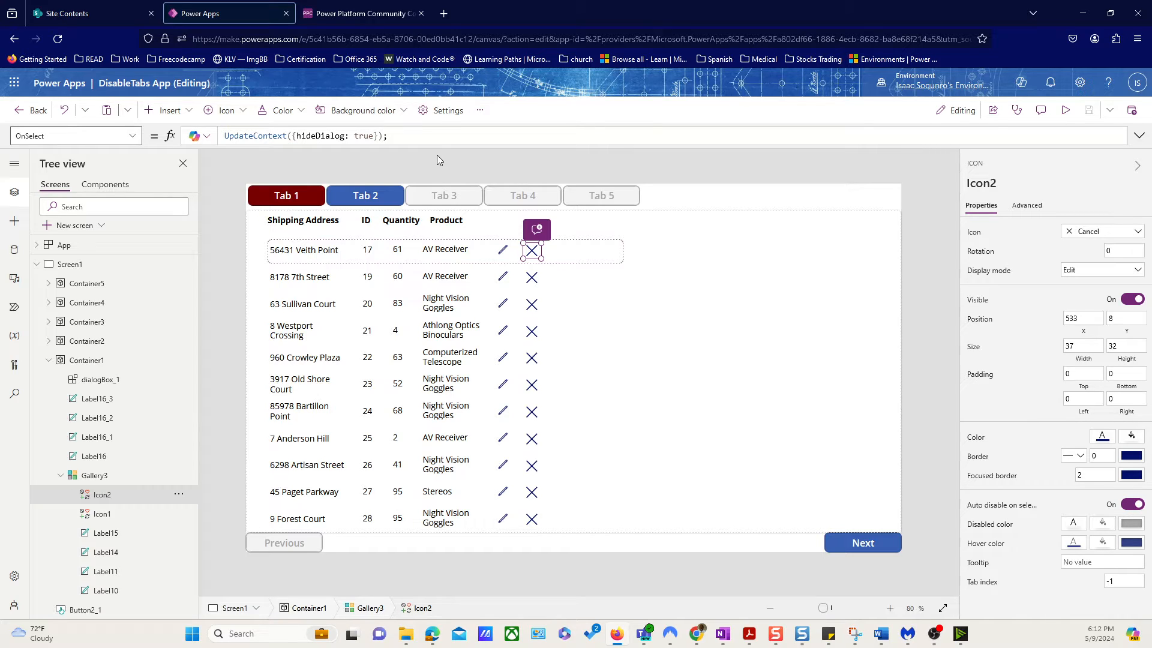
mouse_move(436, 156)
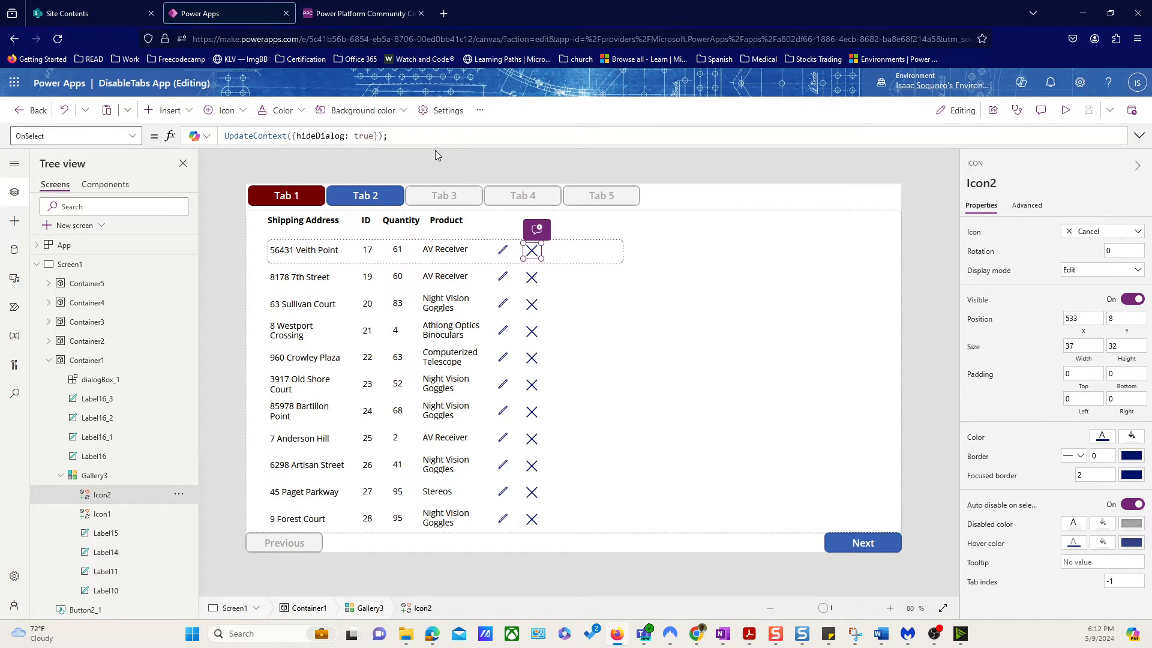
mouse_move(435, 163)
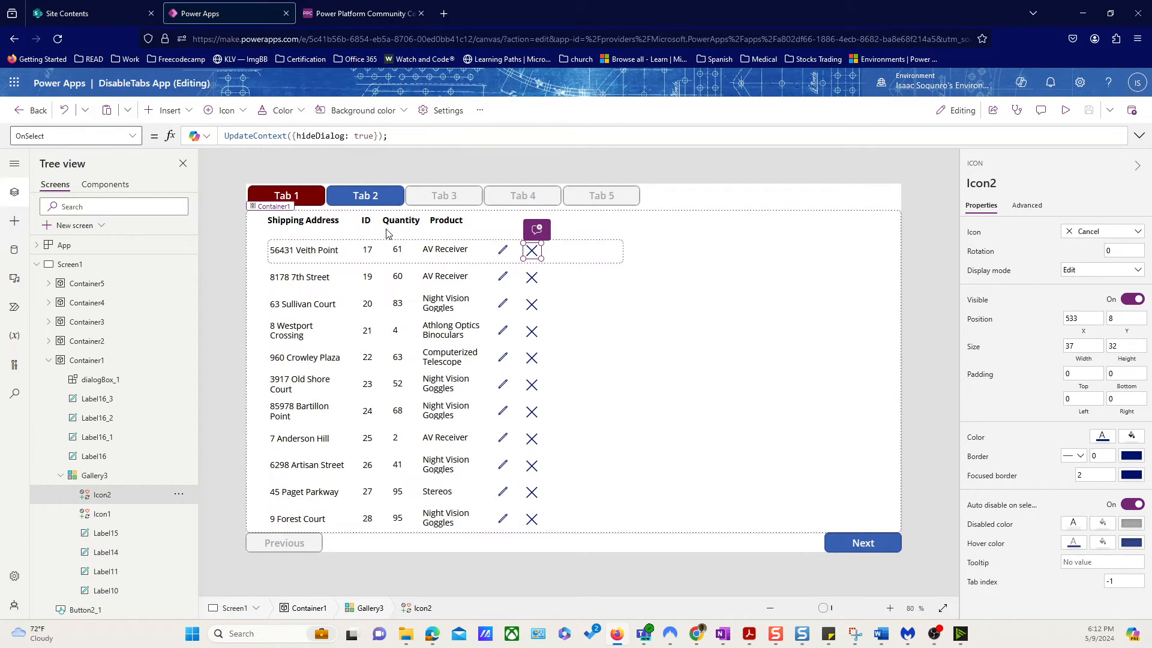
mouse_move(423, 304)
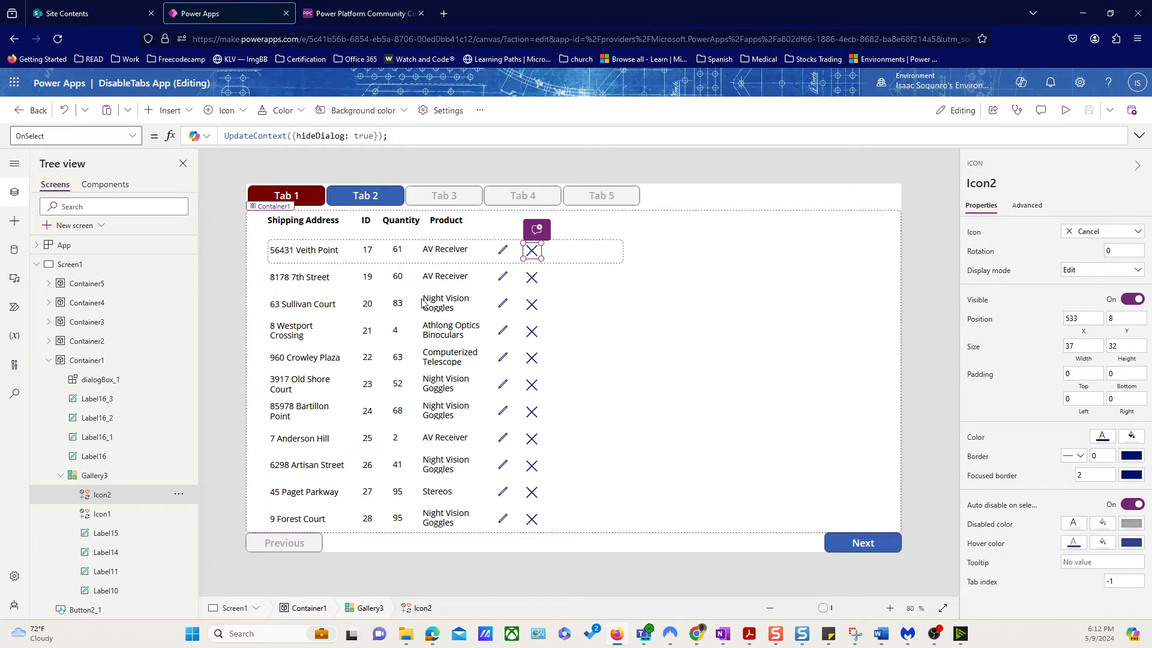
mouse_move(373, 296)
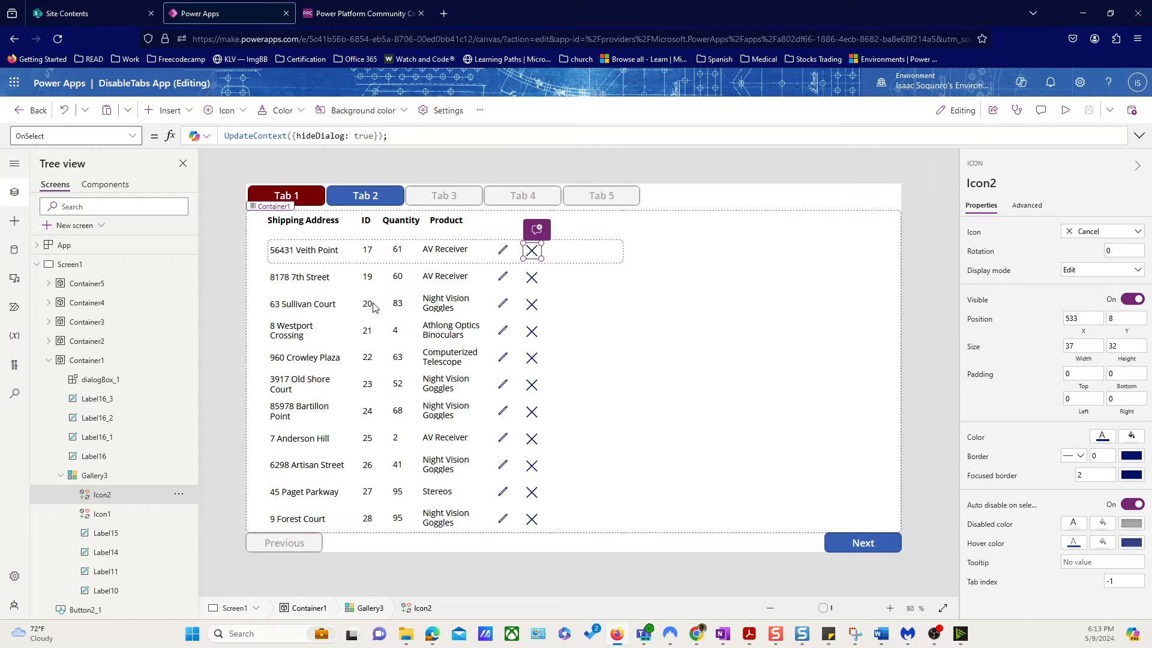
mouse_move(438, 268)
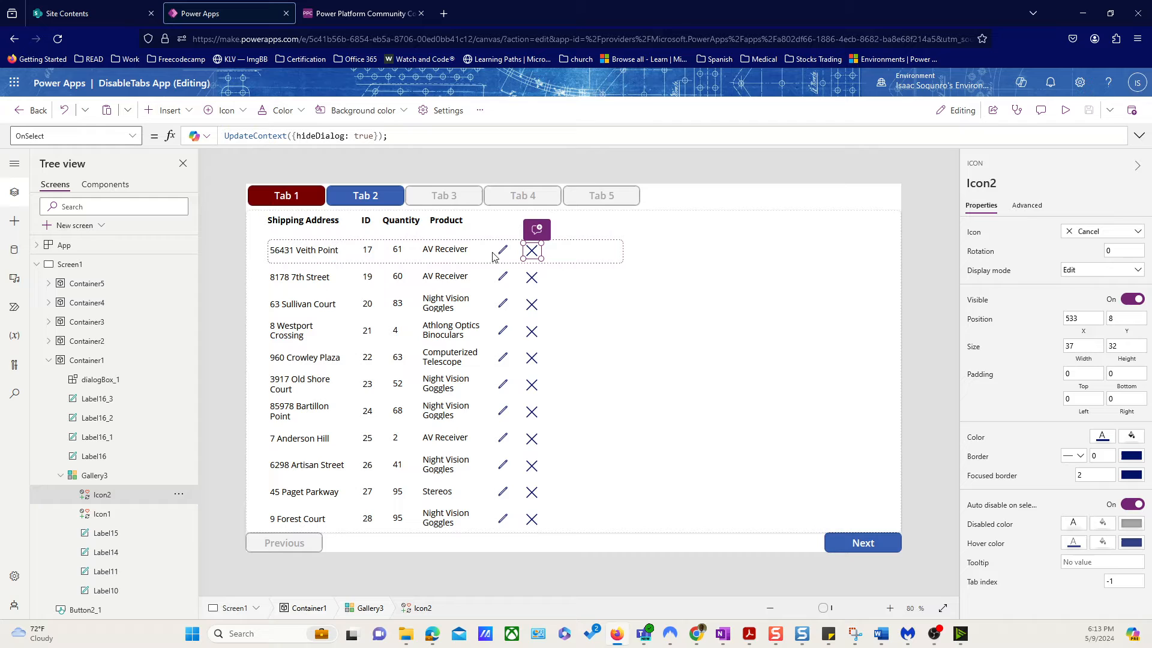
mouse_move(523, 251)
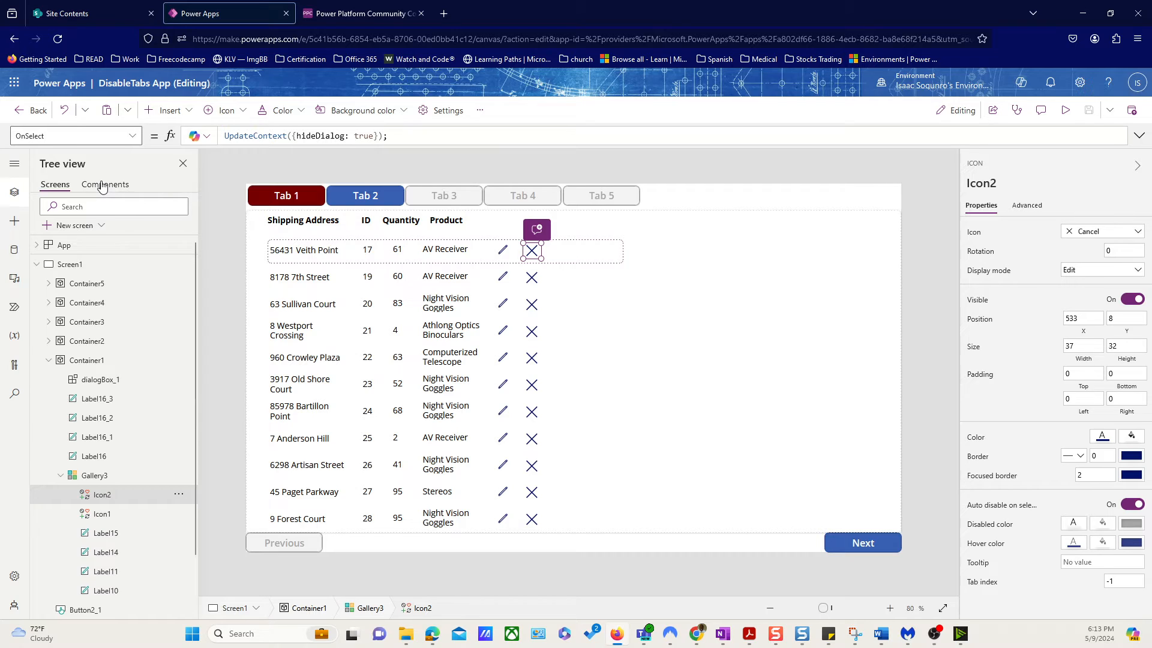
Step: Open the dialogBox component, check Button3's OnSelect, and edit the OnSelectYes property
left_click(105, 184)
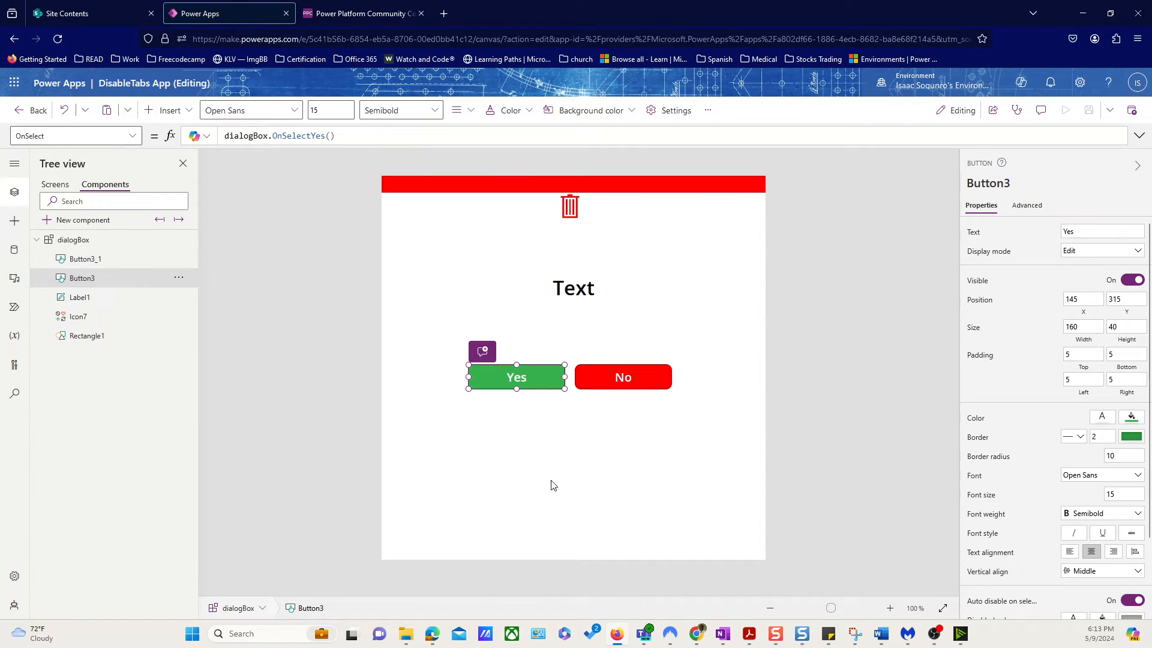
left_click(73, 239)
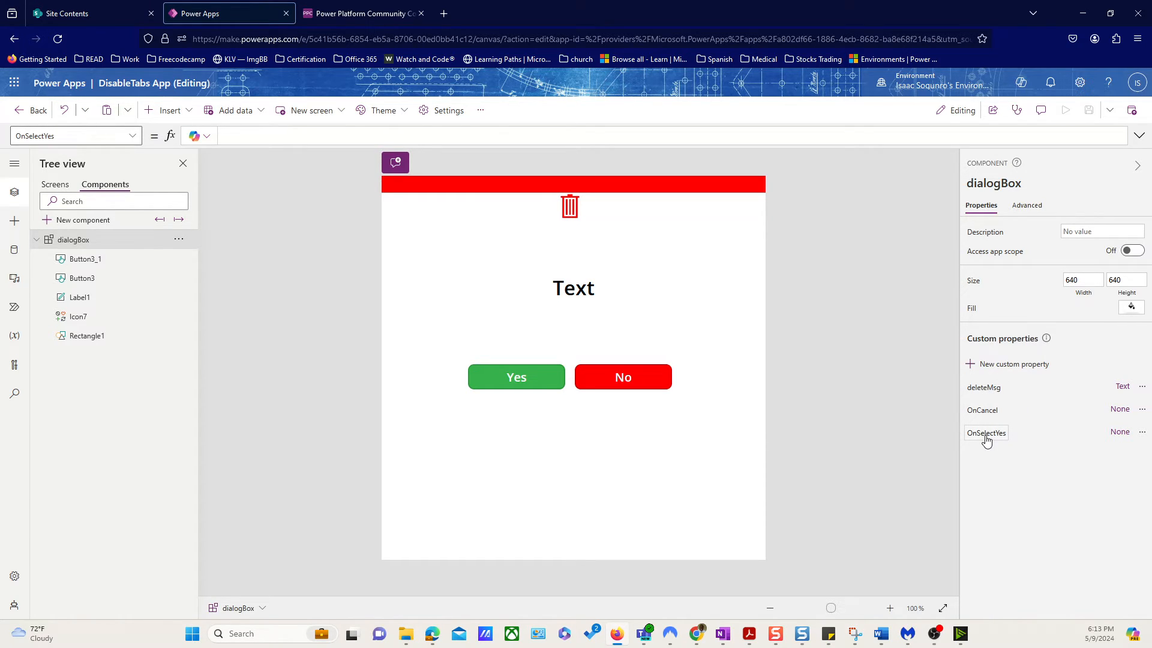
mouse_move(566, 410)
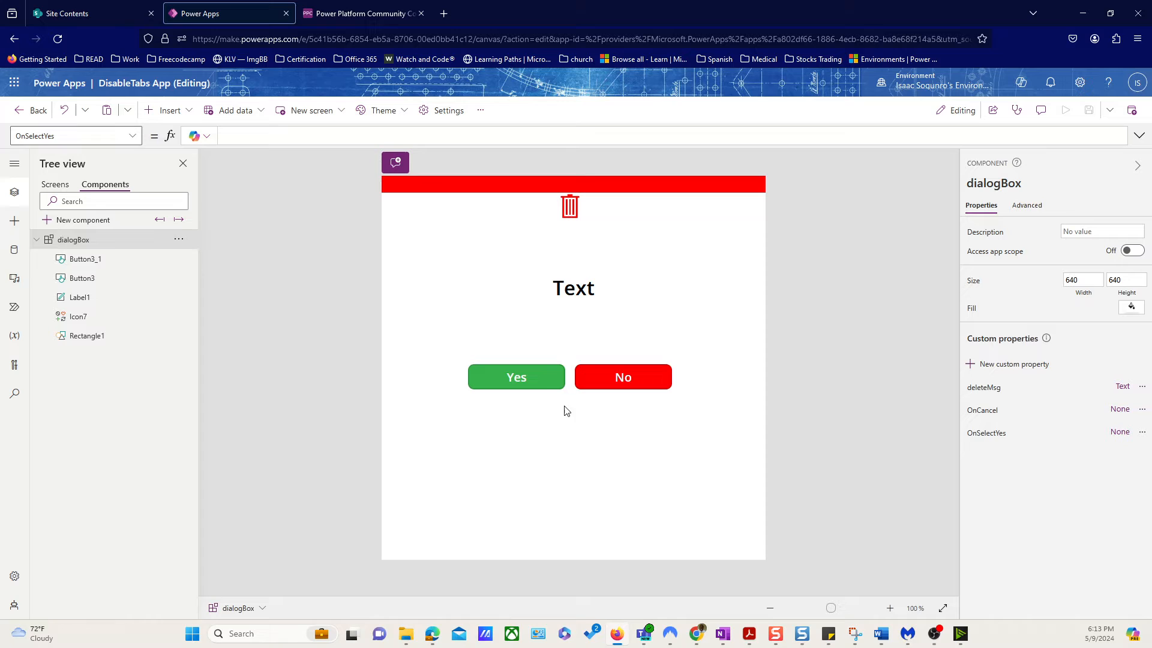
left_click(516, 377)
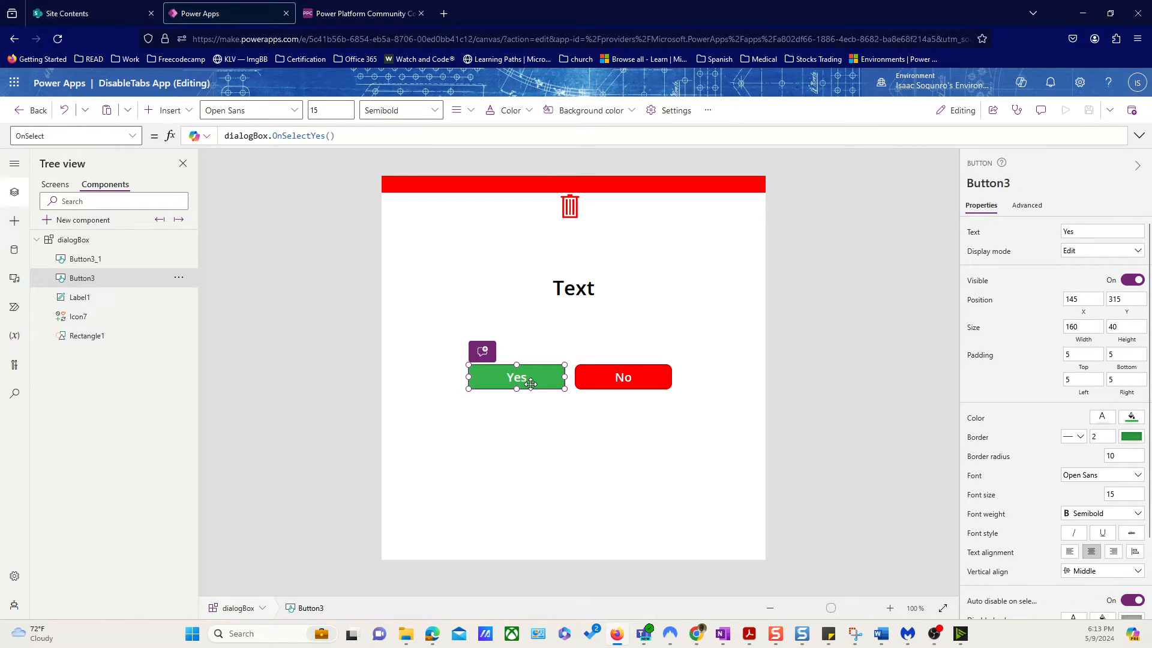
mouse_move(538, 377)
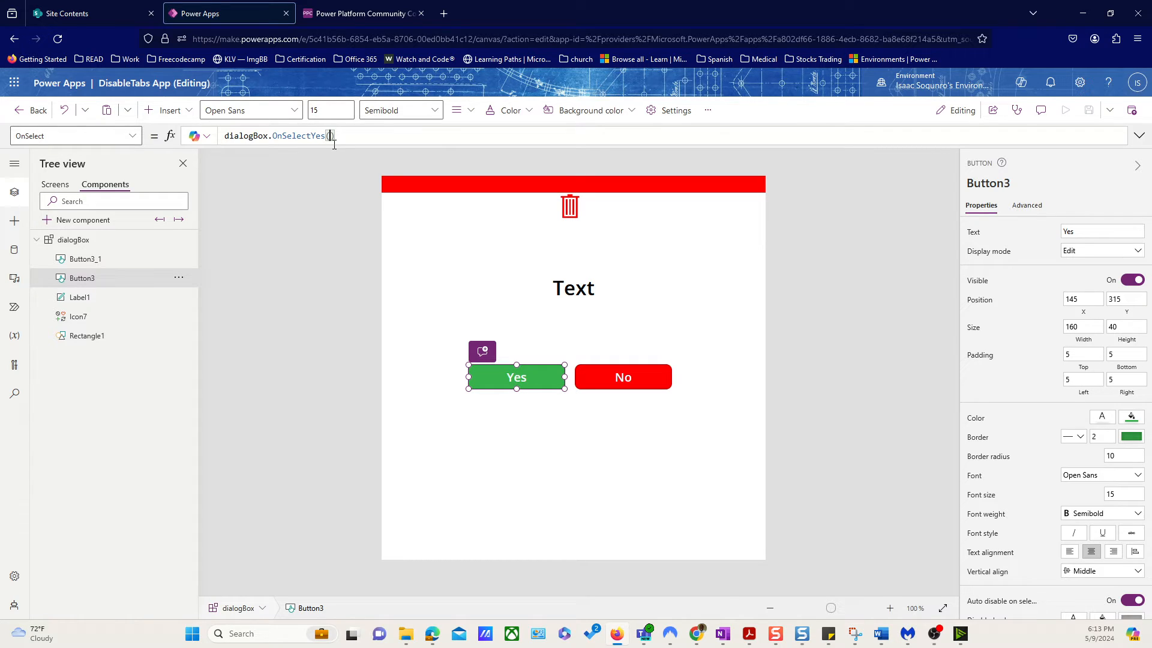
left_click(73, 239)
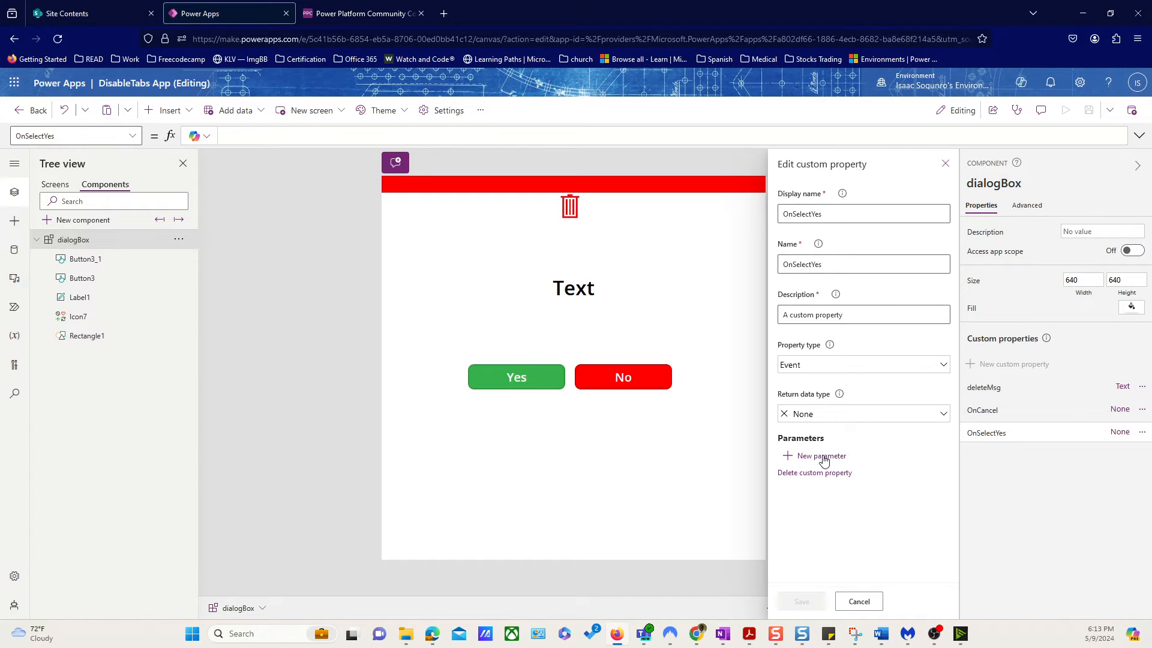
Step: Add a Number parameter named deleteParameterID to the OnSelectYes event
left_click(821, 455)
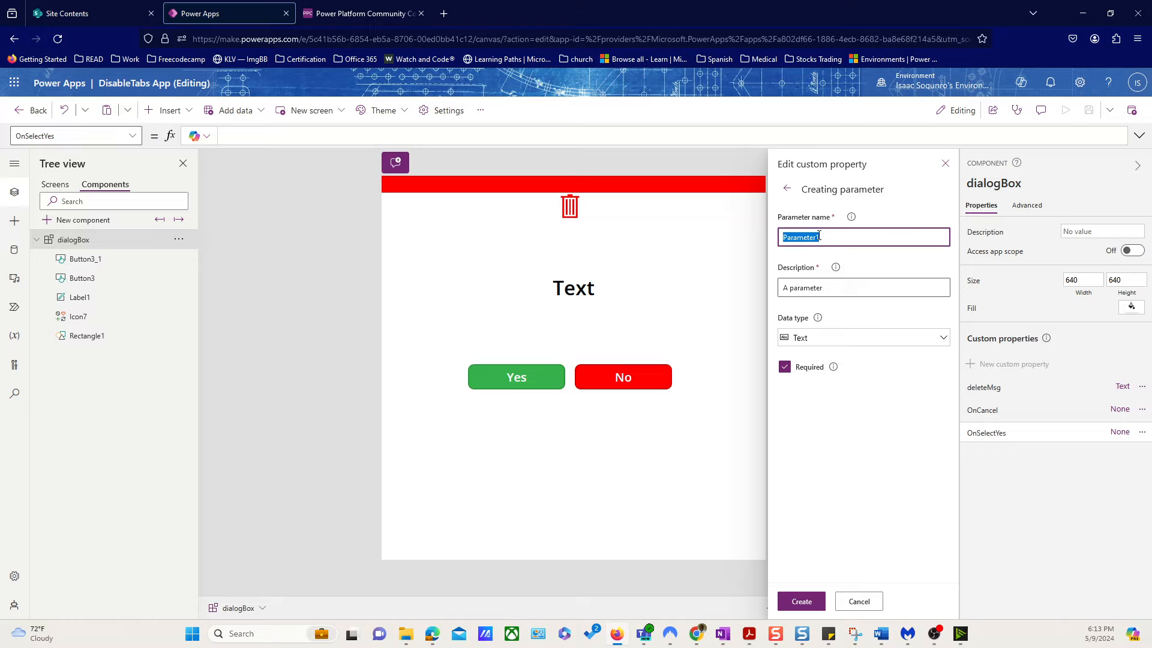
type("delete")
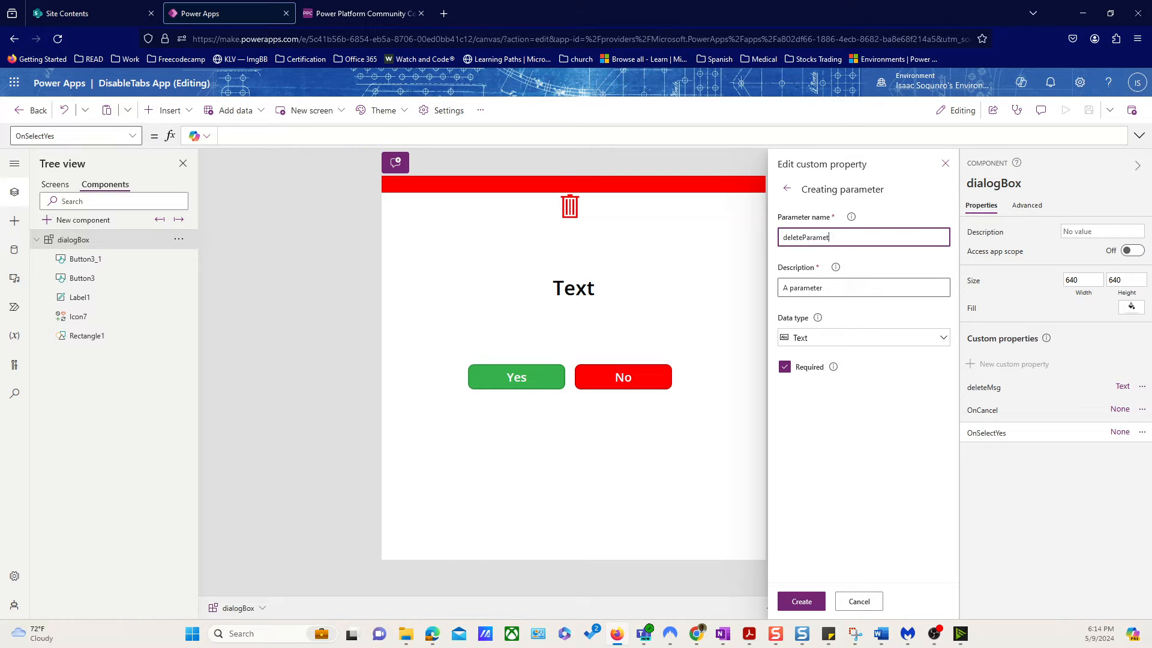
type("ID")
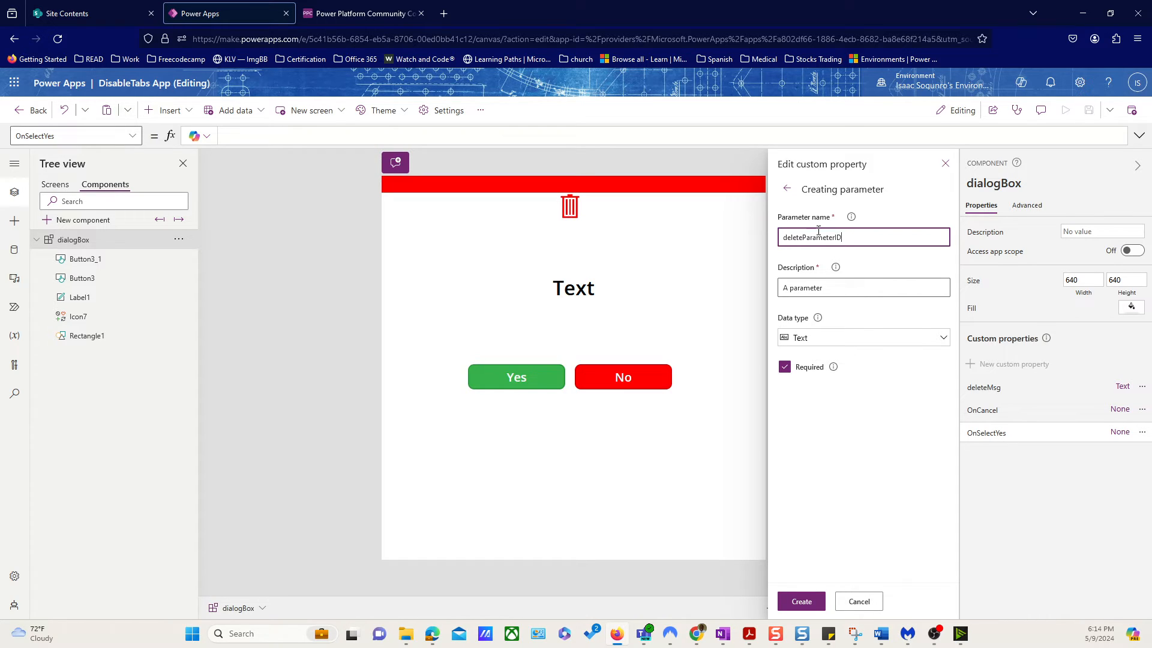
left_click(863, 337)
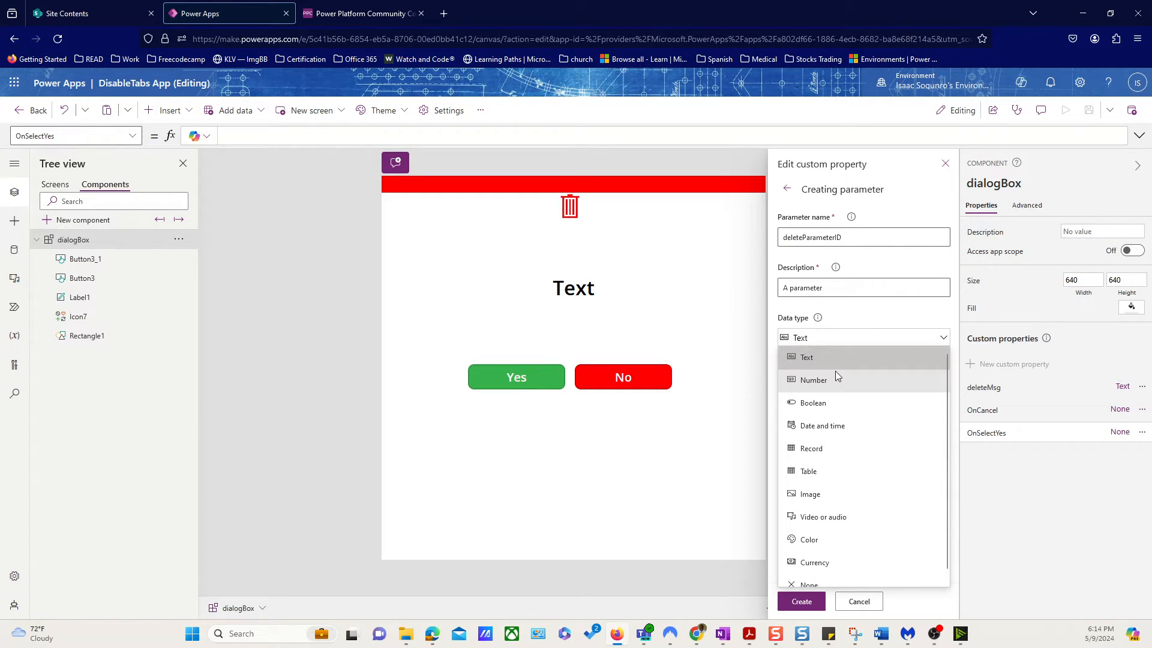
left_click(814, 380)
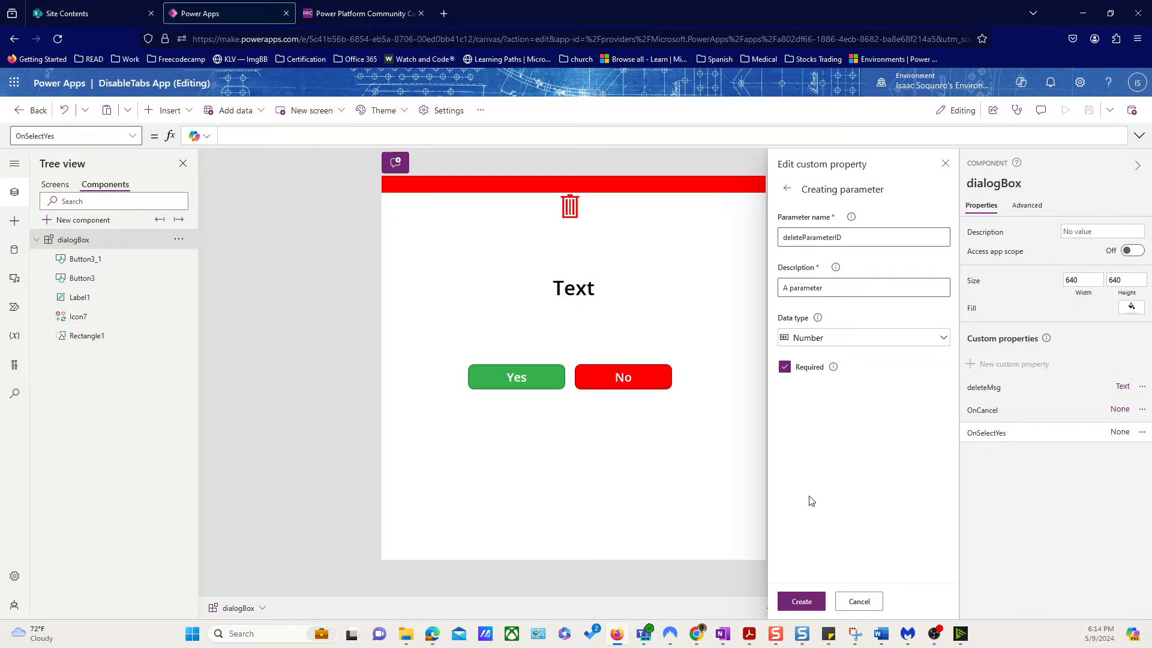
mouse_move(836, 476)
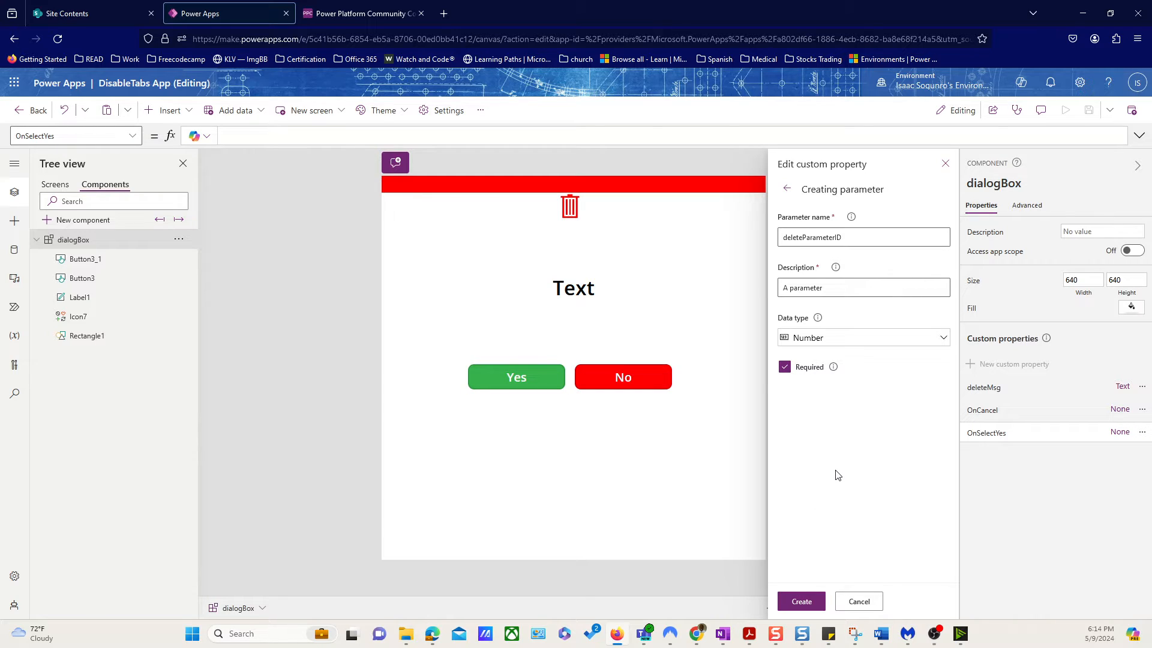
mouse_move(841, 489)
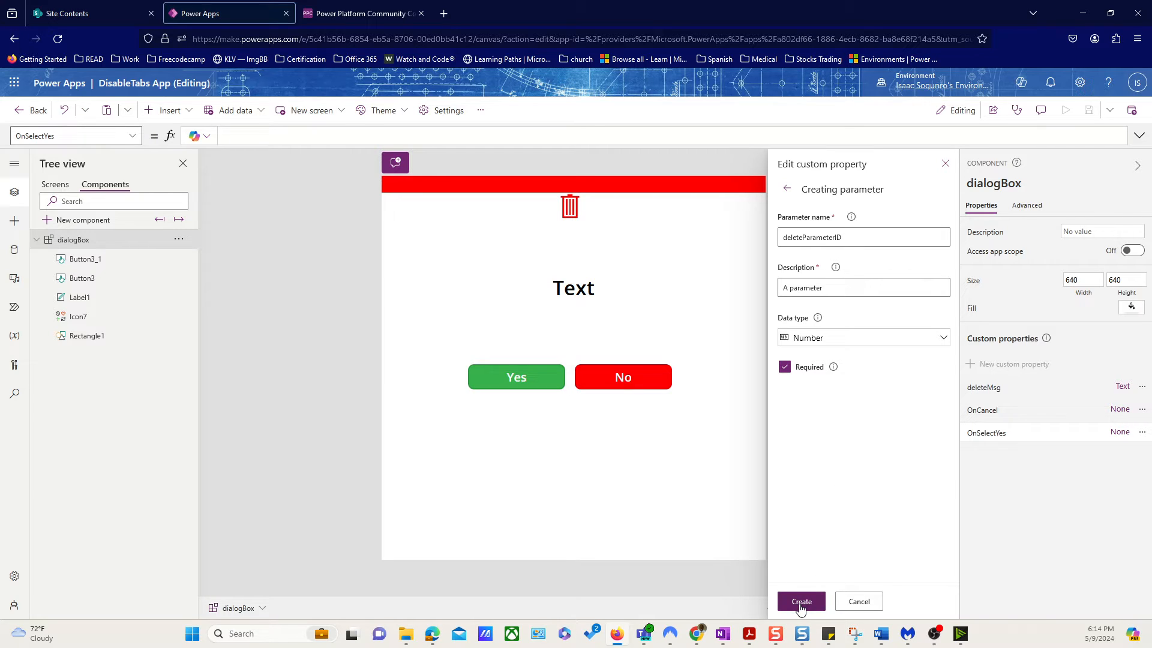
left_click(800, 601)
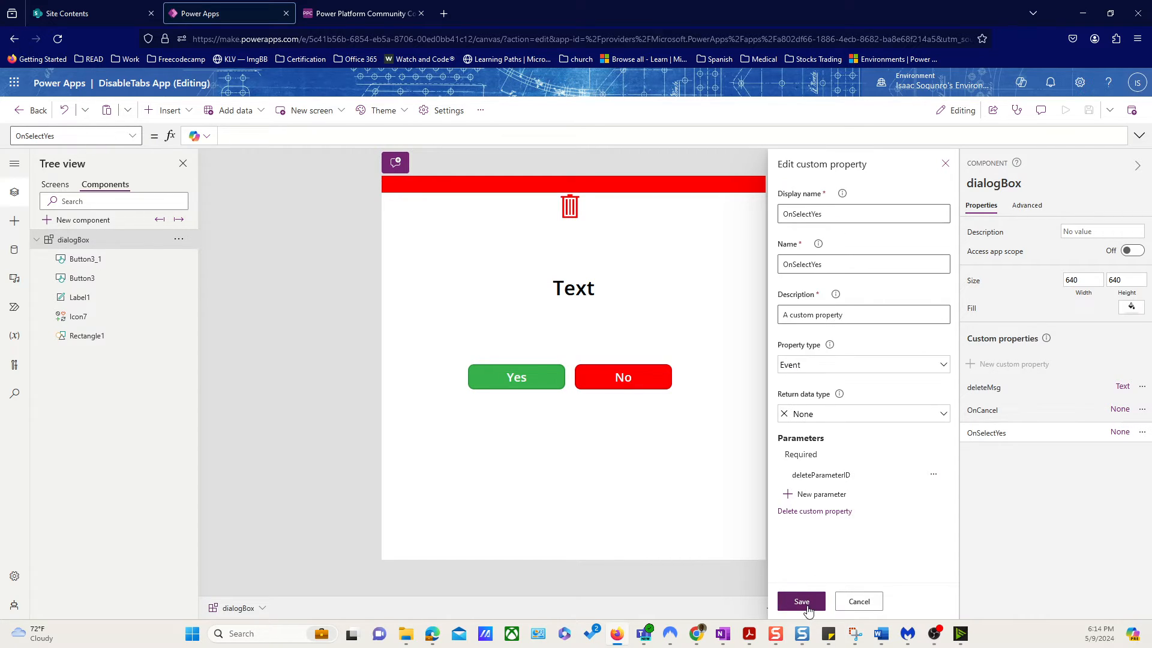
Step: Save and confirm the OnSelectYes update, then reopen its settings and cancel
left_click(800, 601)
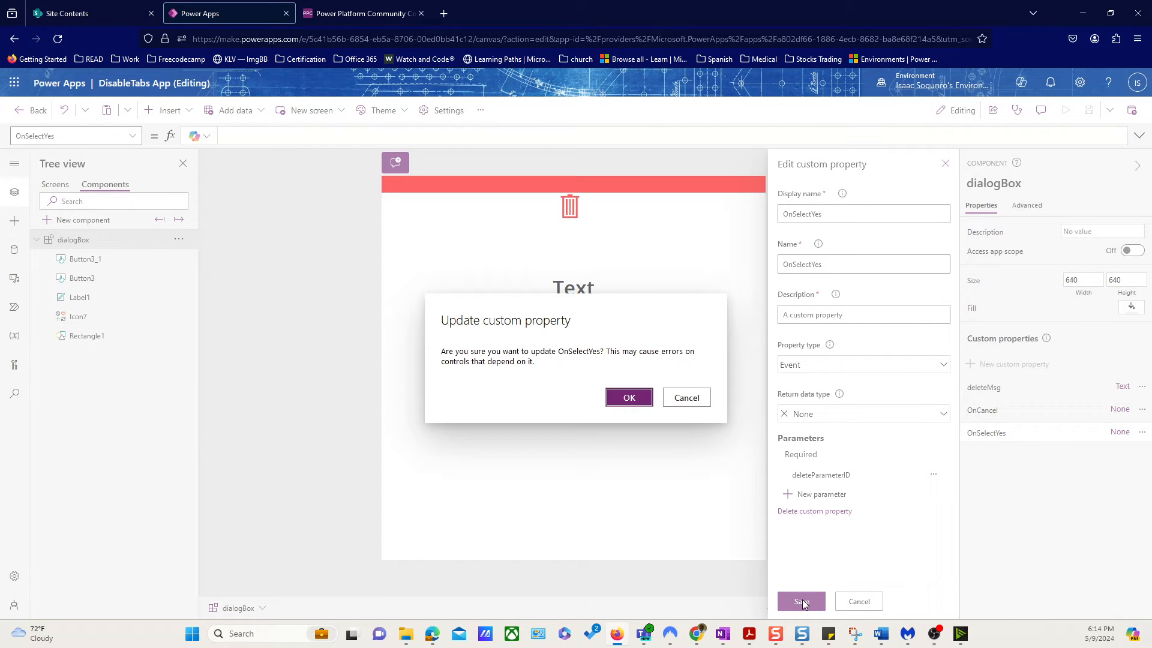
left_click(629, 397)
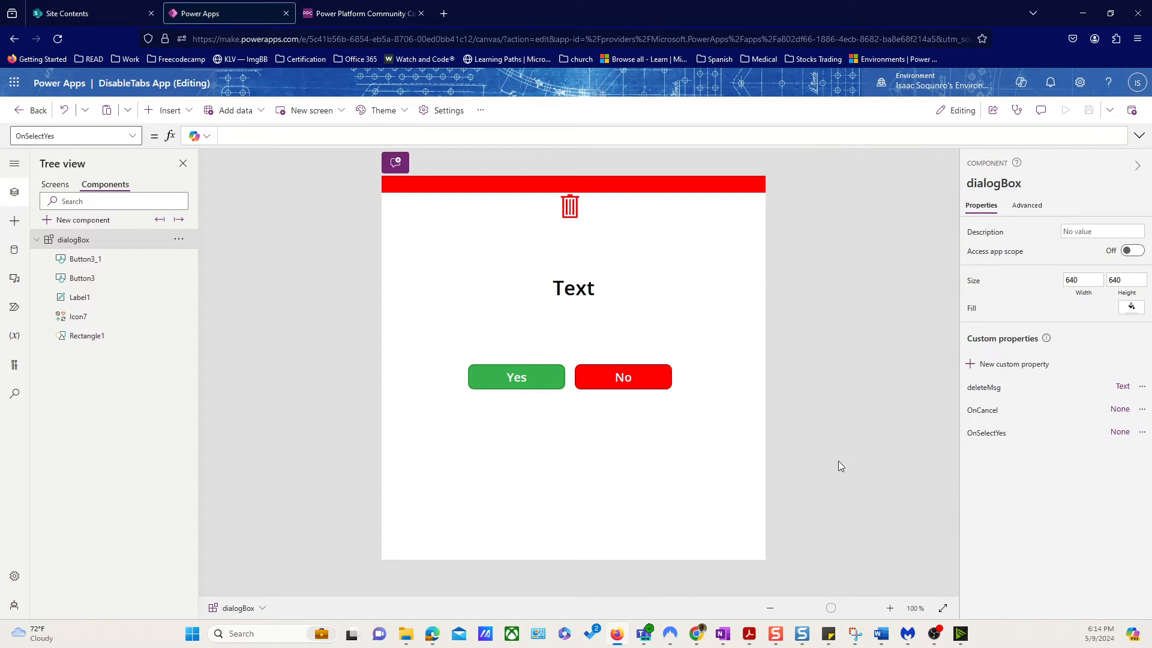
left_click(1141, 432)
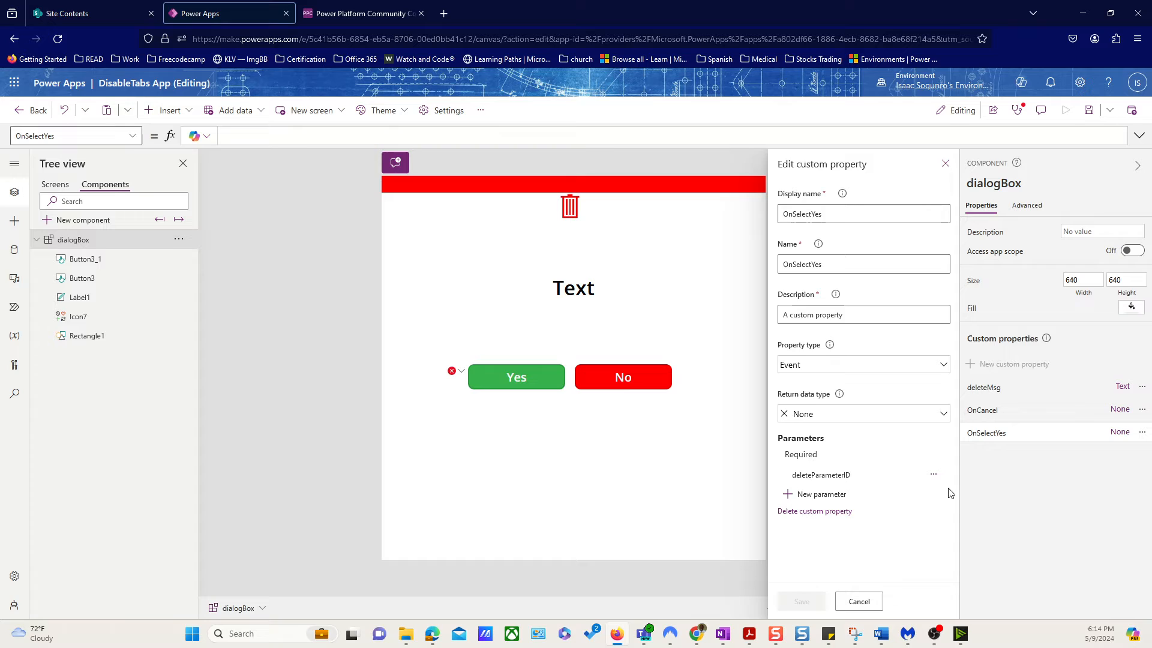
mouse_move(821, 474)
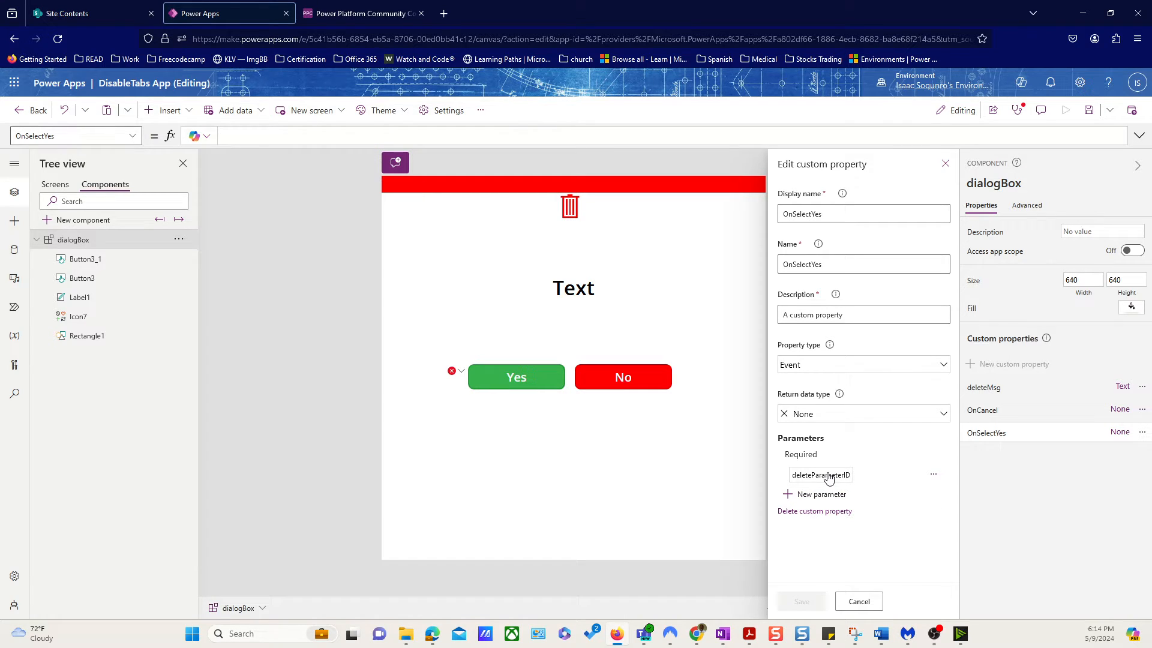
mouse_move(819, 481)
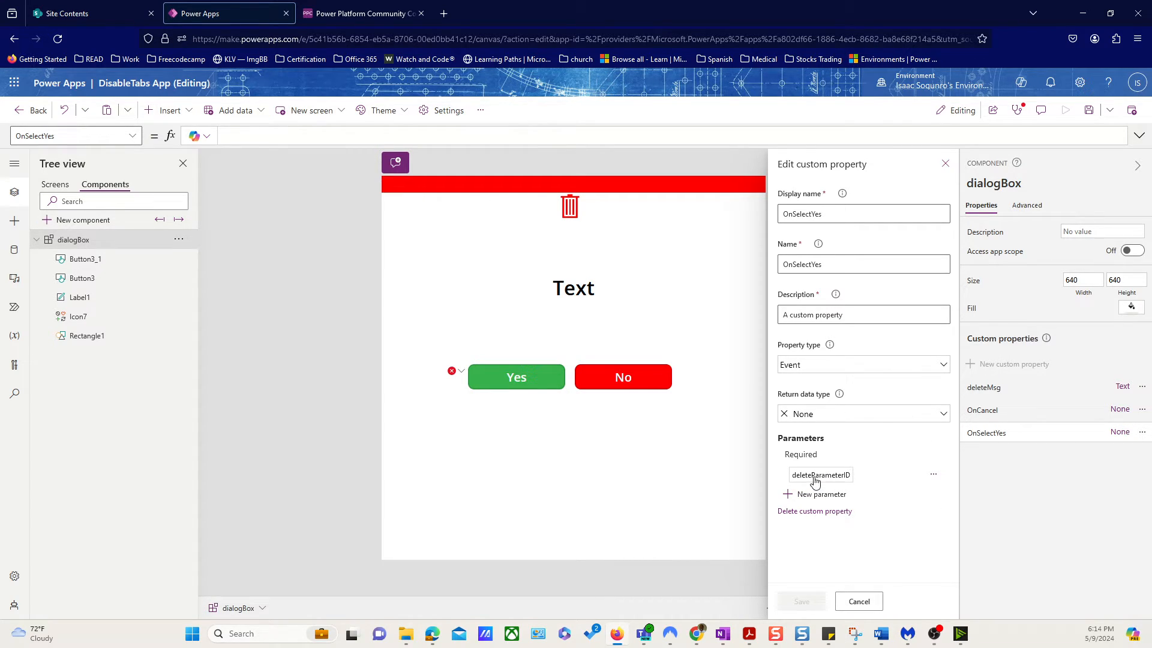
mouse_move(853, 512)
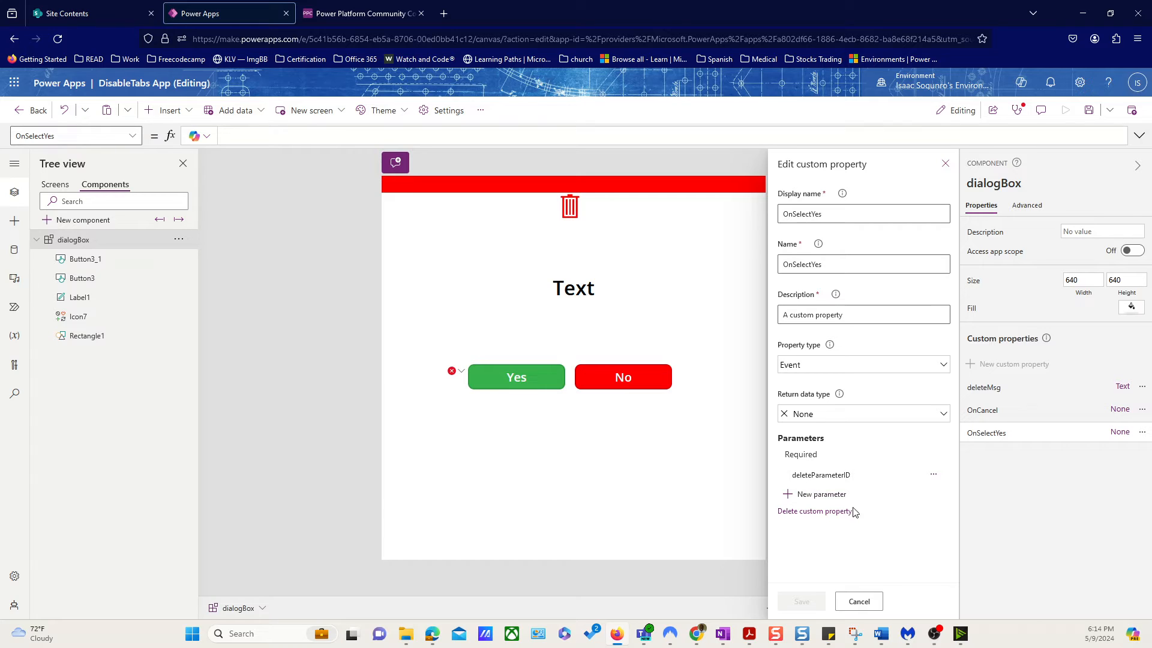
mouse_move(821, 475)
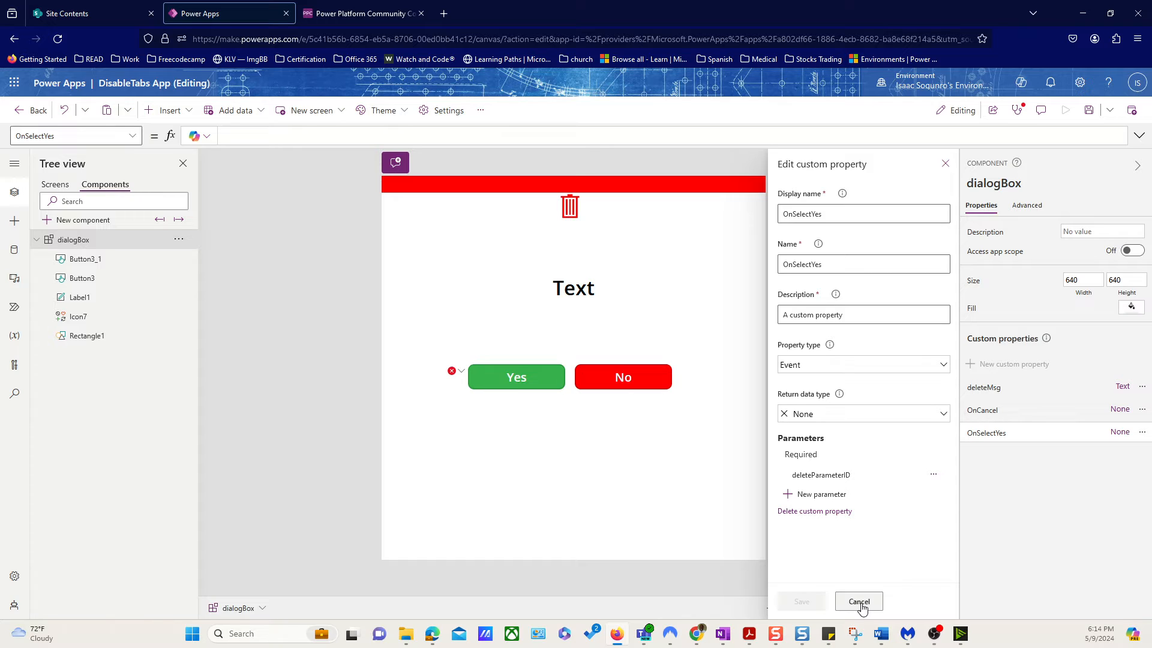
left_click(858, 601)
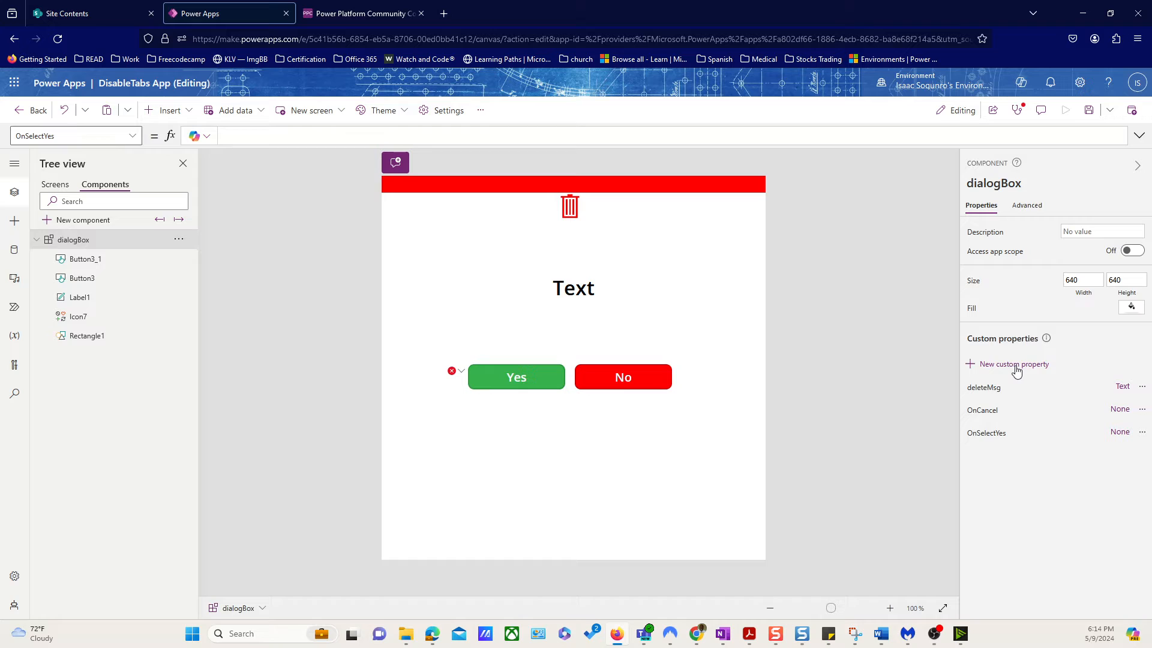
Step: Create a Number-type input custom property named item_ID on dialogBox
left_click(1015, 364)
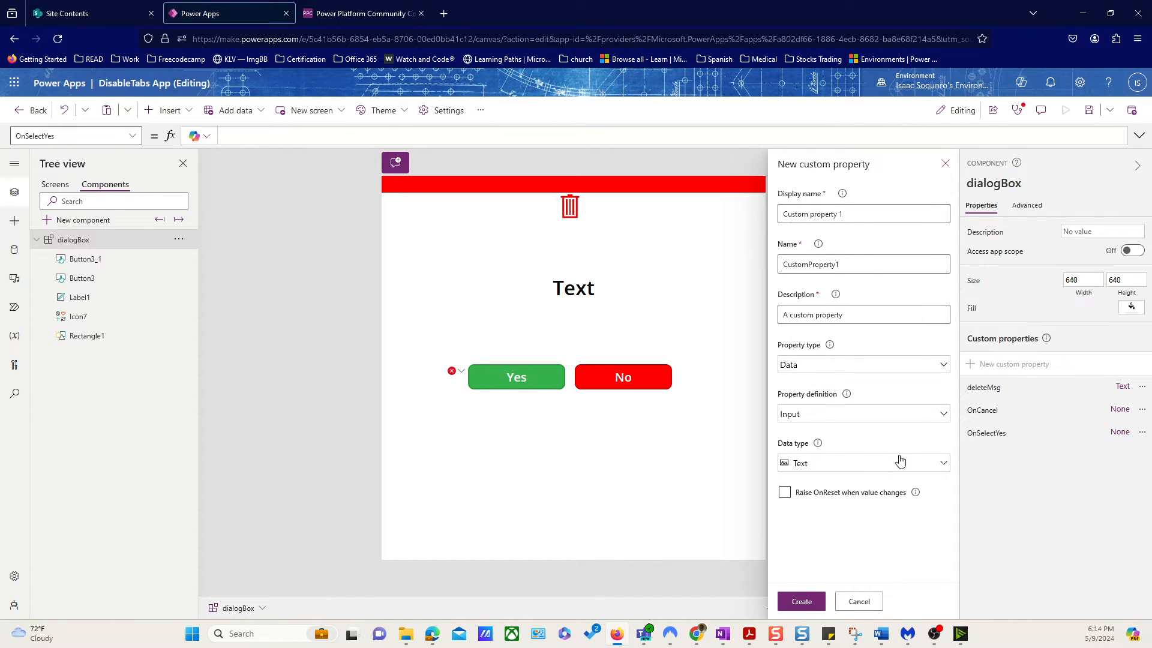
left_click(863, 213)
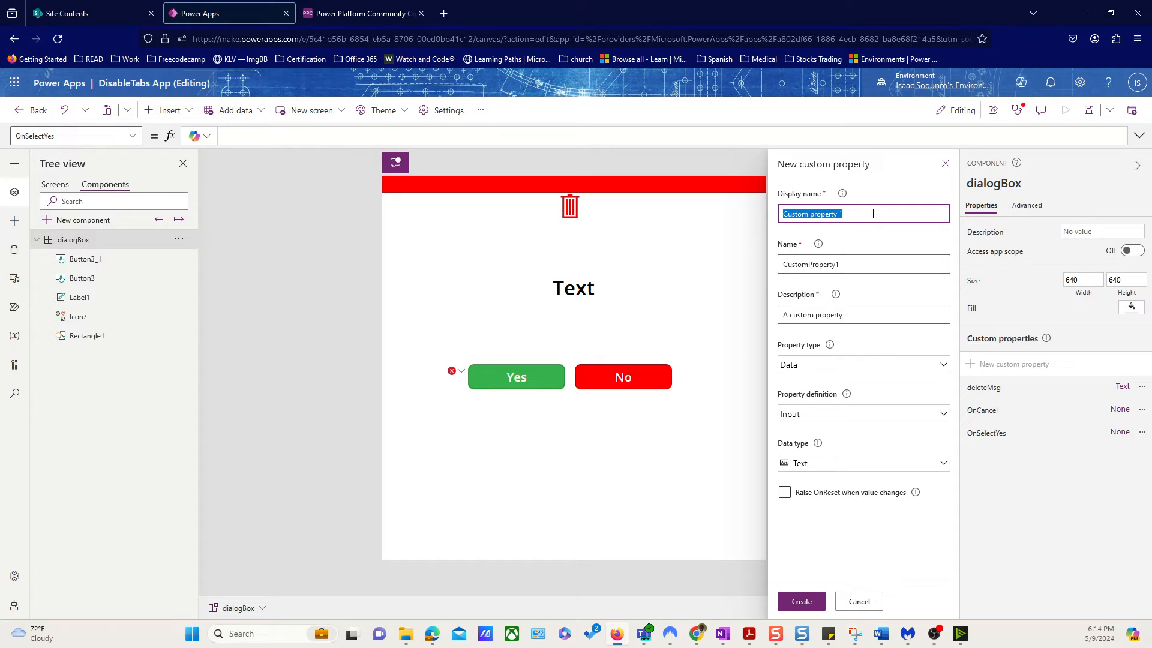
type("item")
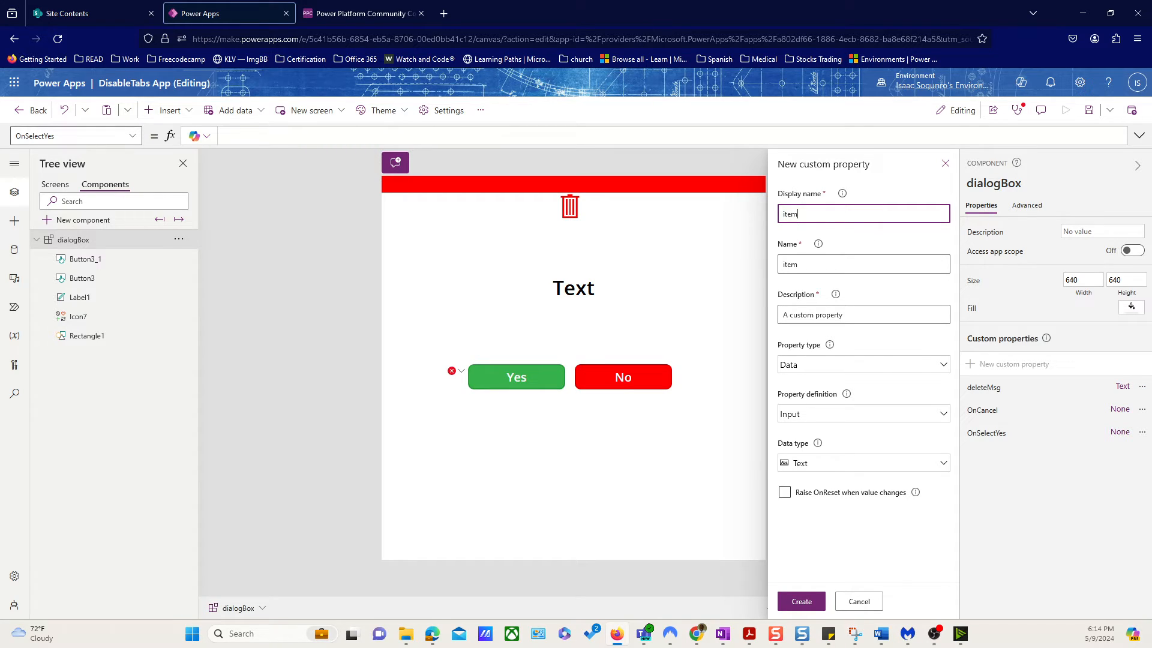
type("_ID")
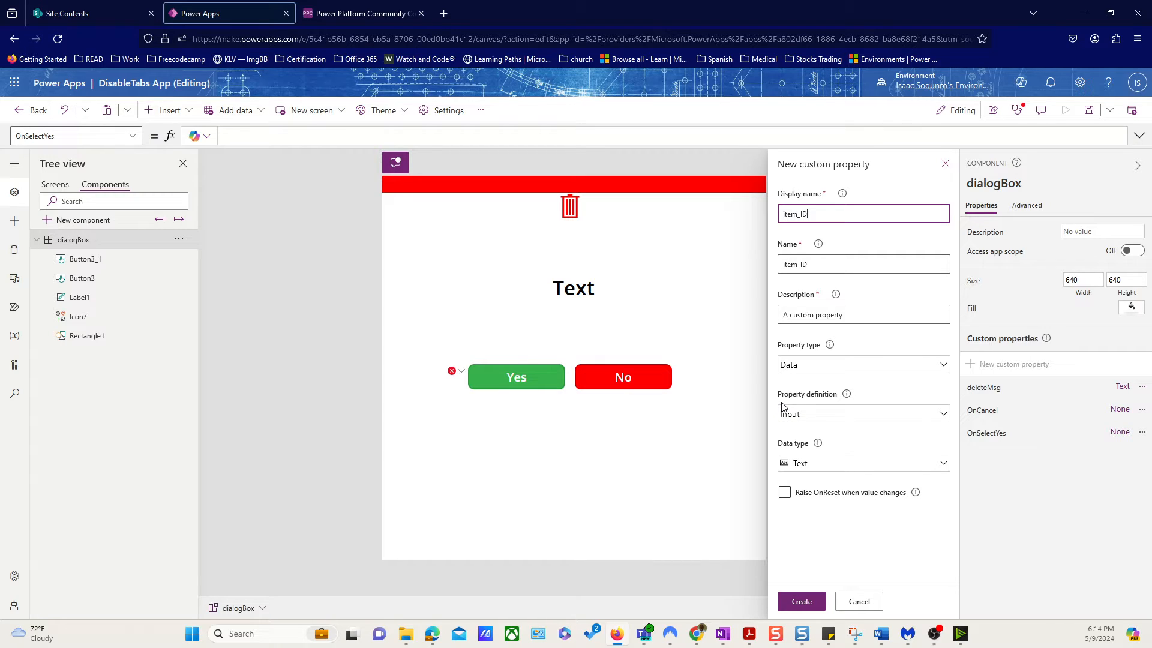
left_click(863, 462)
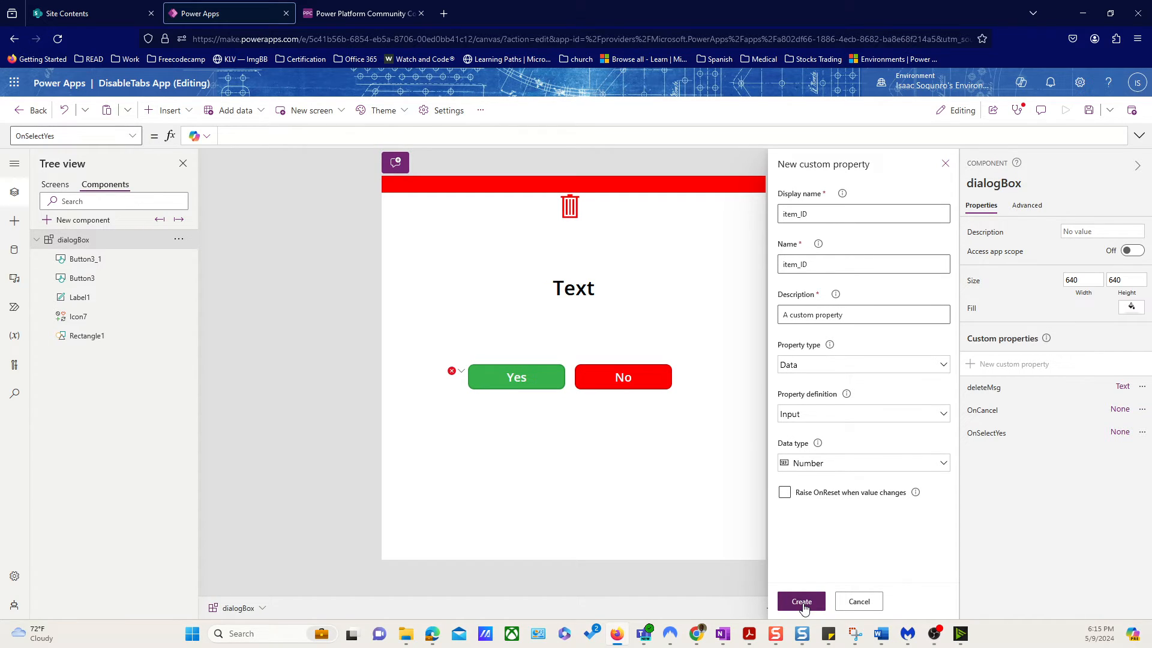
left_click(800, 601)
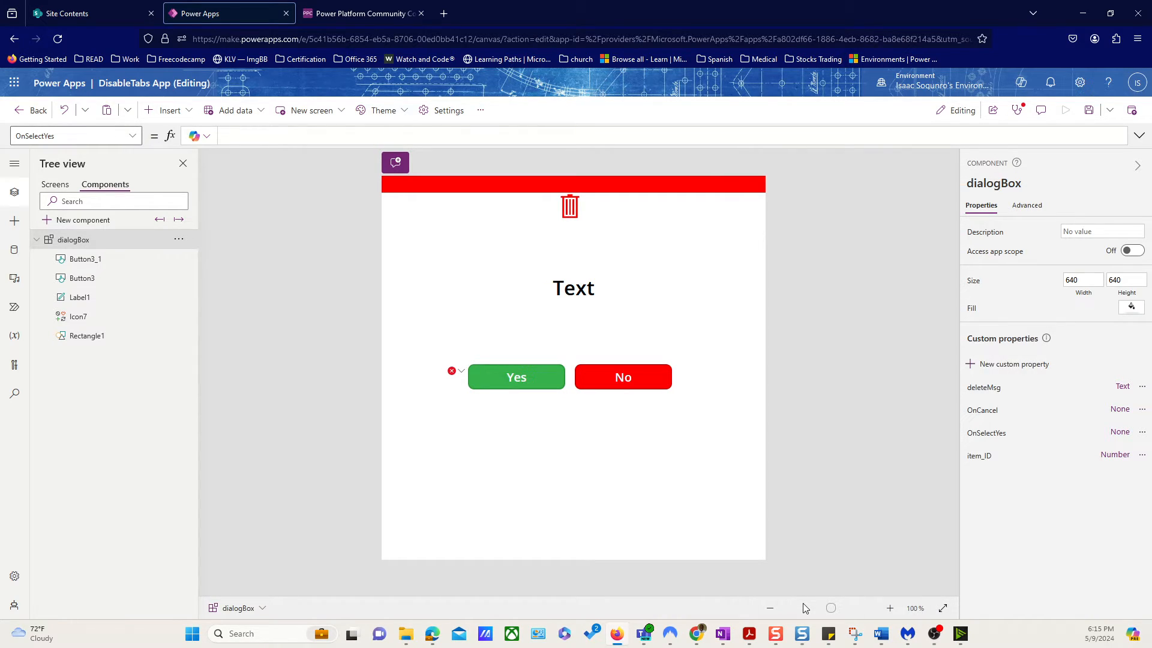
mouse_move(730, 325)
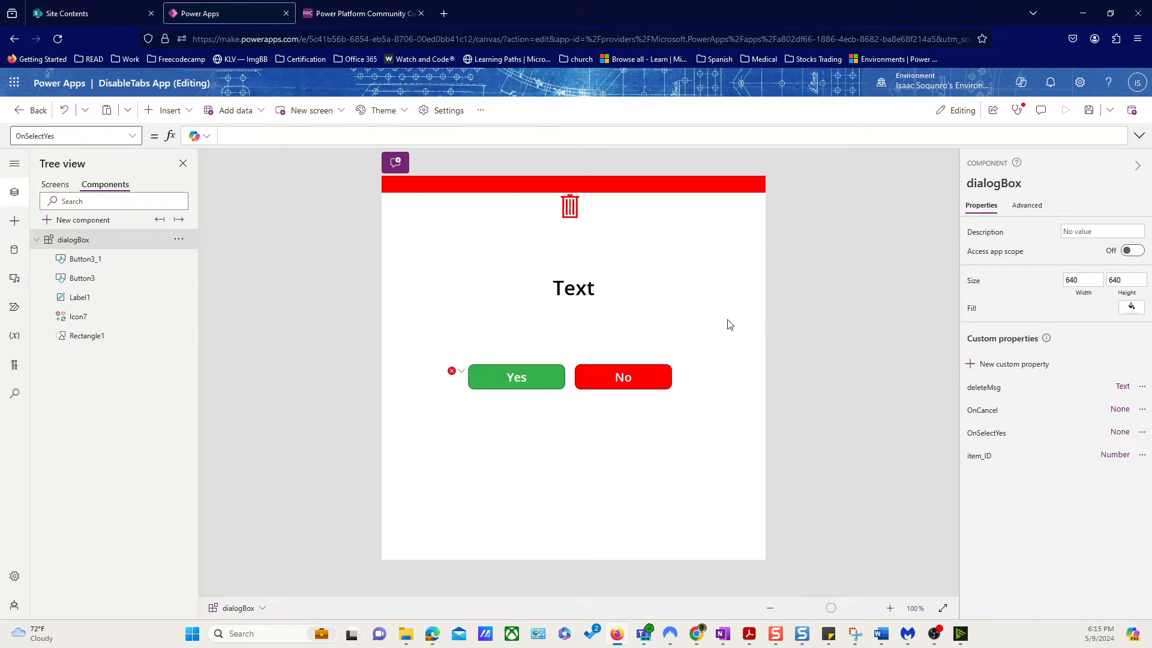
Step: Change Button3's OnSelect to call dialogBox.OnSelectYes with dialogBox.item_ID
left_click(516, 377)
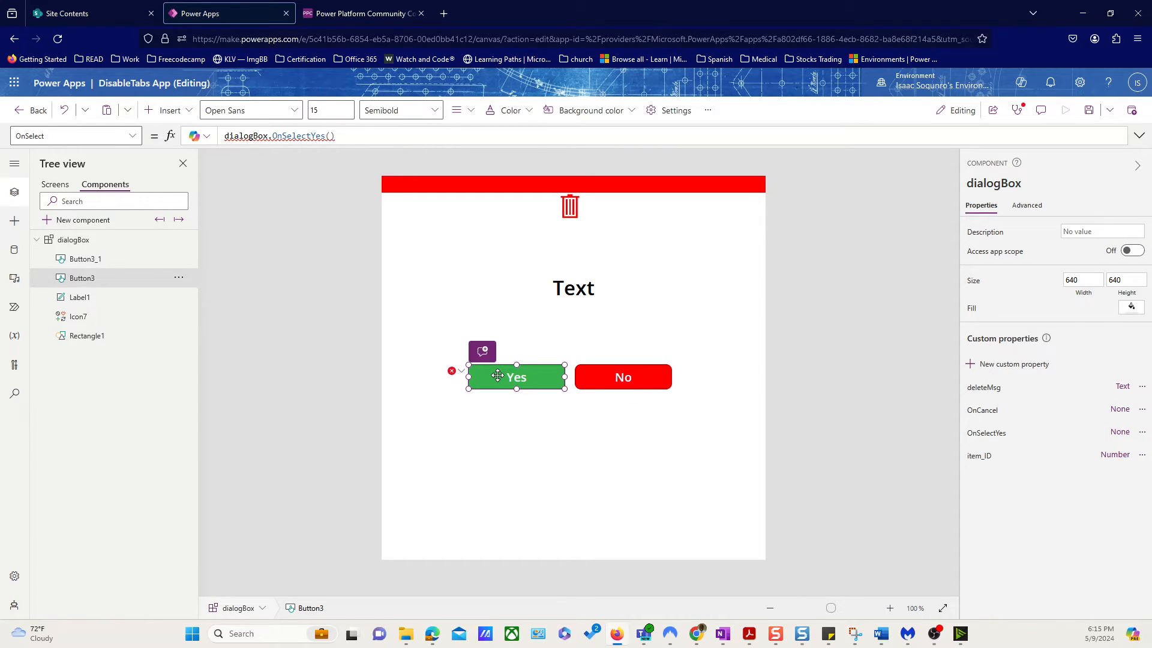
left_click(452, 370)
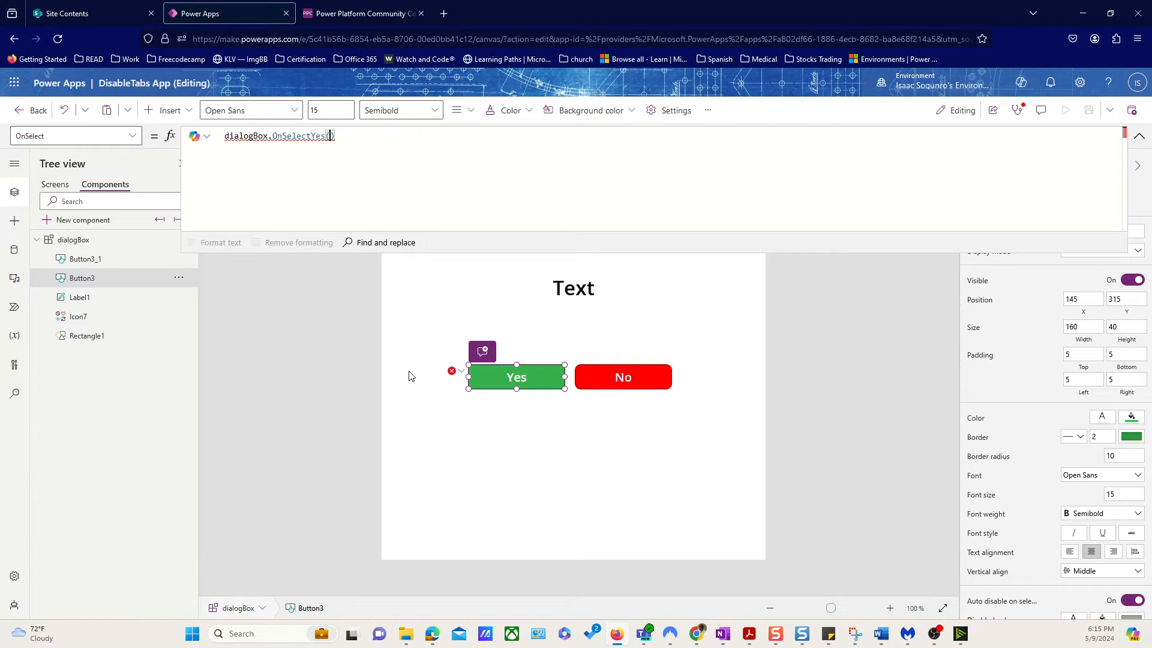
type("(")
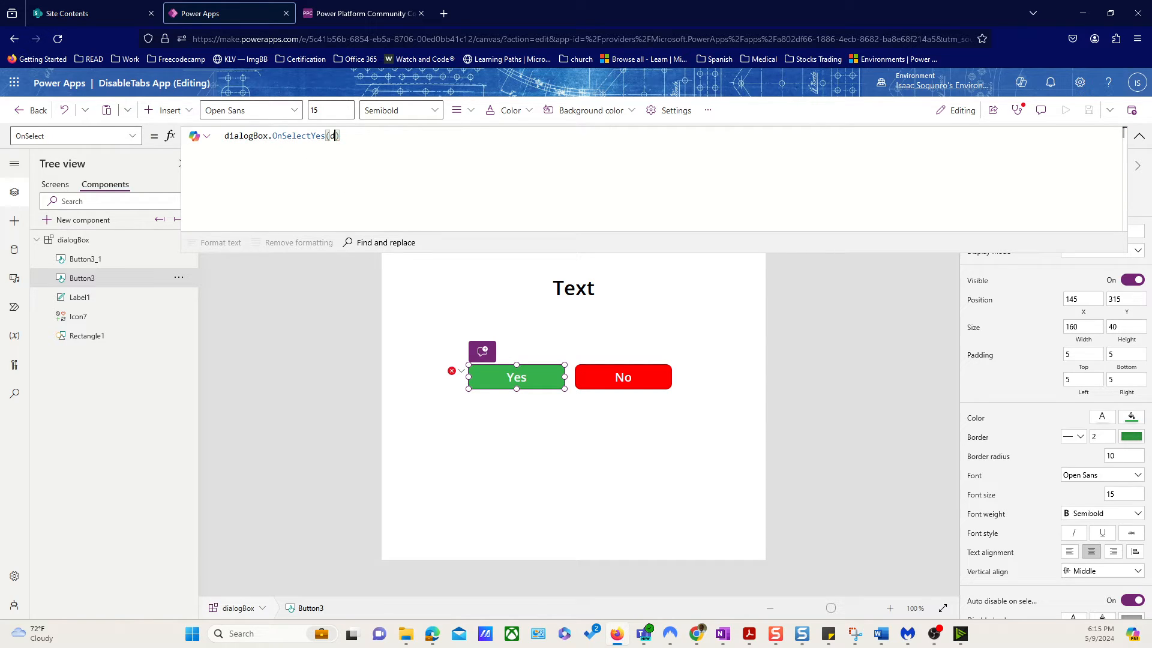
type("dialogBox.")
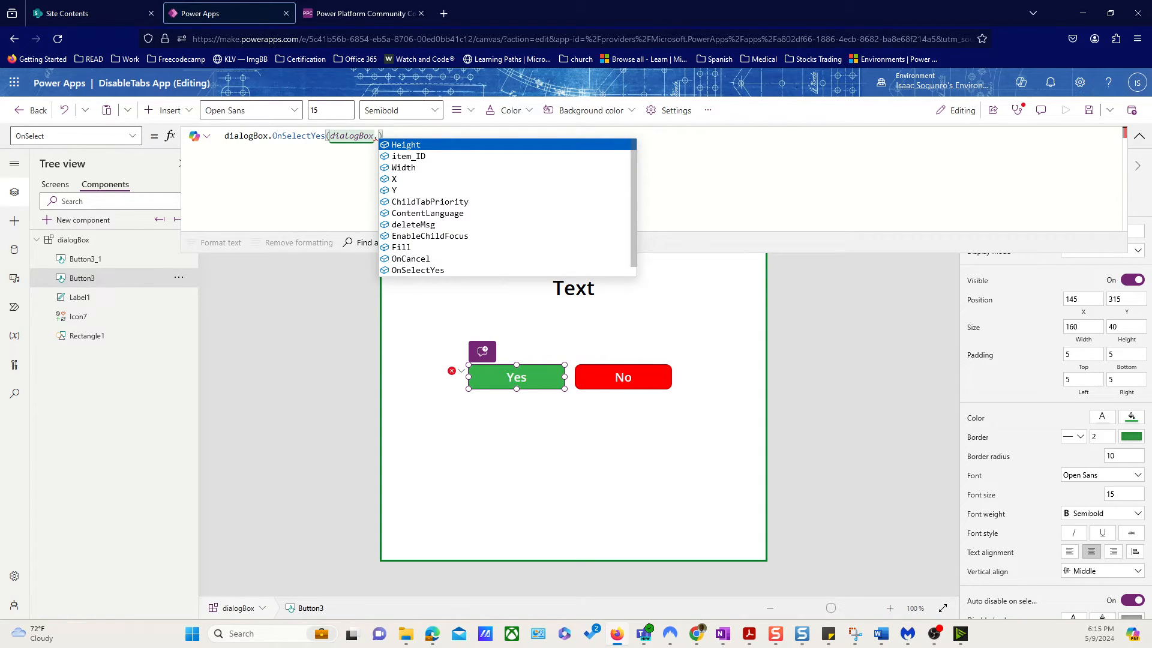
scroll("down", 3)
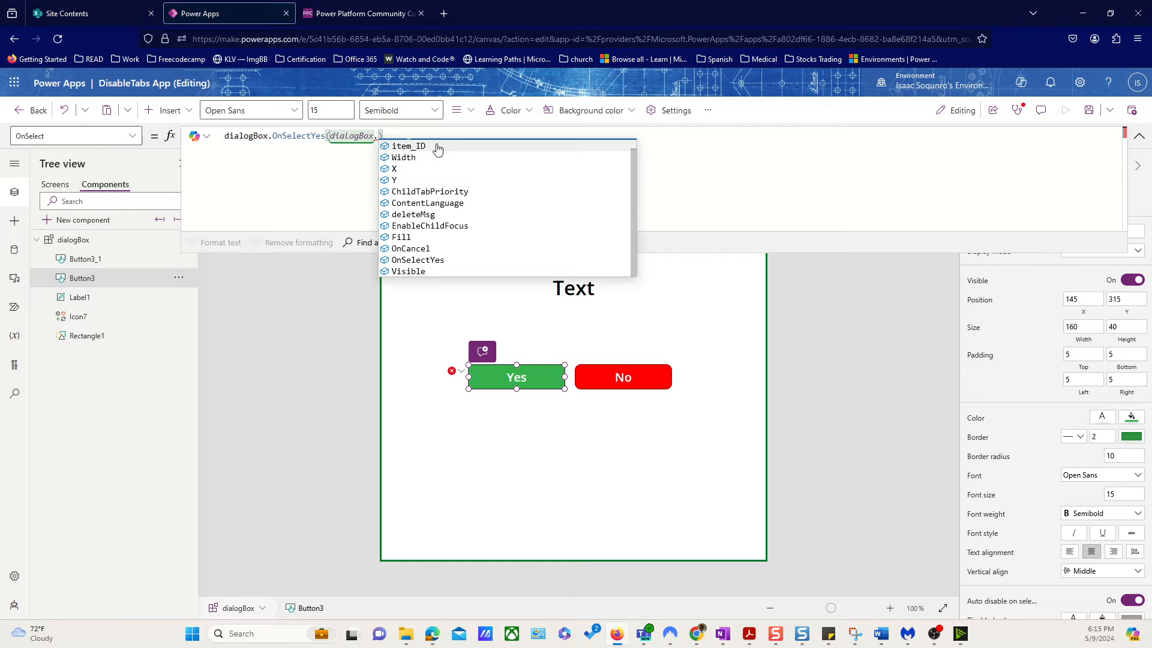
scroll("up", 3)
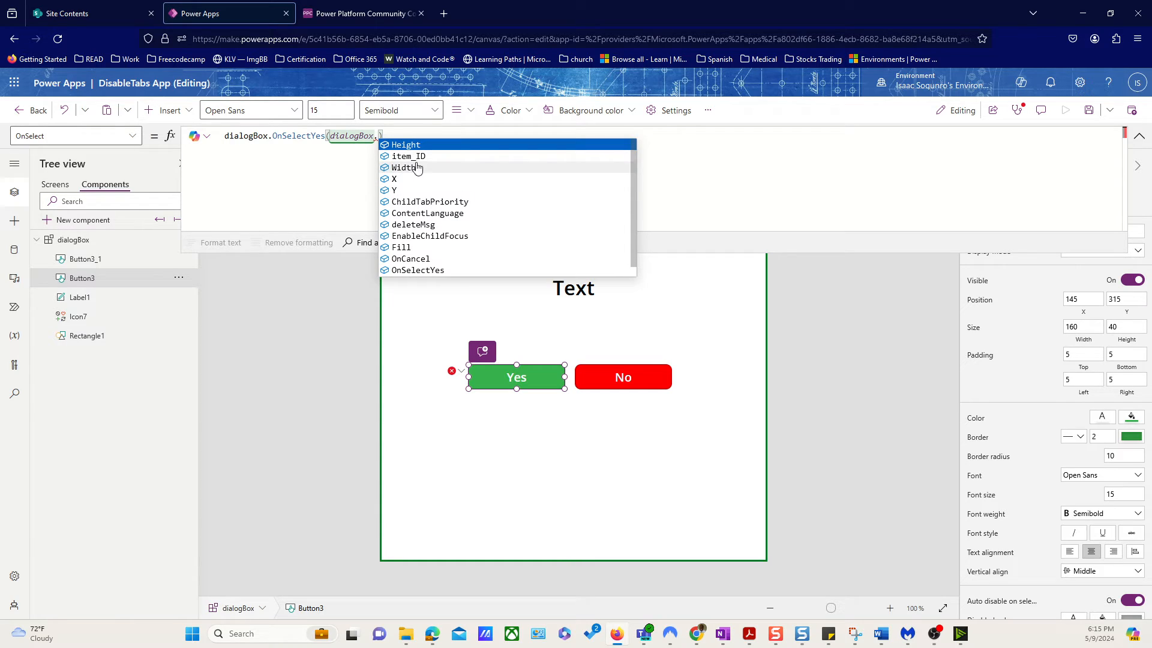
mouse_move(416, 156)
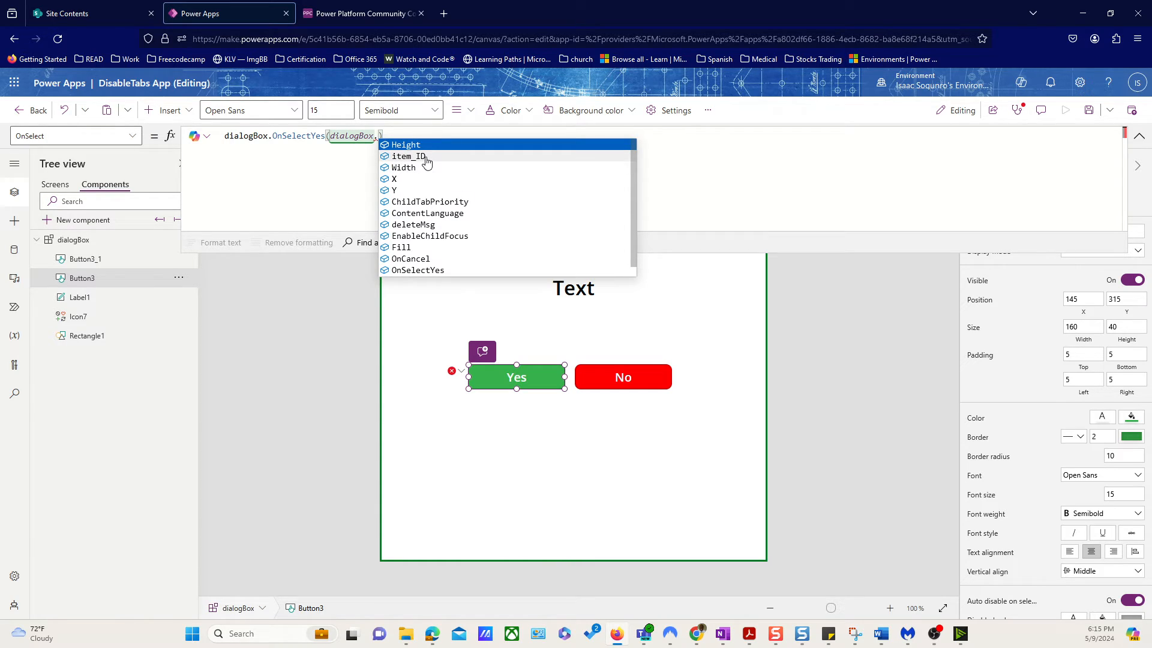
left_click(408, 156)
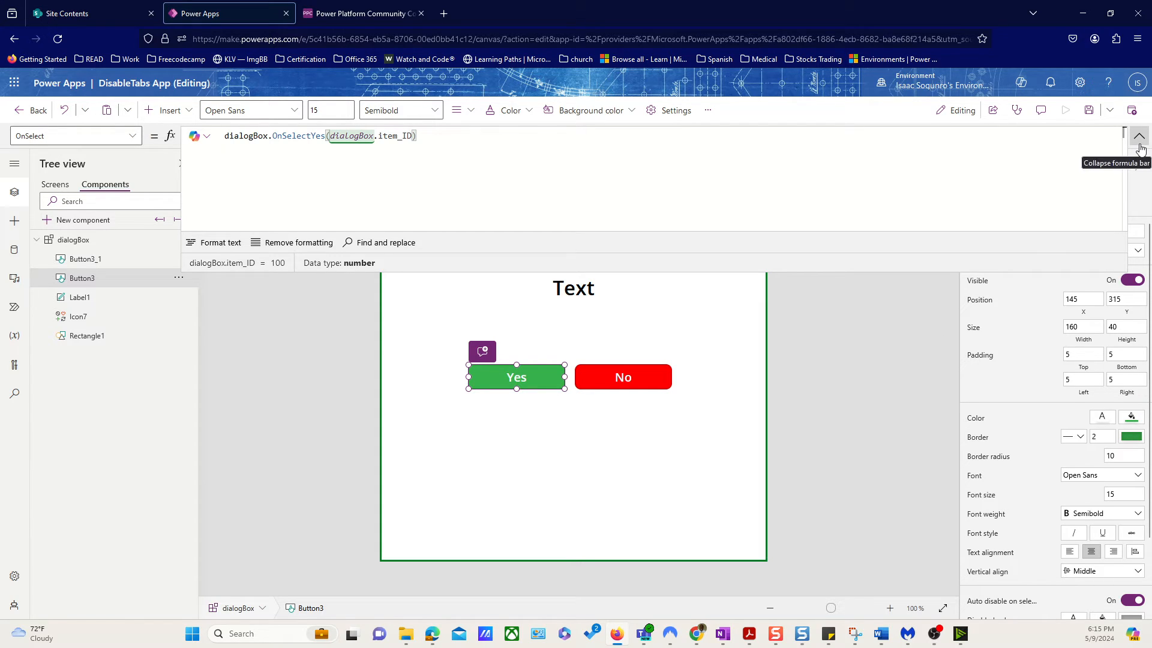
left_click(1138, 137)
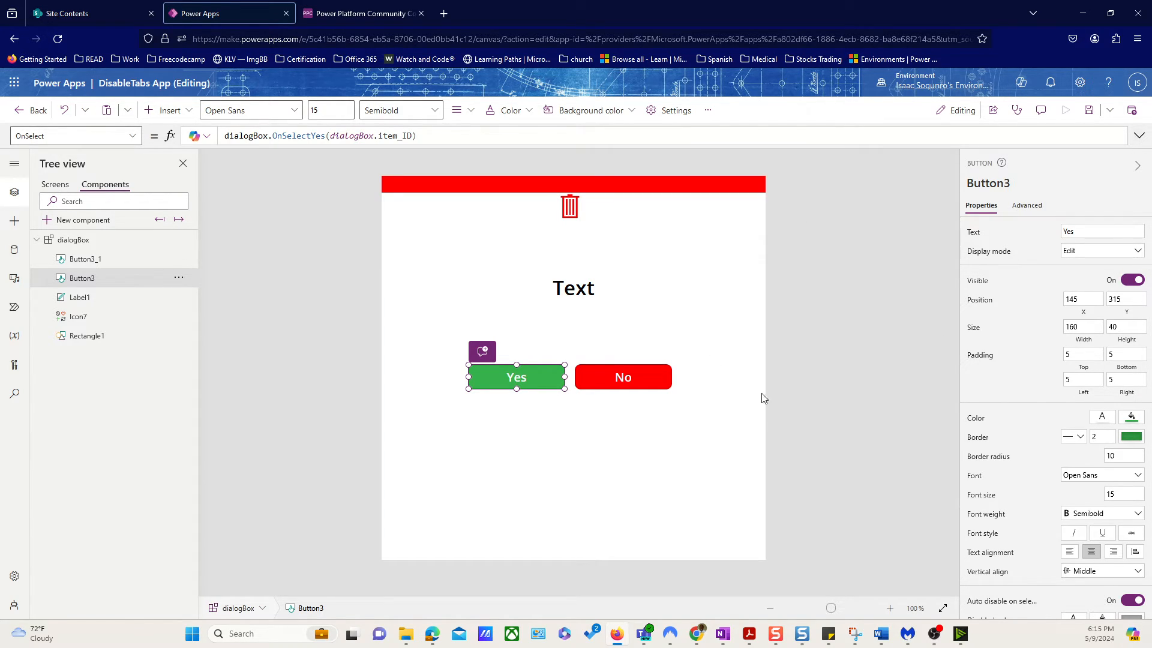
Step: Return to the app screen, trigger the delete confirmation again, and exit preview
left_click(72, 239)
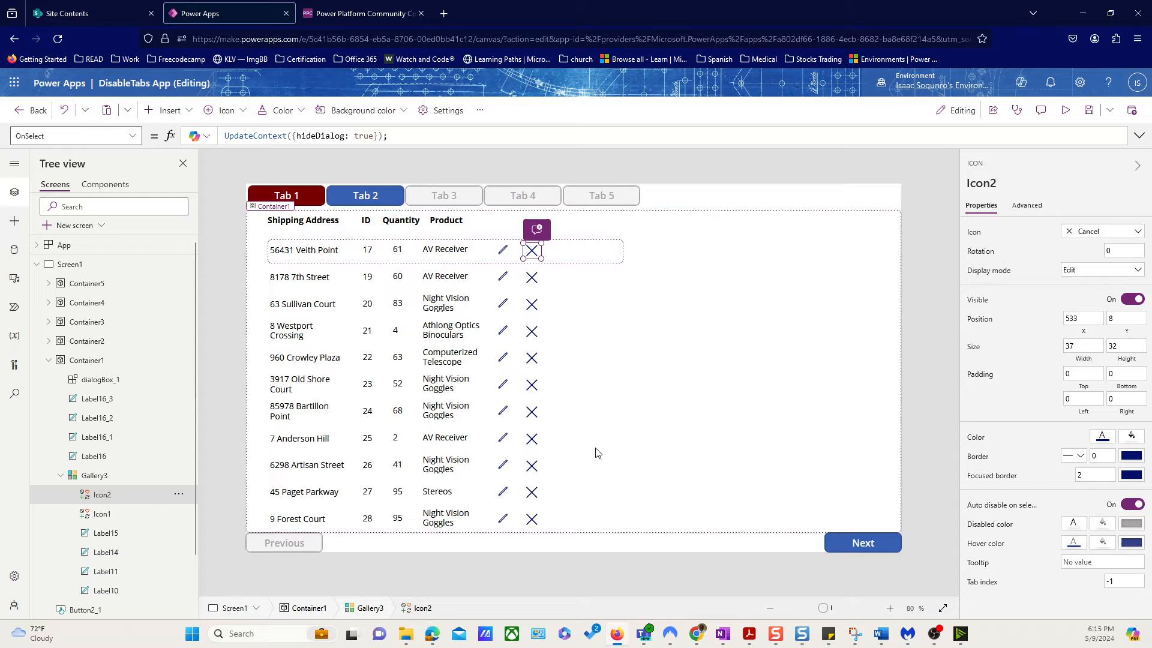
mouse_move(858, 291)
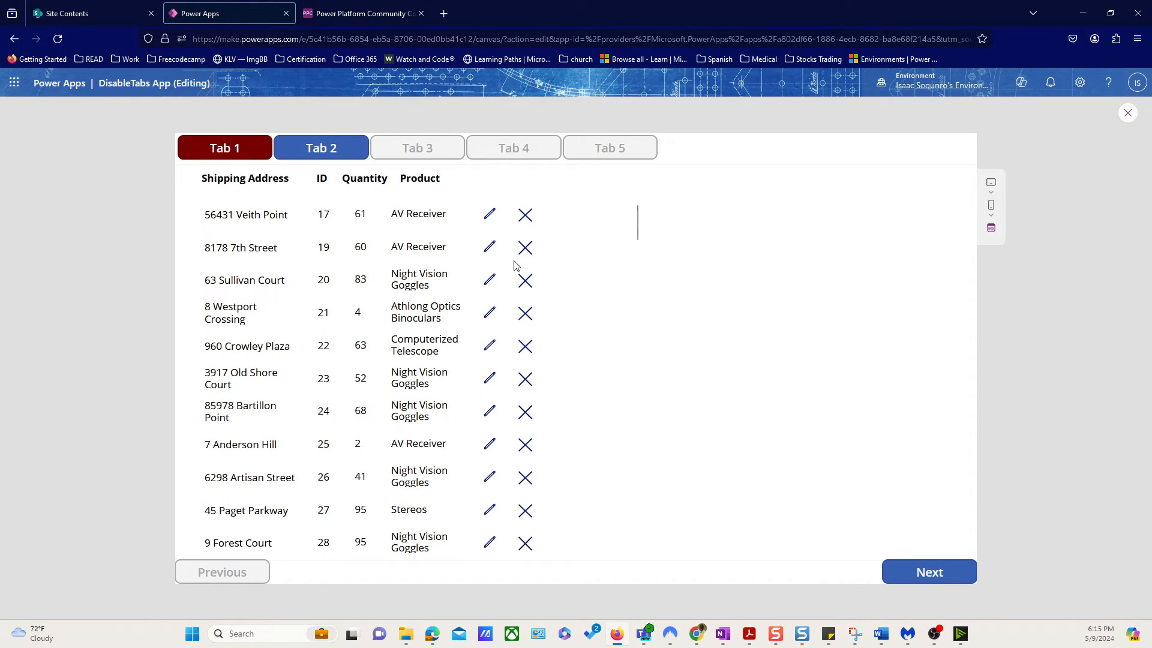
left_click(525, 214)
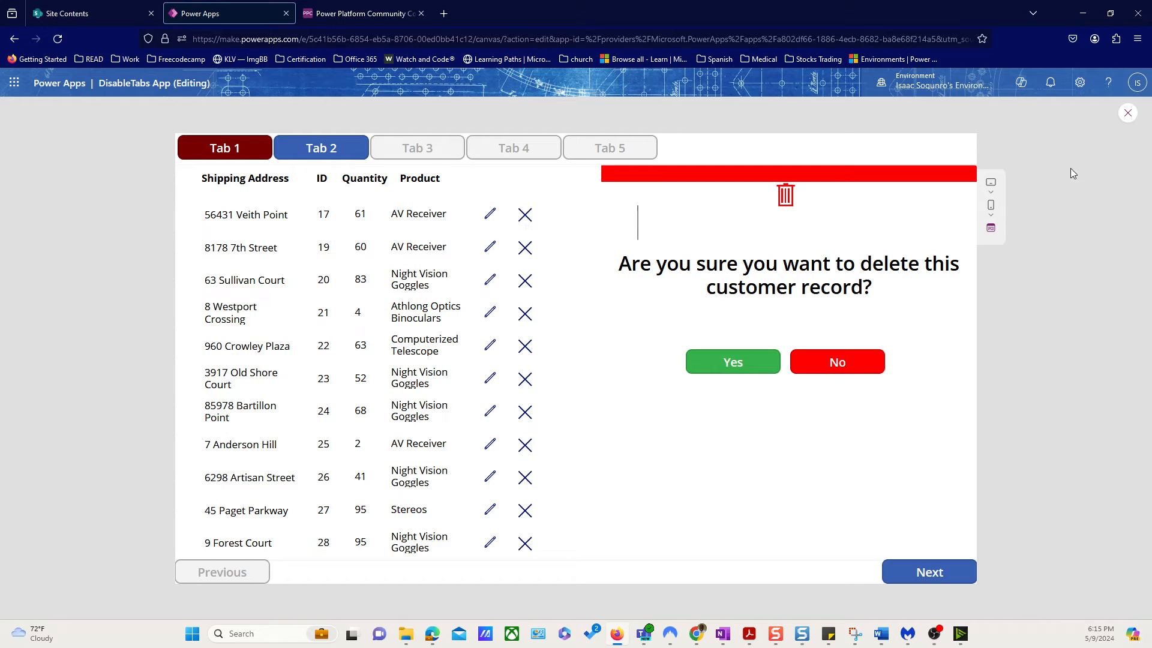
left_click(1127, 112)
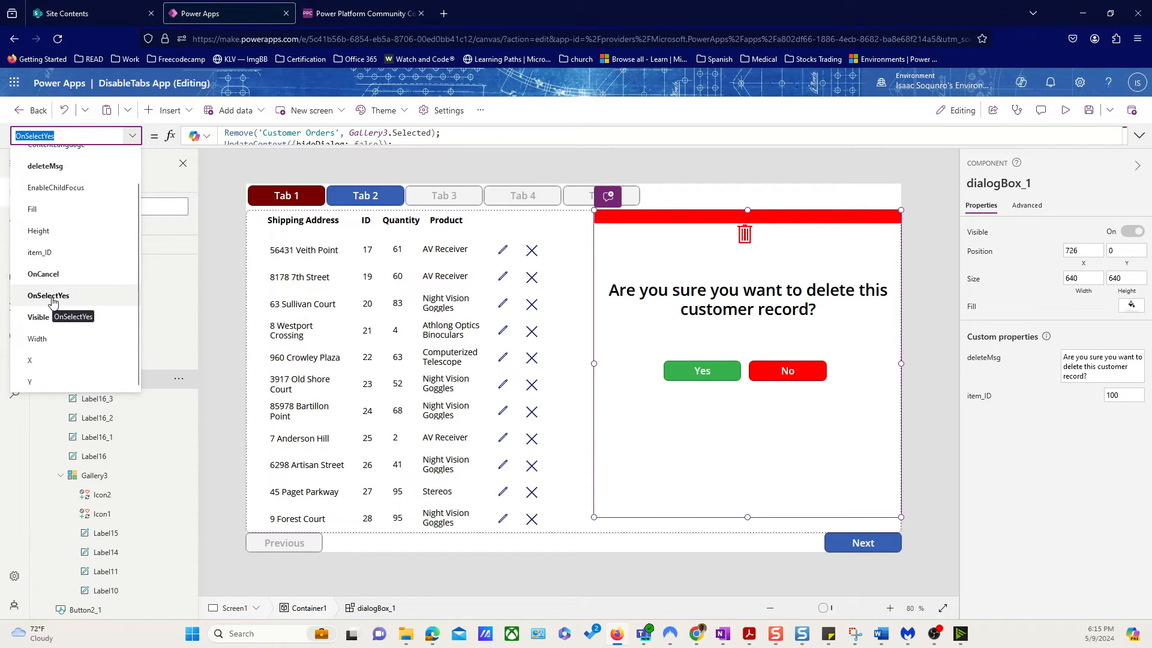
mouse_move(40, 252)
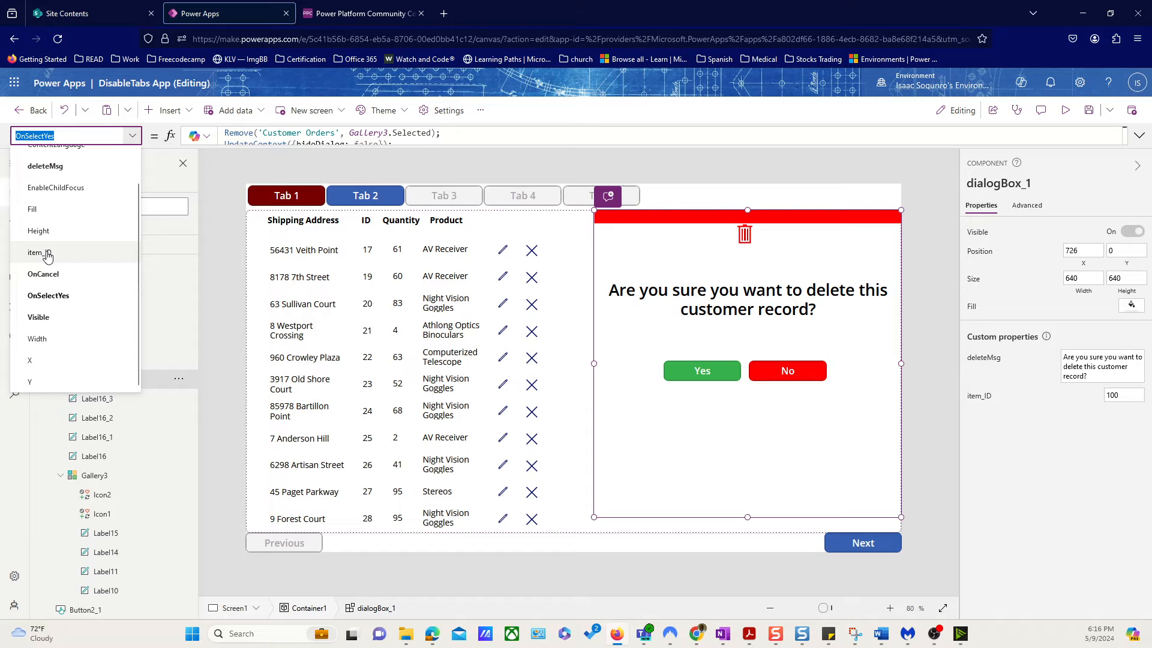
mouse_move(39, 252)
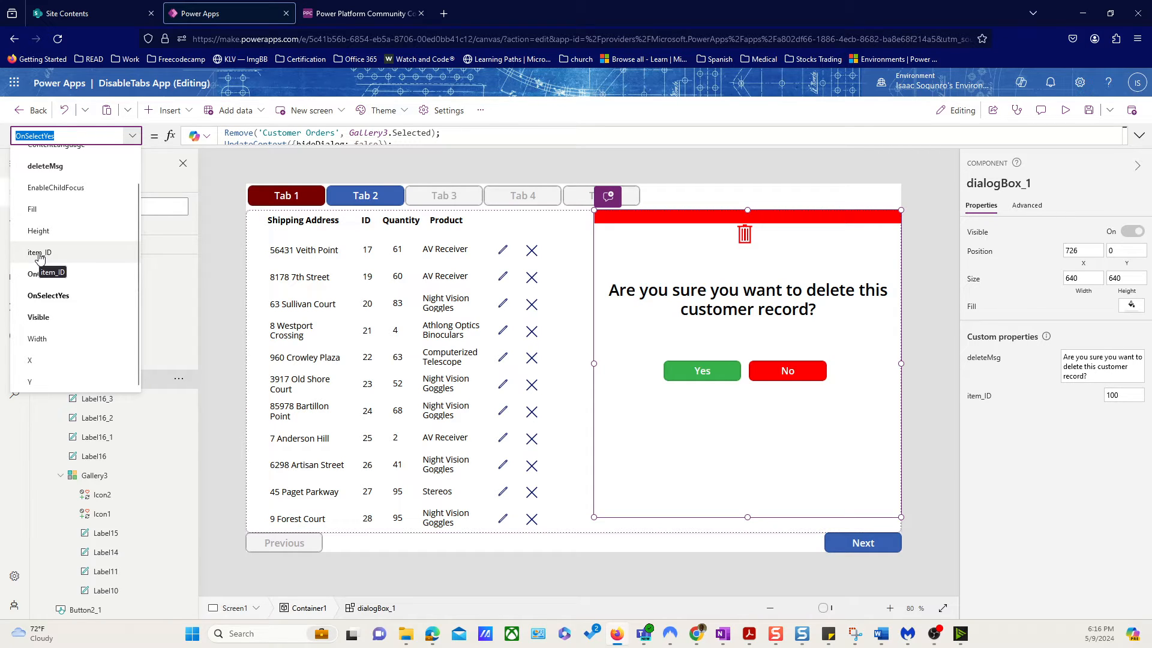
Step: Replace dialogBox_1's item_ID value 100 with Gallery3.Selected.ID, evaluating to 17
left_click(39, 252)
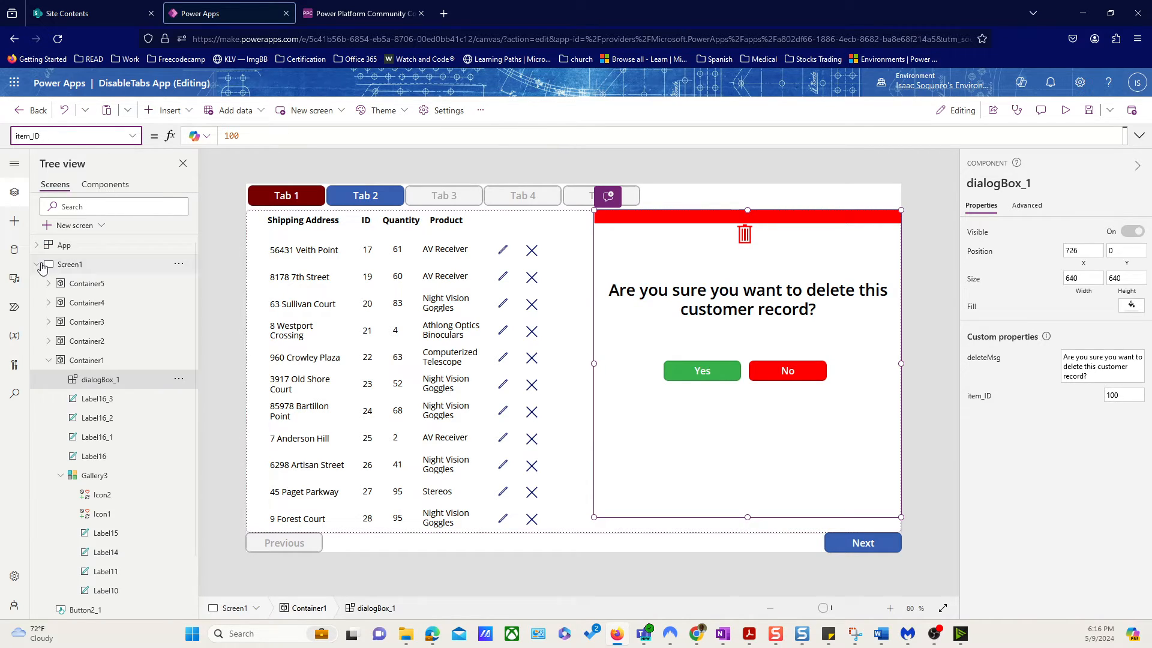
left_click(232, 135)
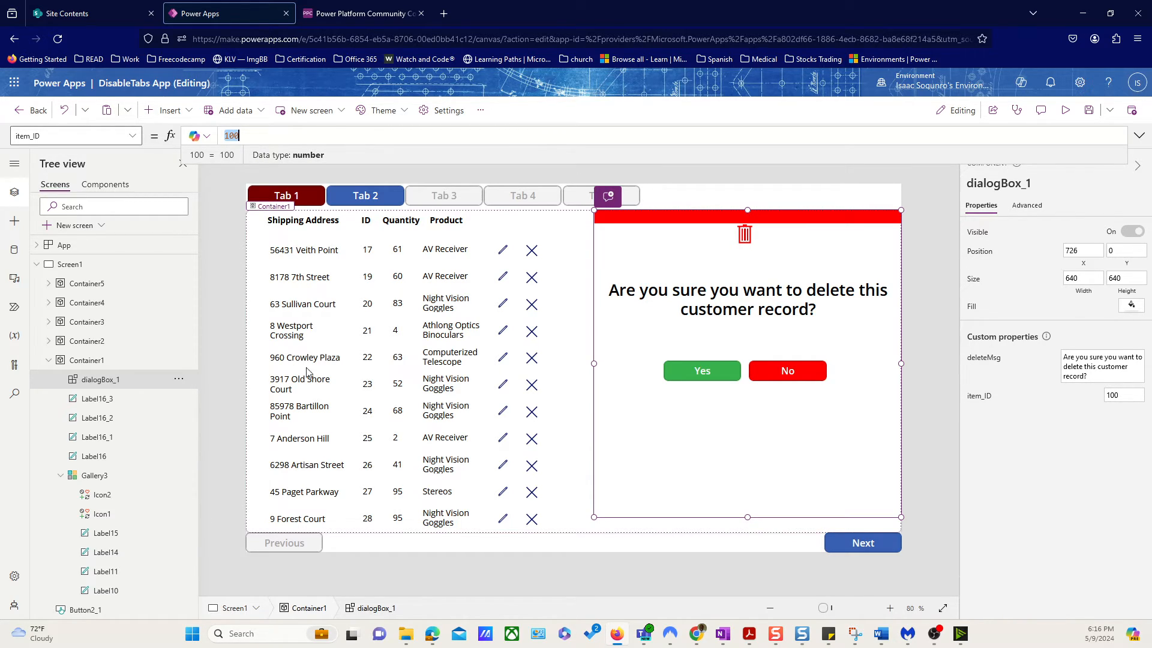
mouse_move(222, 433)
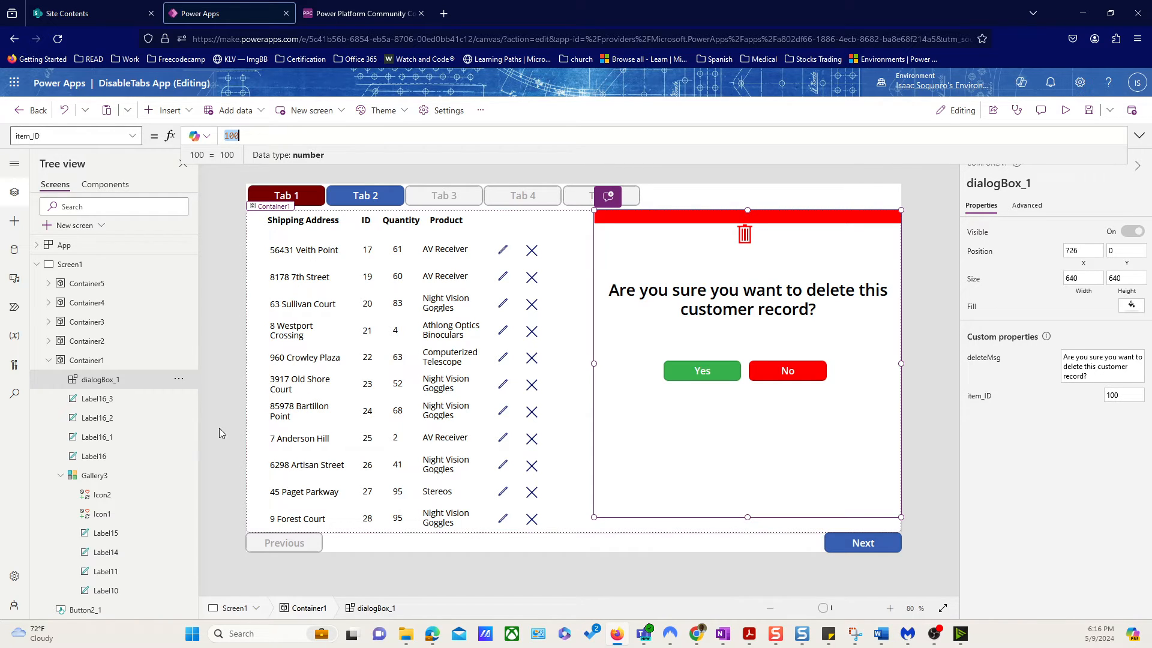
mouse_move(366, 383)
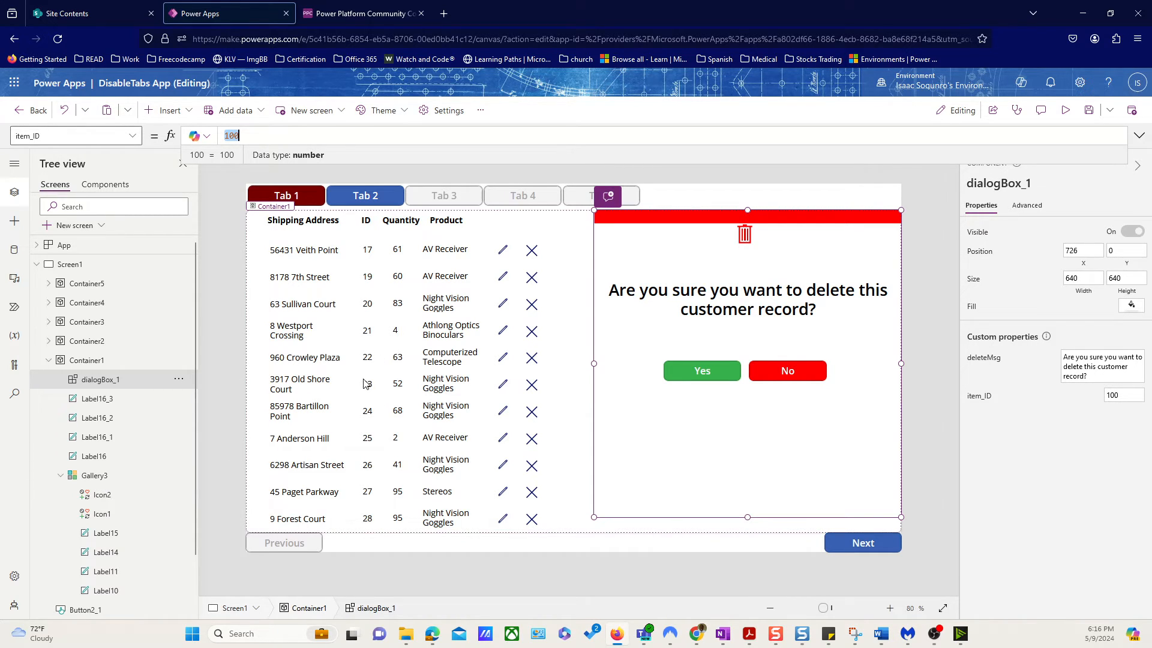
left_click(95, 475)
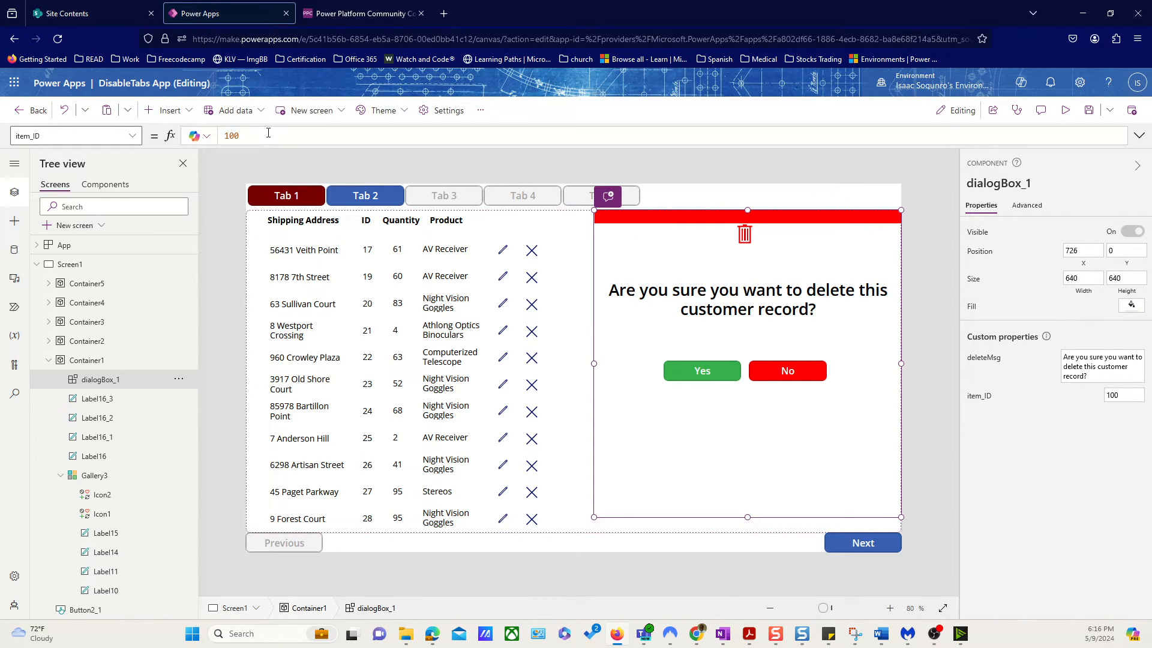
type("ga")
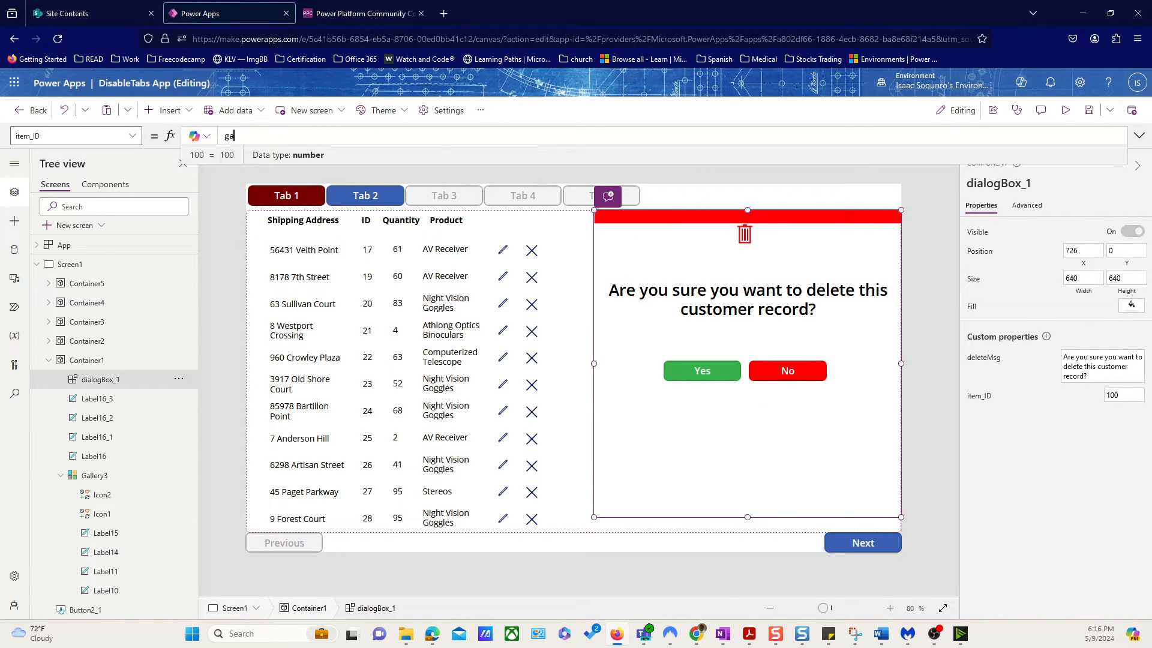
type("llery")
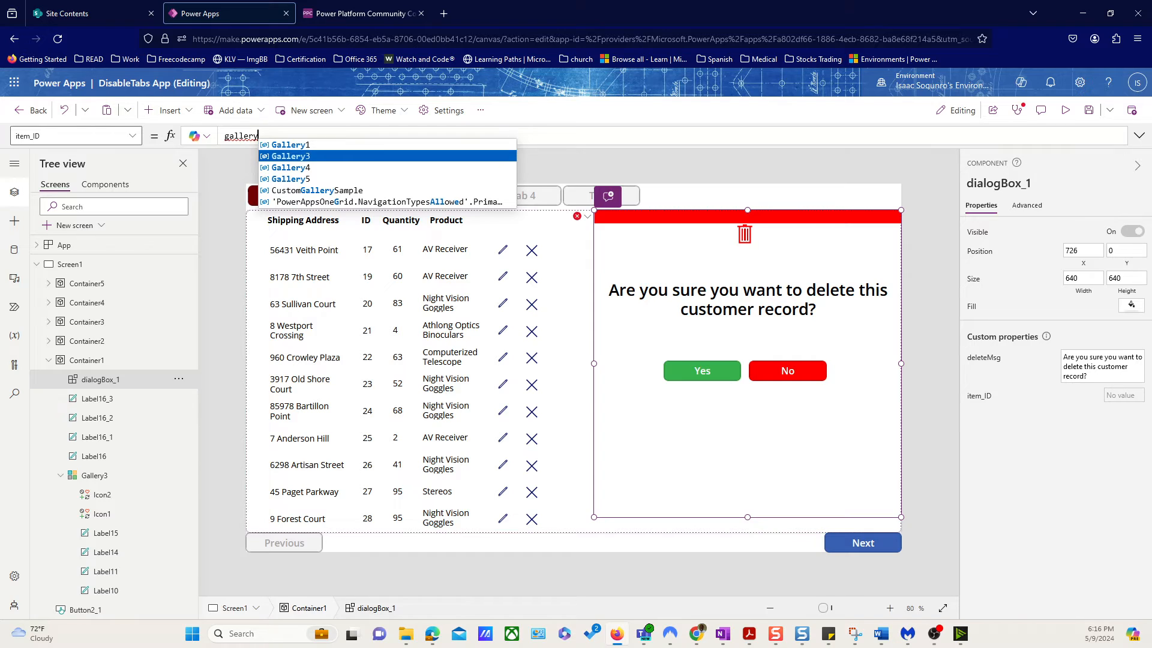
left_click(289, 156)
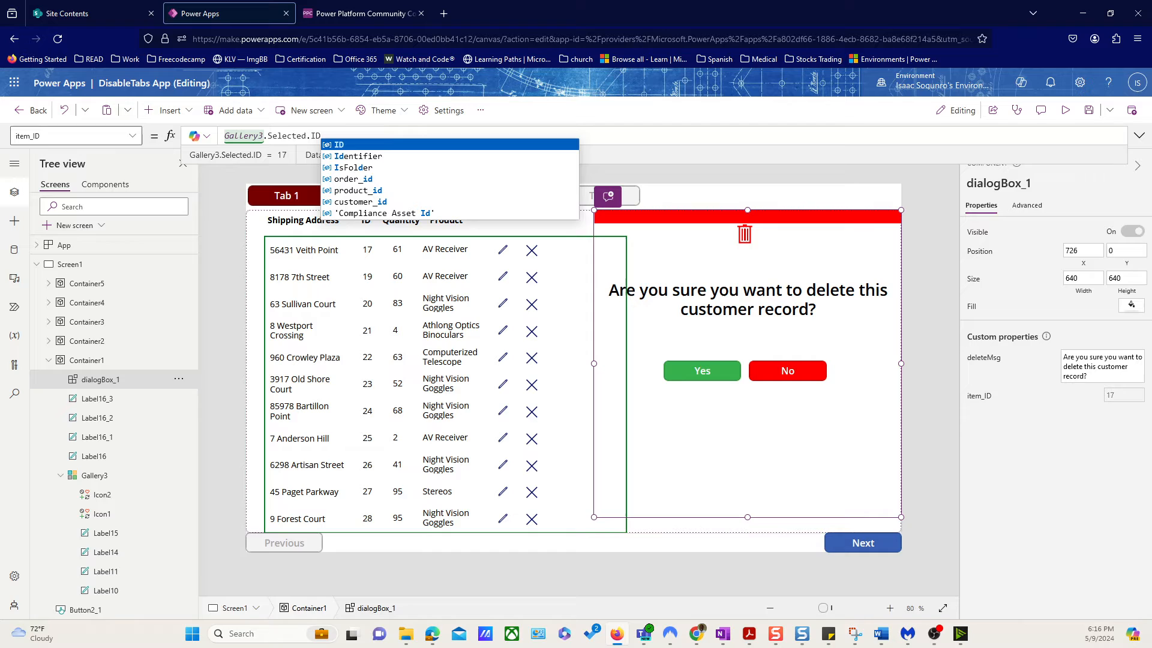
mouse_move(290, 174)
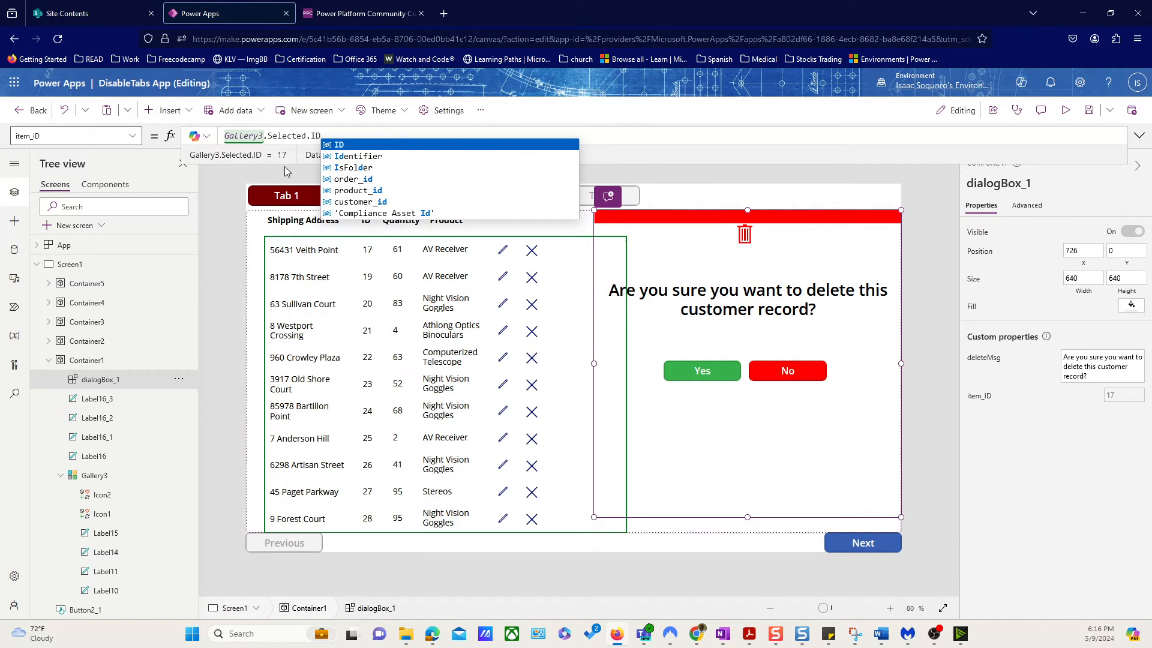
mouse_move(689, 161)
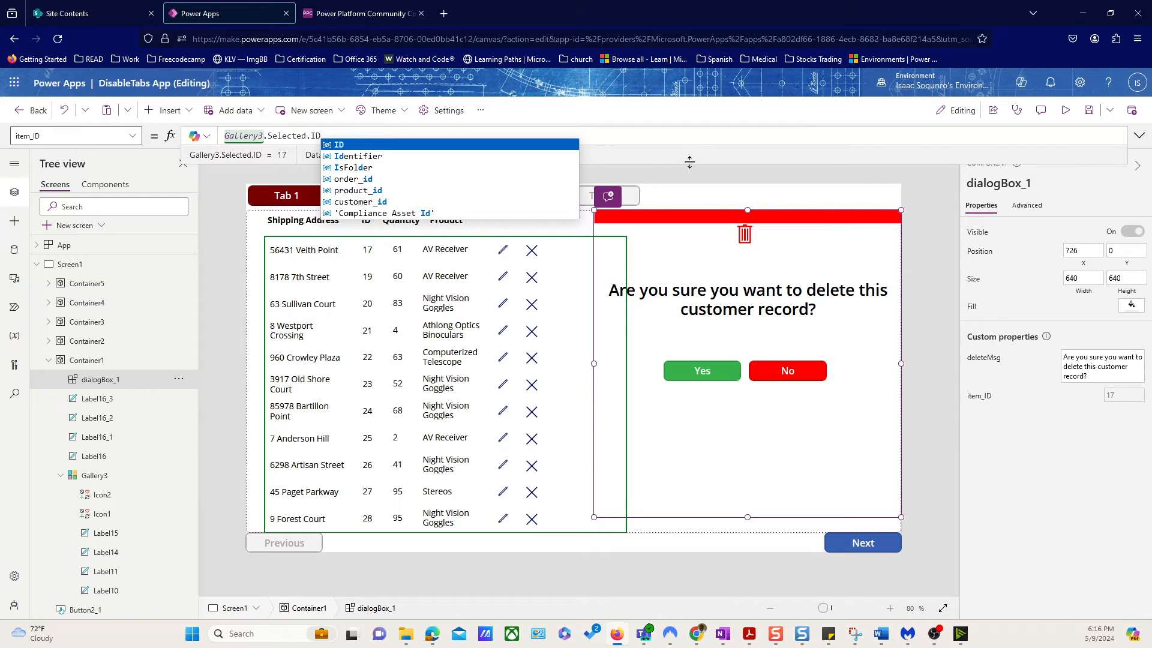
left_click(70, 264)
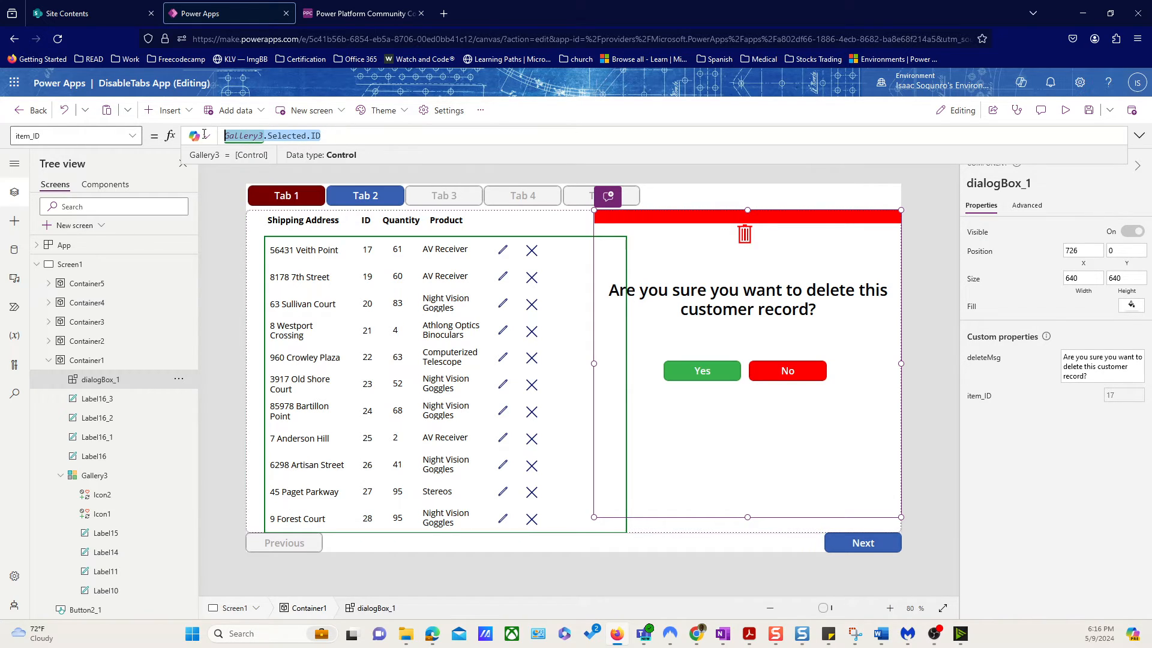
left_click(272, 135)
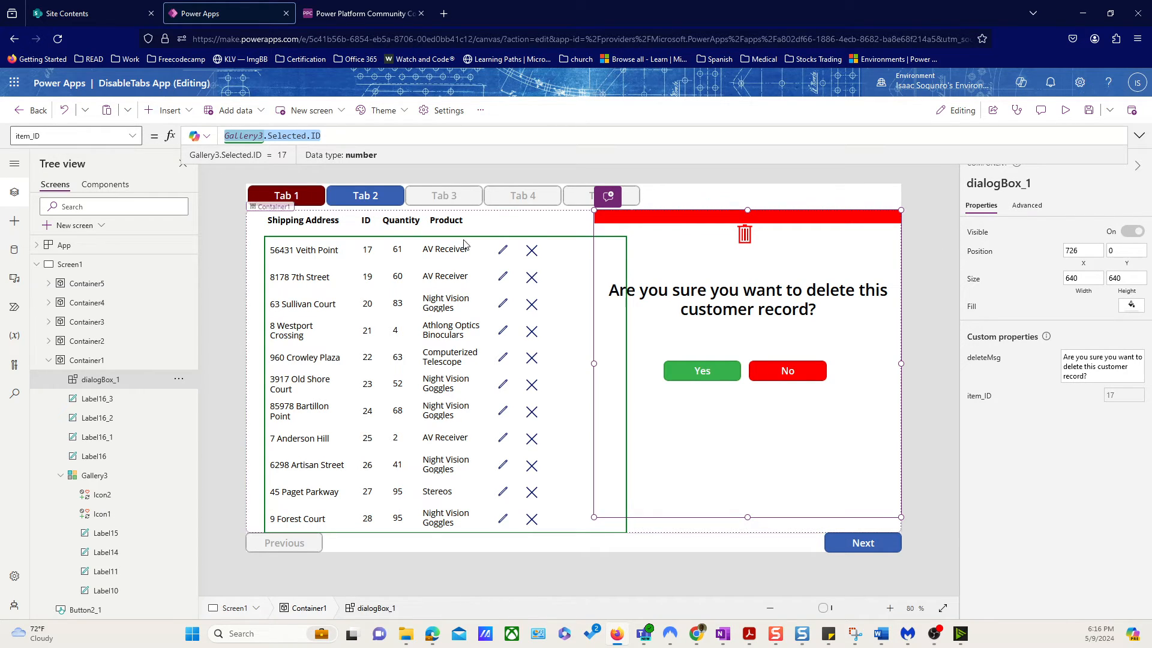
left_click(531, 250)
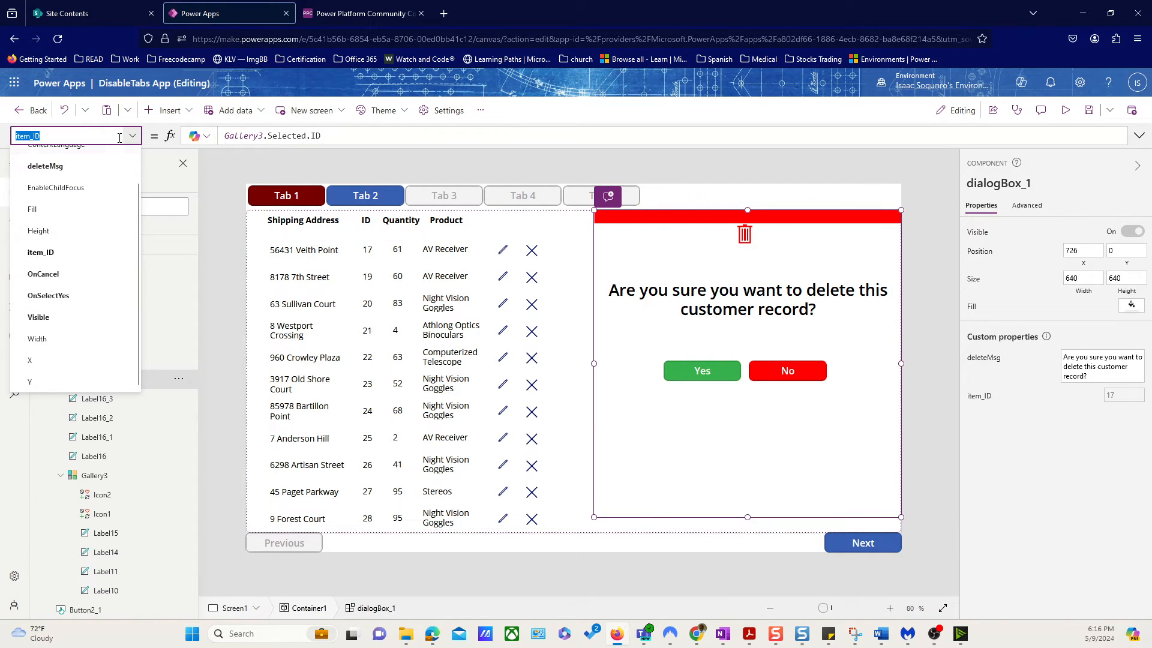
mouse_move(48, 295)
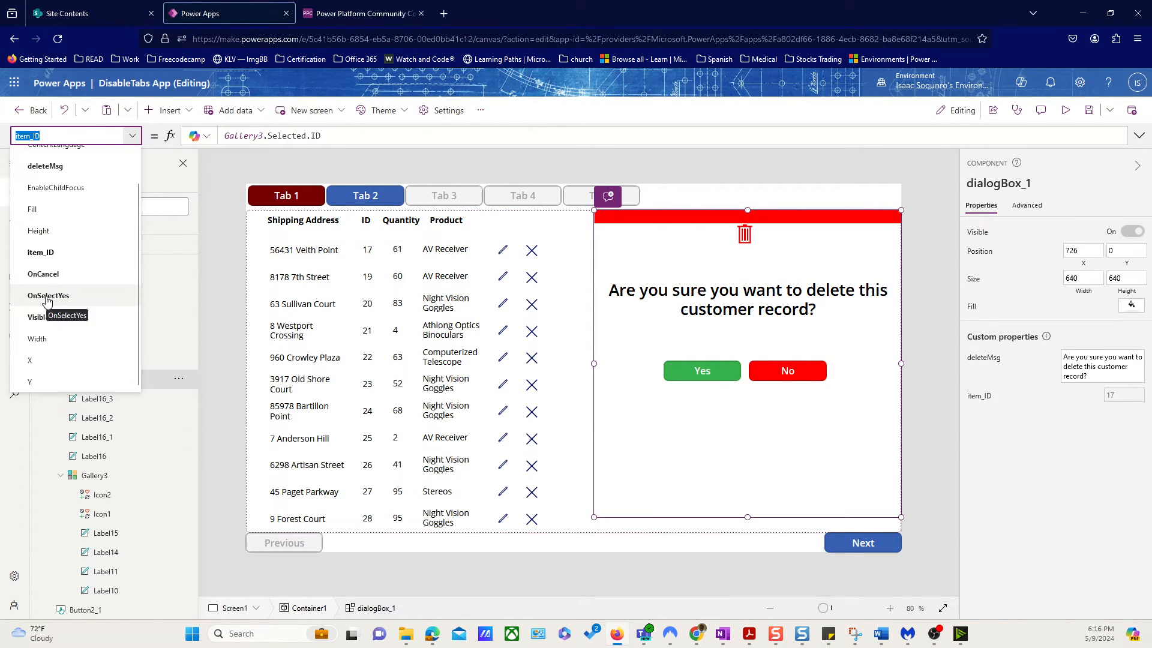
Step: Add Remove(colCustomerOrders, LookUp(colCustomerOrders, ID = deleteParameterID)) to OnSelectYes
left_click(48, 296)
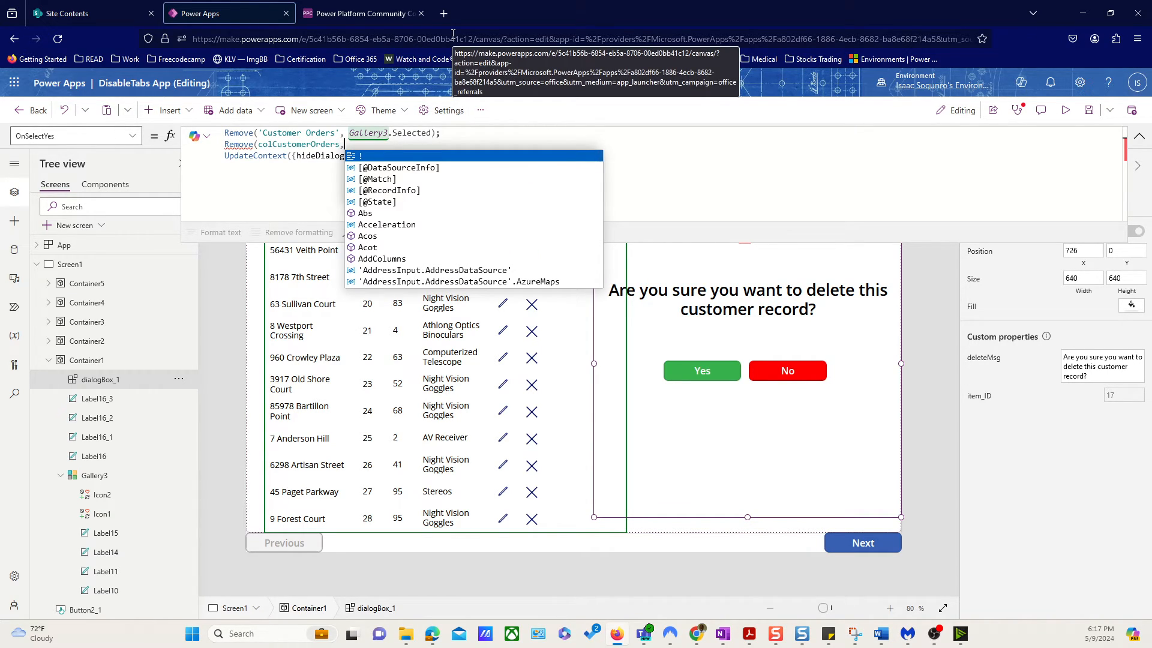
type("LookUp(")
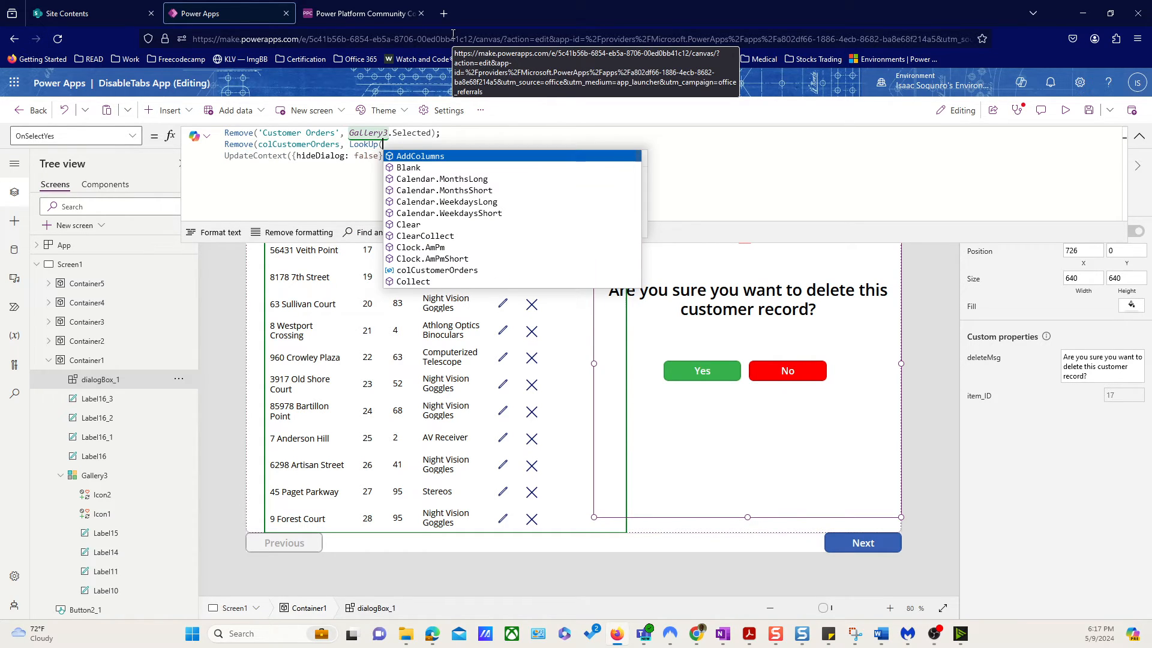
type("colCustomerOrders")
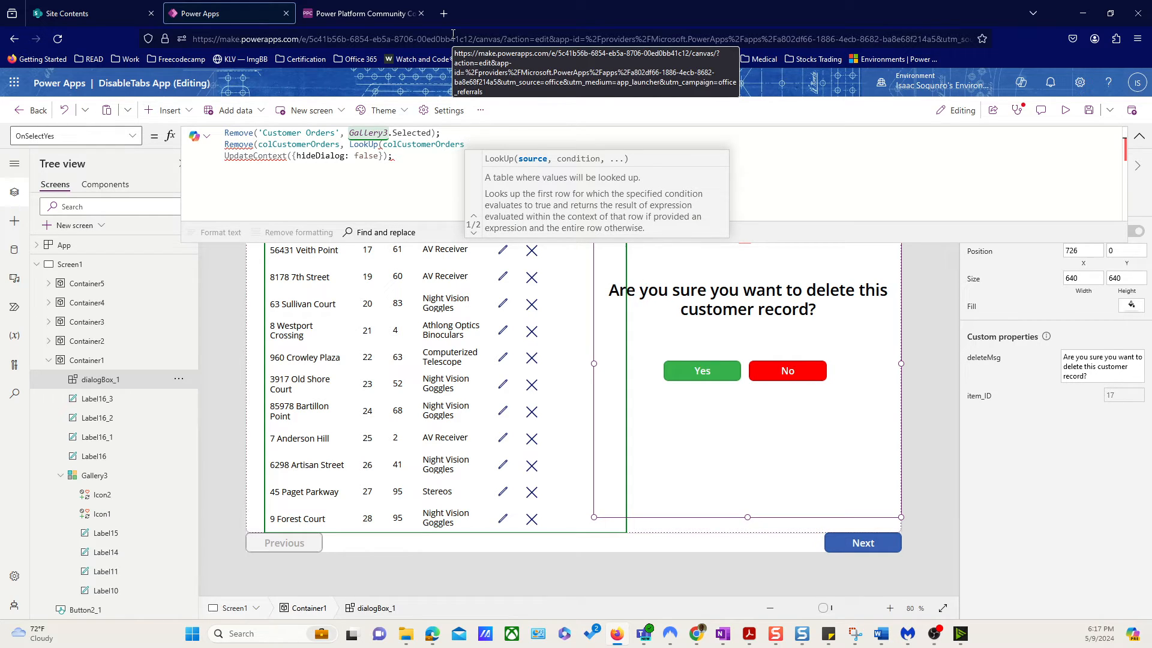
left_click(474, 144)
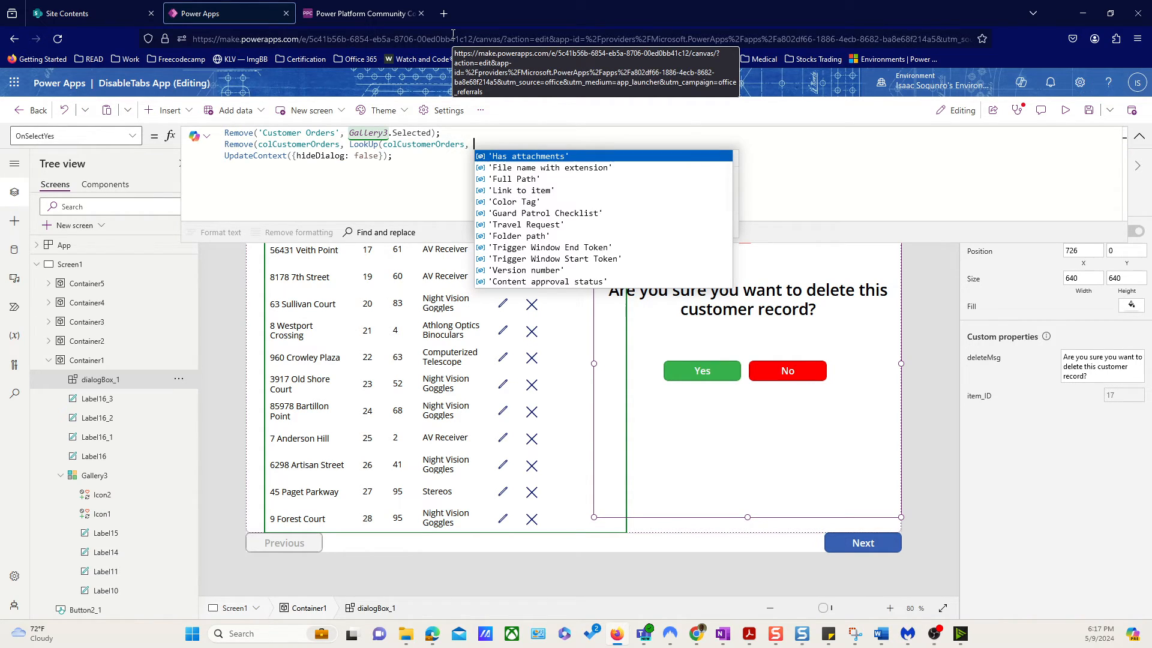
type("ID =")
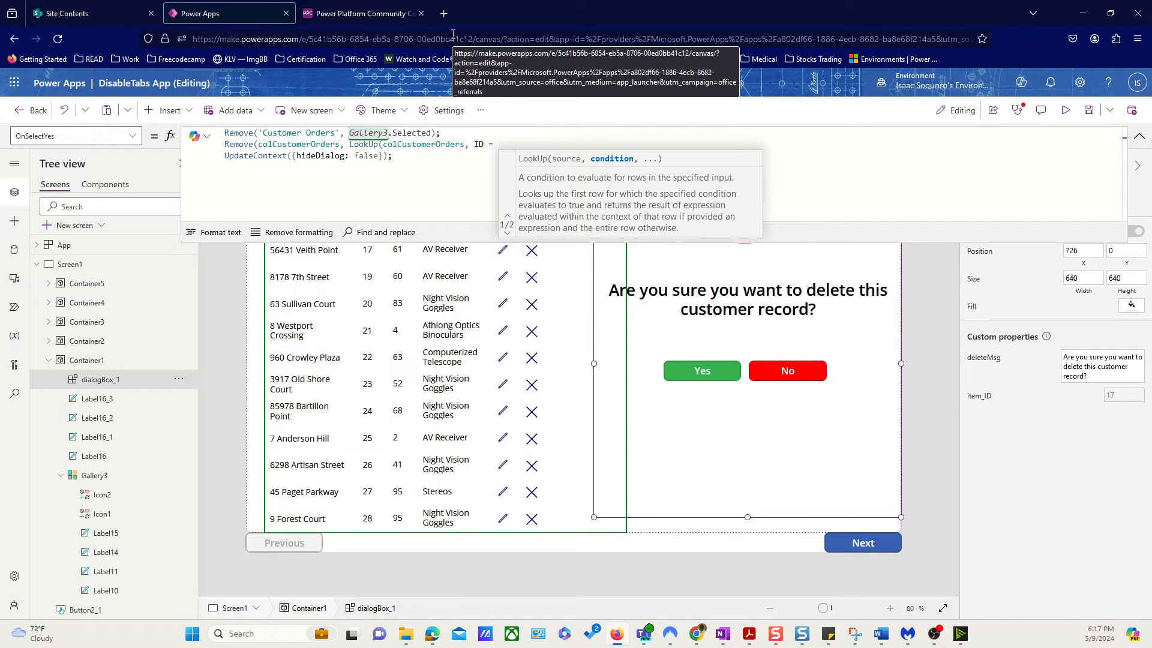
type("p")
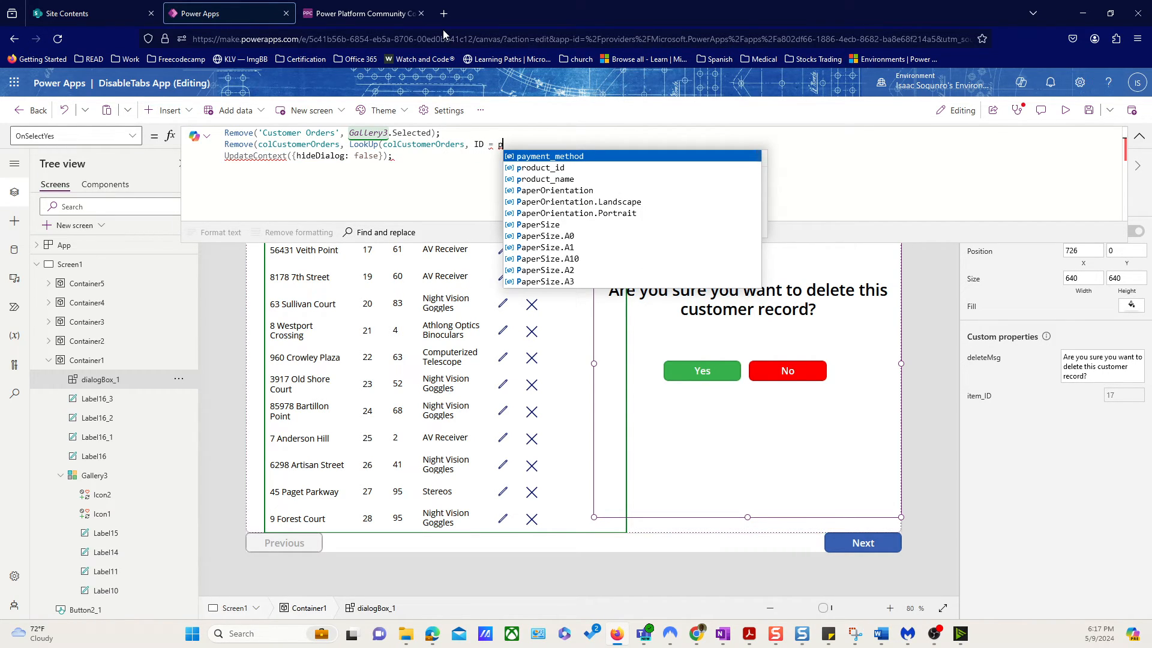
type("ara")
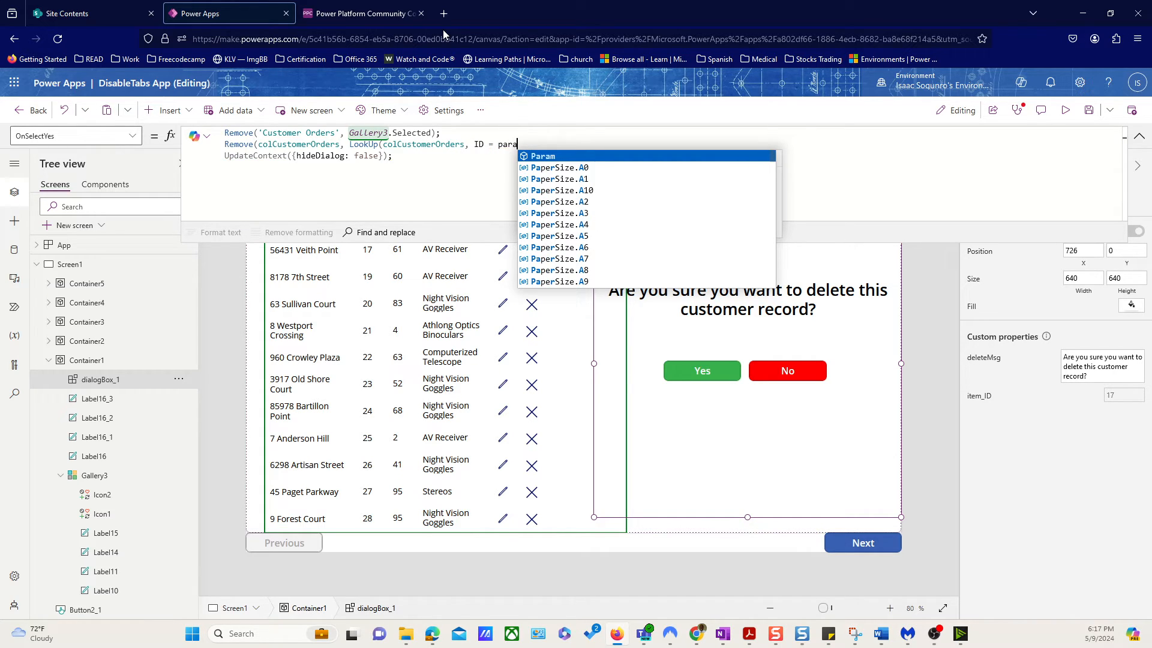
type("meterID")
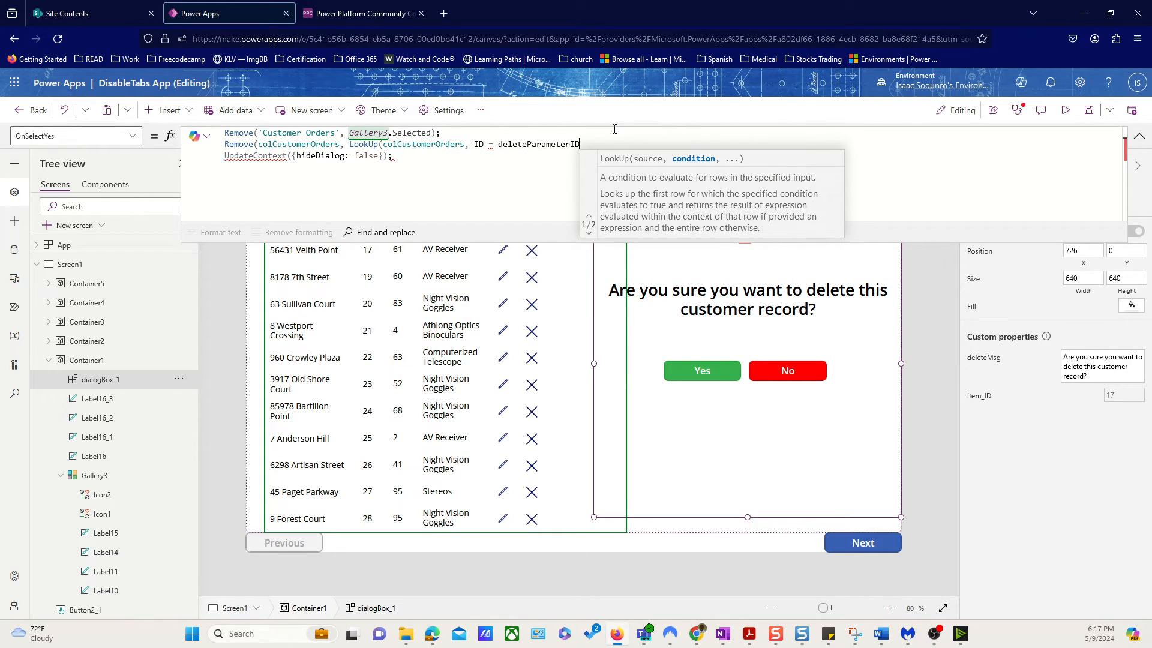
type("));")
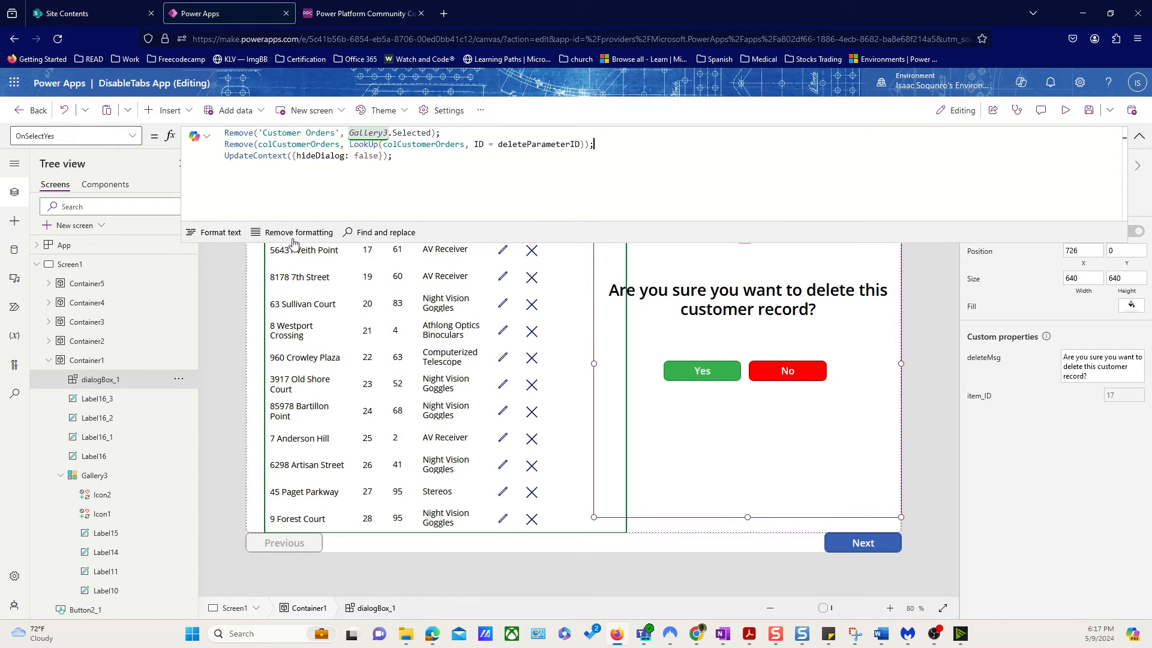
Step: Verify colCustomerOrders is a Table, then collapse the expanded formula editor
double_click(297, 144)
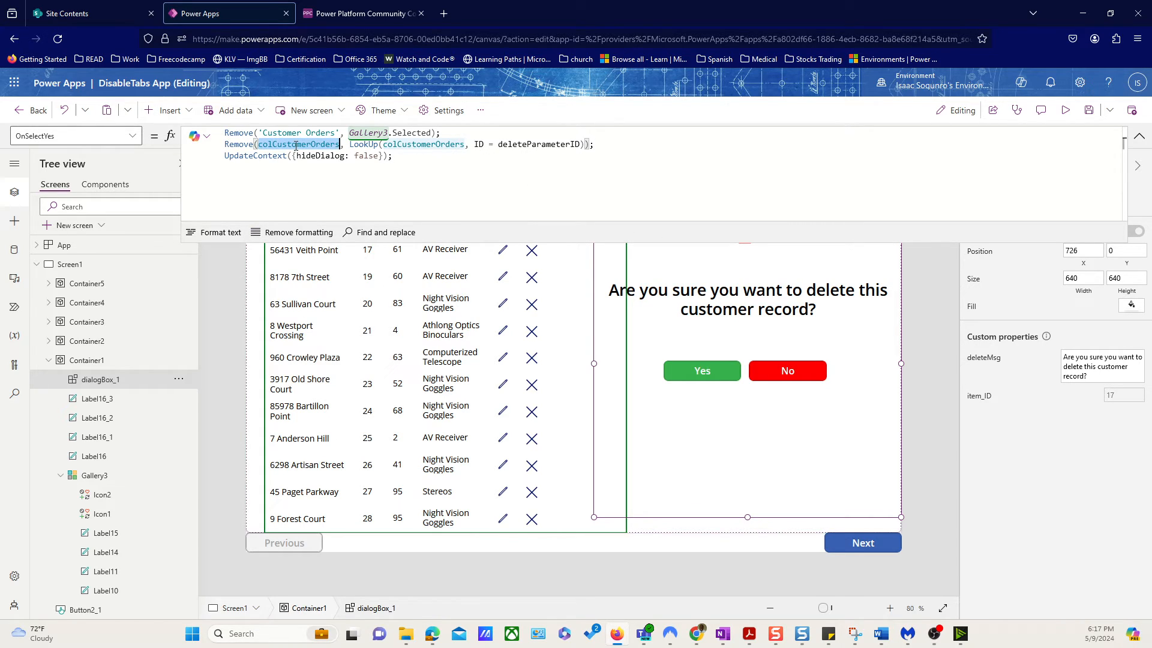
left_click(300, 143)
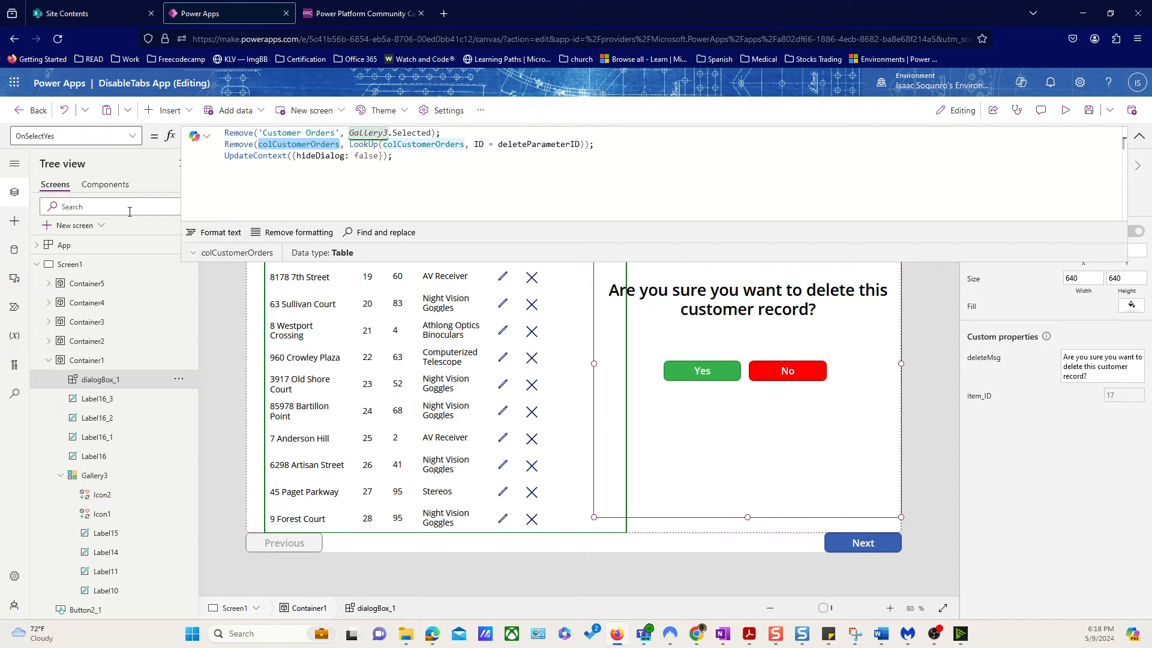
left_click(65, 245)
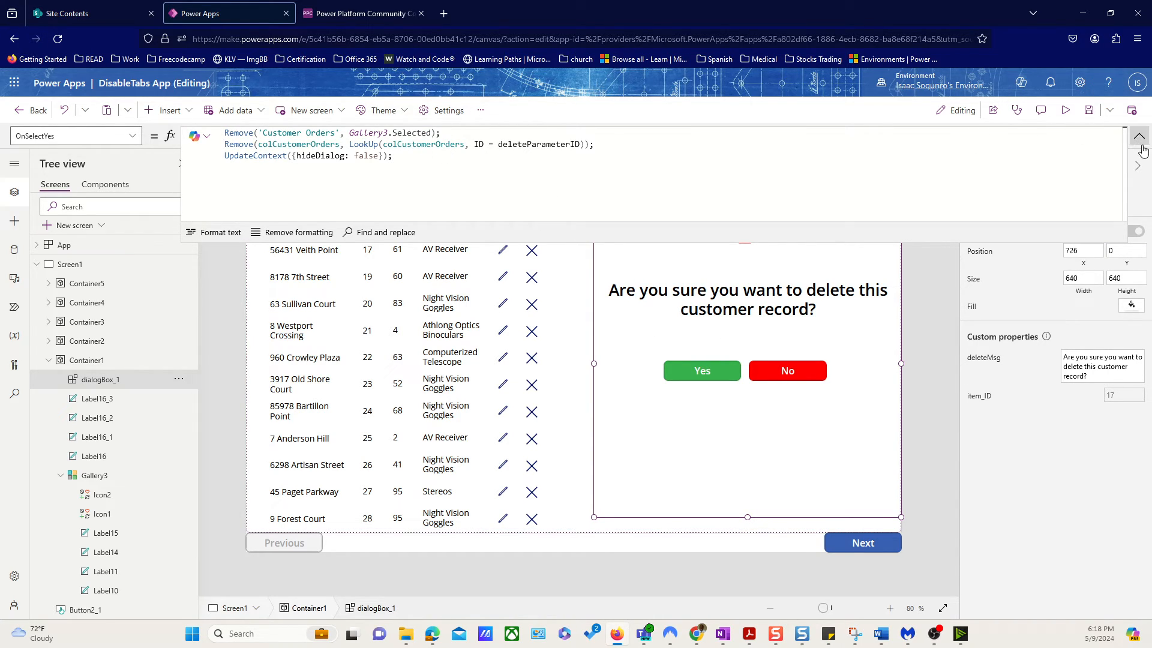
left_click(1142, 144)
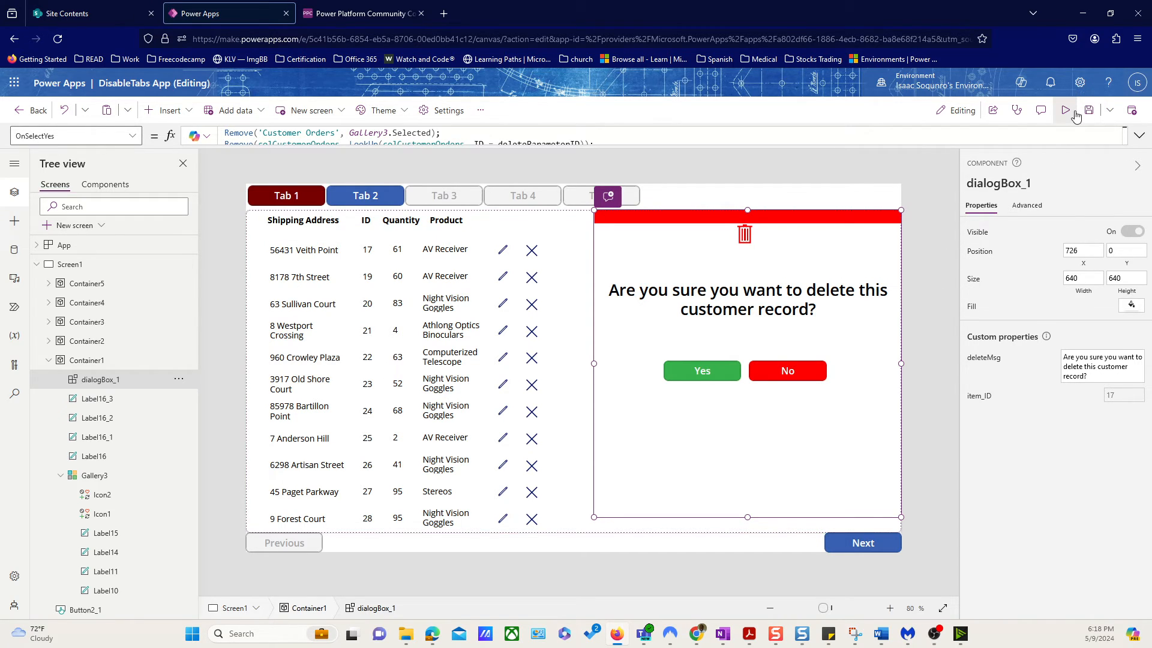
Step: Insert a data table and select the new DataTable3 beside the orders gallery
left_click(1066, 110)
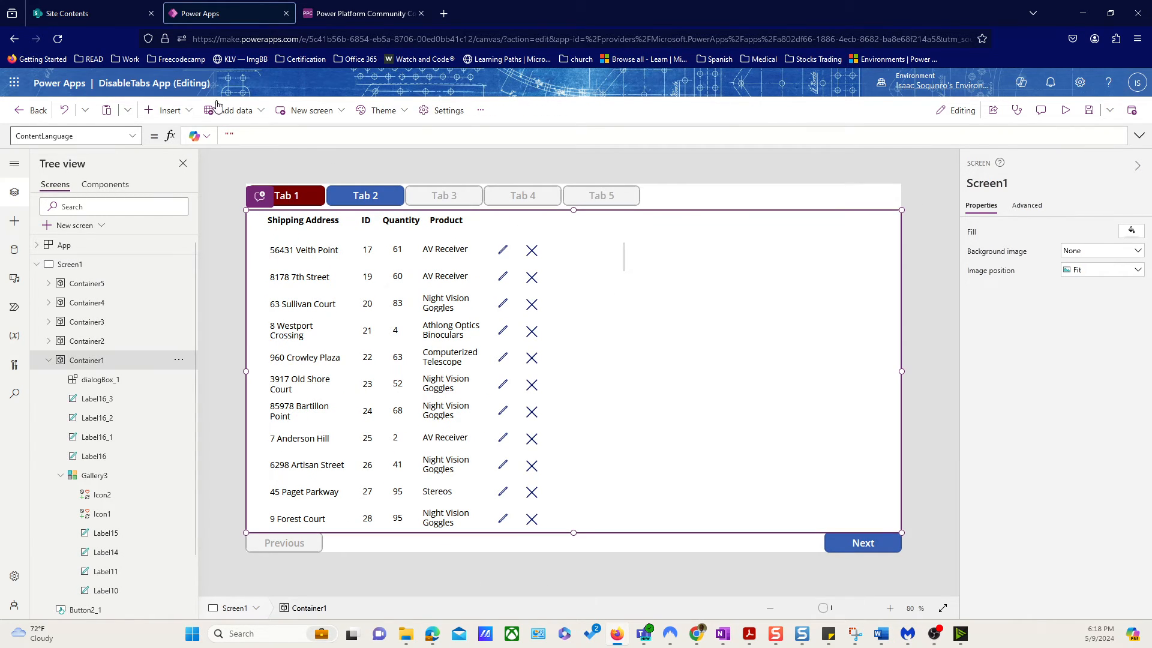
left_click(169, 110)
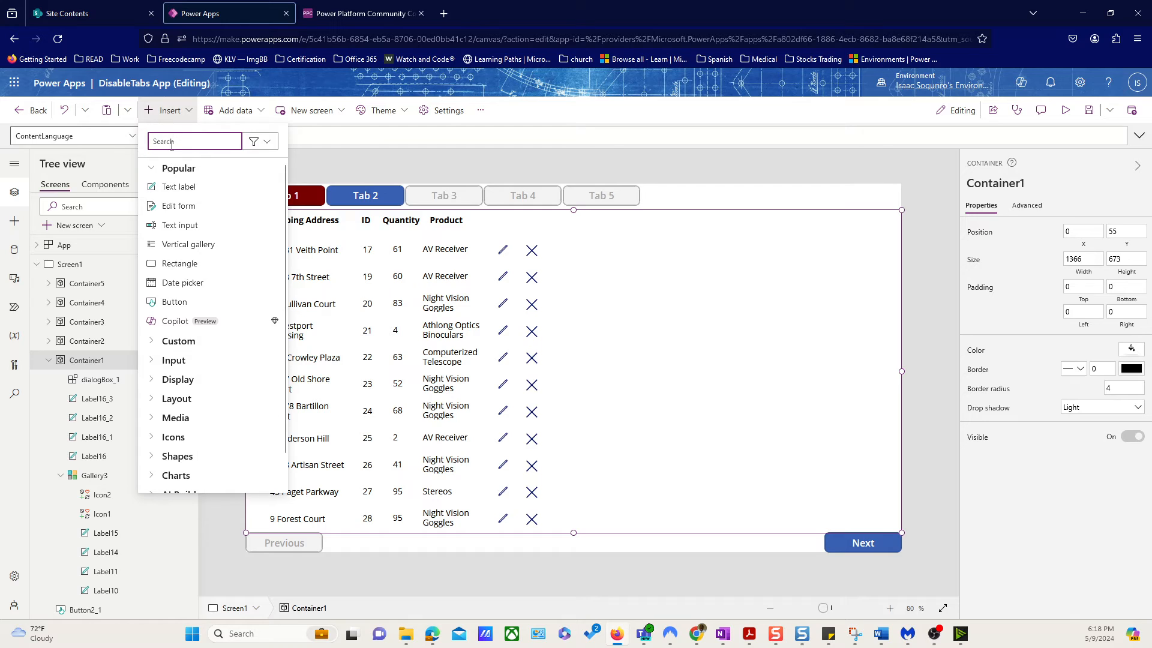
type("tab")
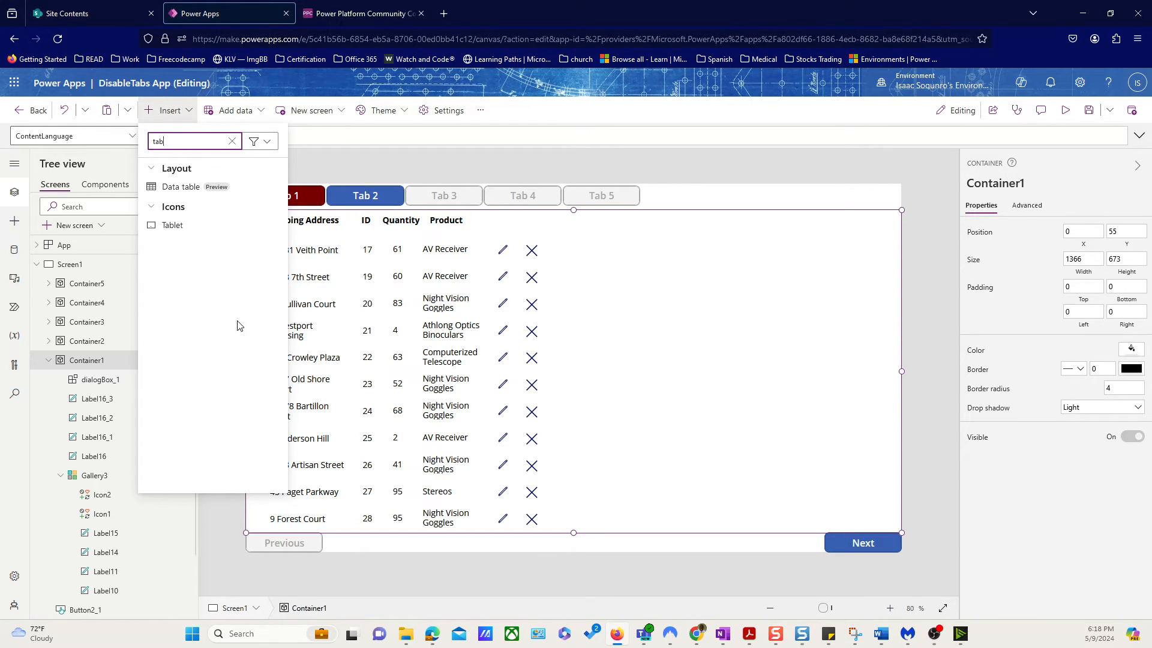
left_click(181, 186)
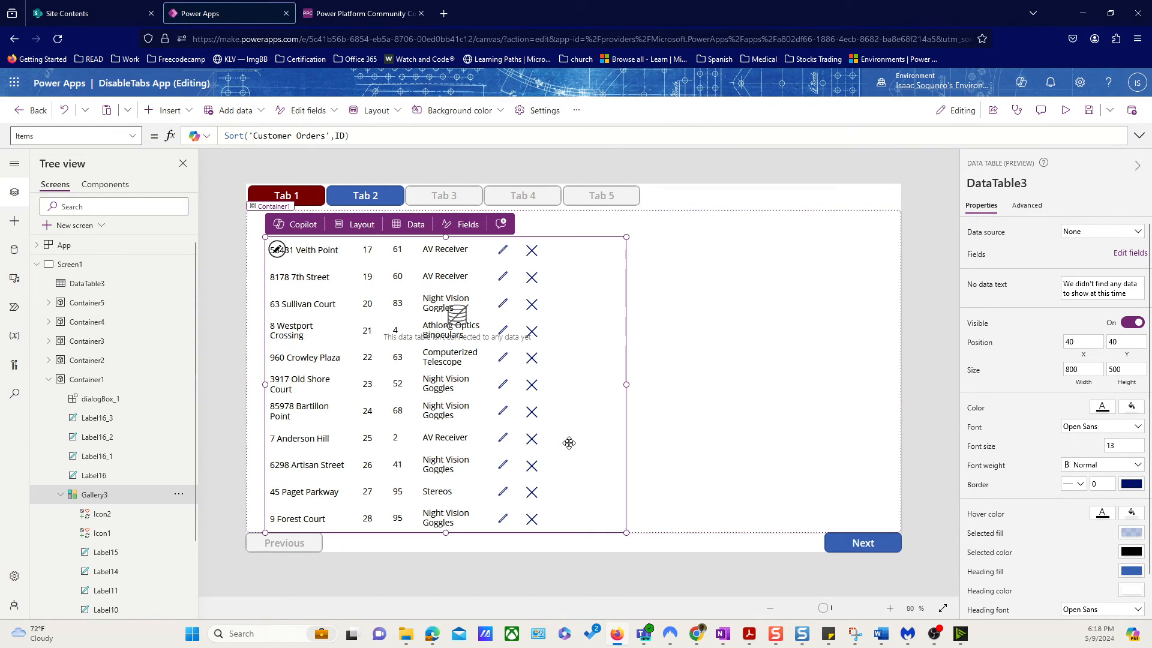
left_click(94, 495)
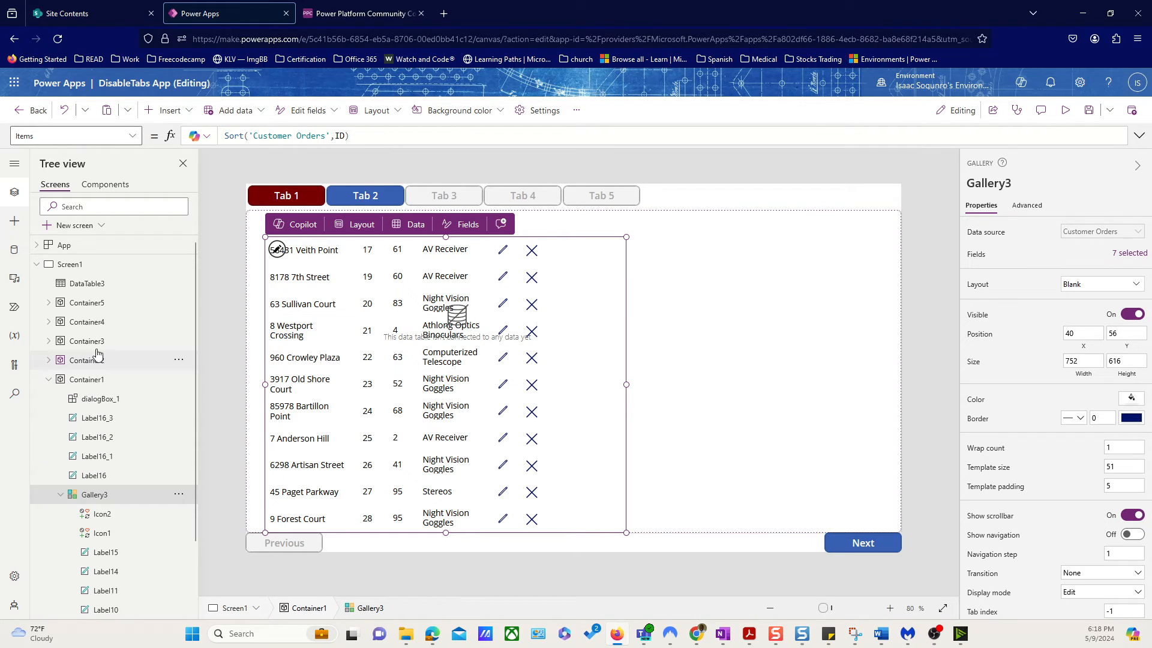
left_click(86, 283)
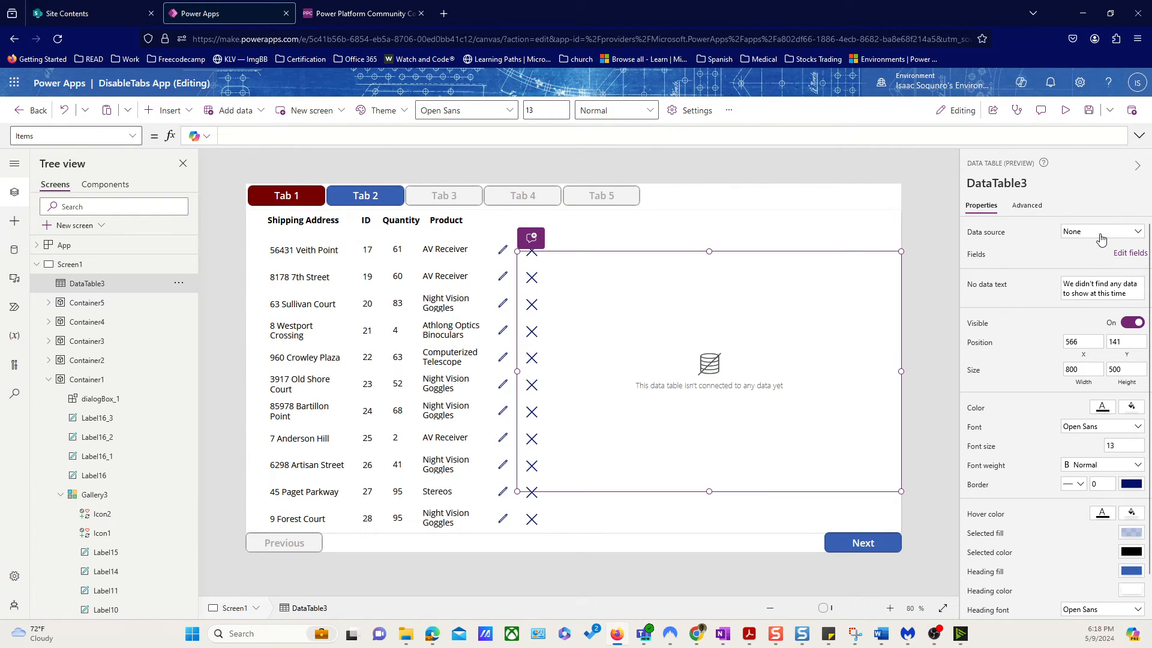
Step: Bind DataTable3 to colCustomerOrders and add the ID, product_name and quantity fields
left_click(1103, 231)
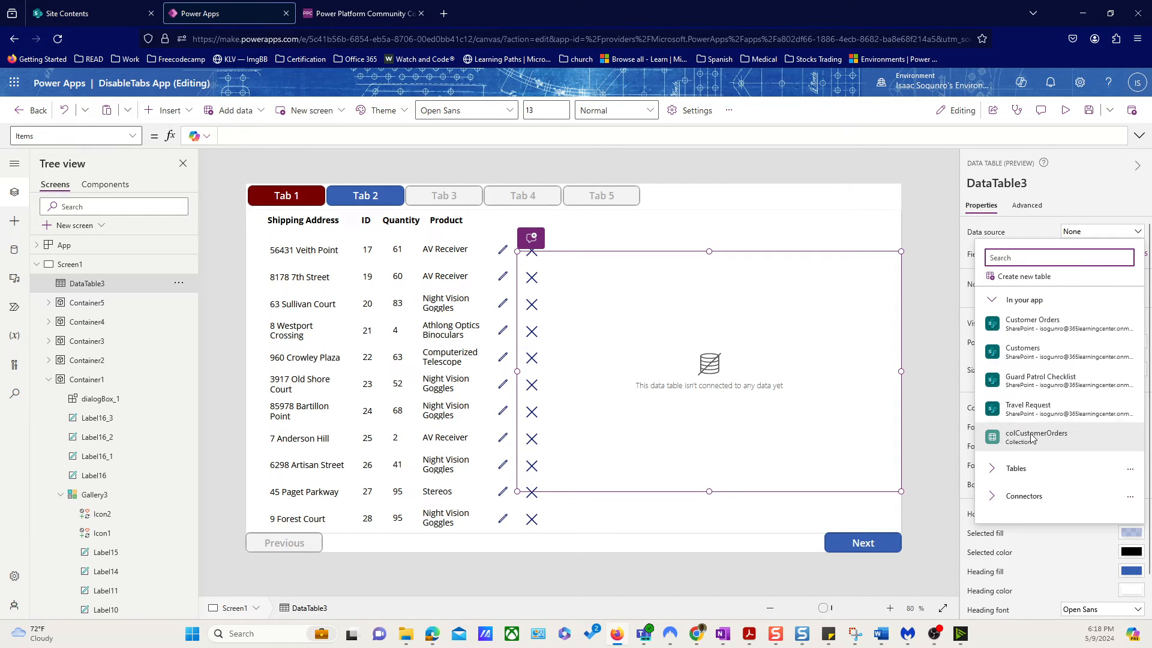
mouse_move(1036, 438)
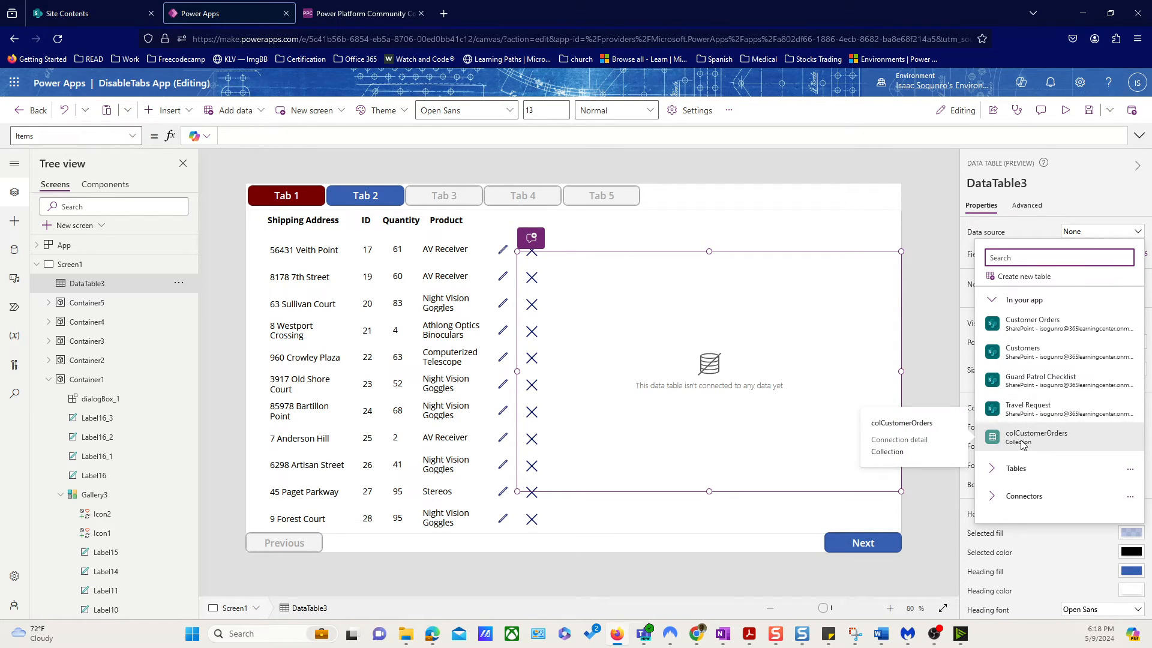
left_click(1036, 438)
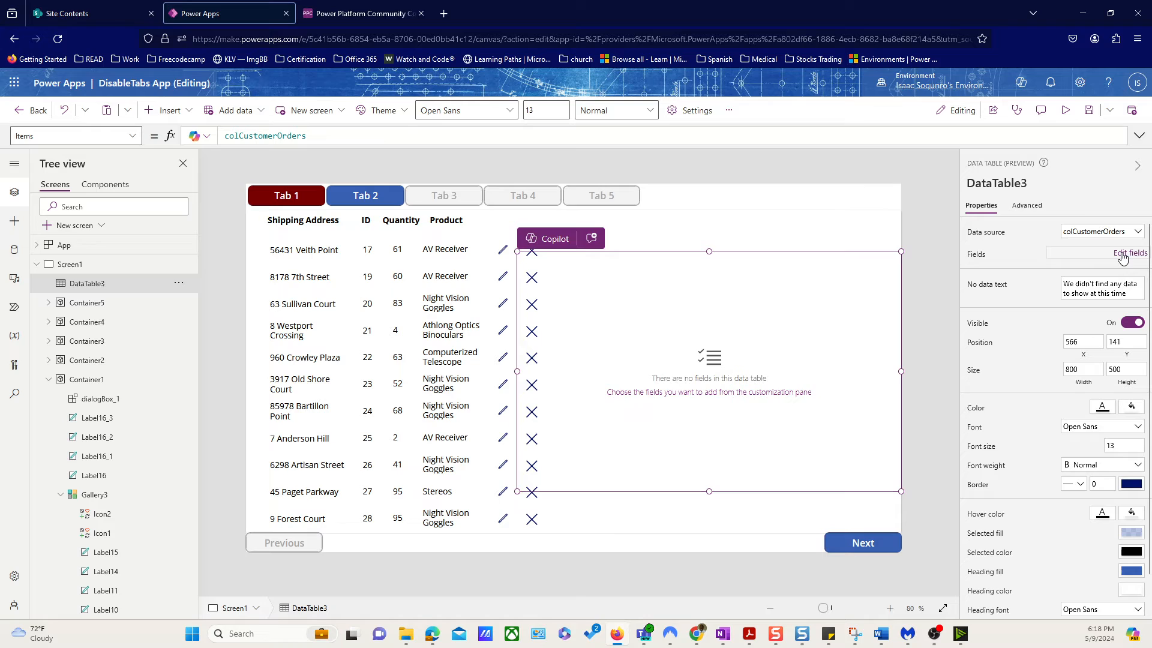
left_click(1131, 253)
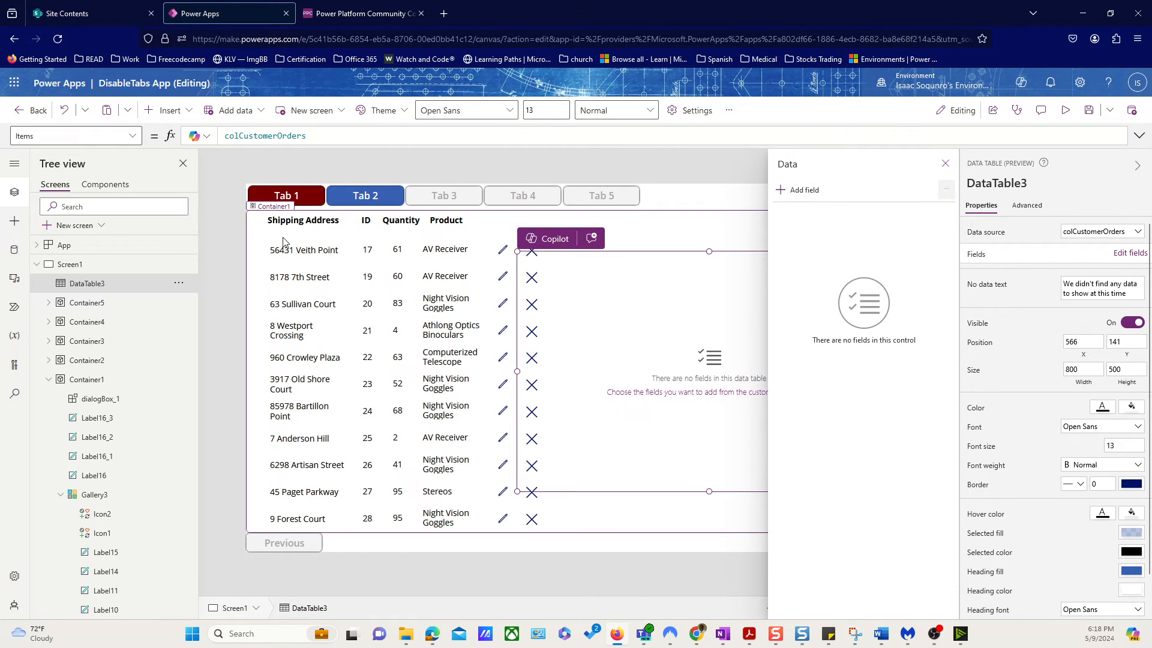
mouse_move(405, 230)
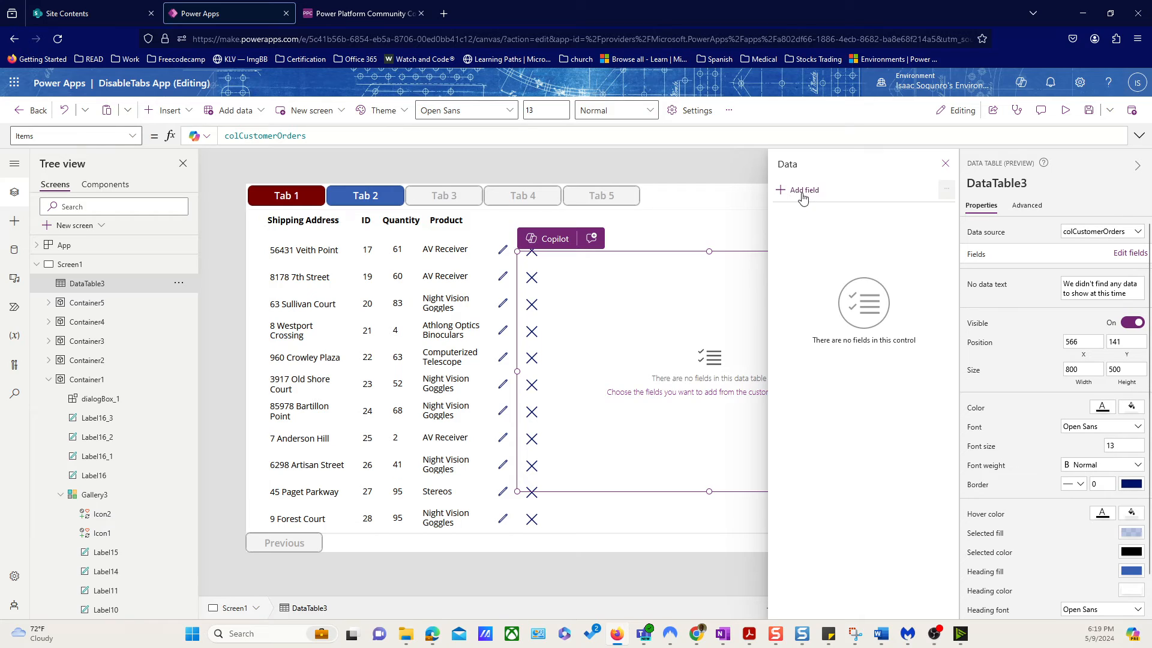
left_click(803, 190)
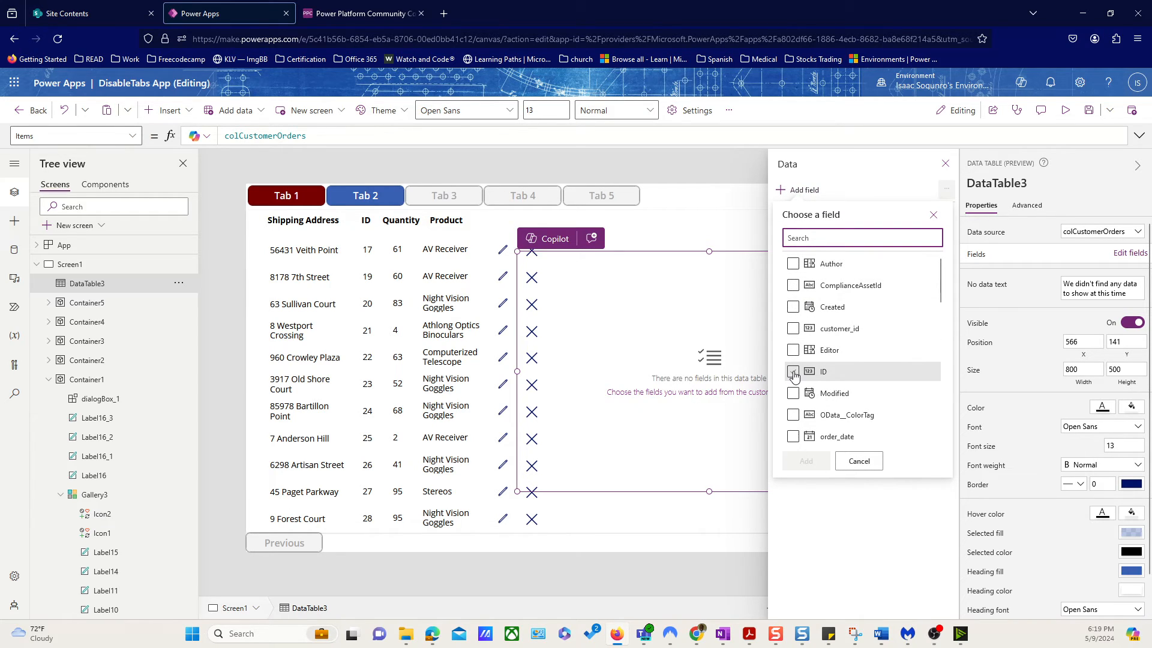
left_click(793, 371)
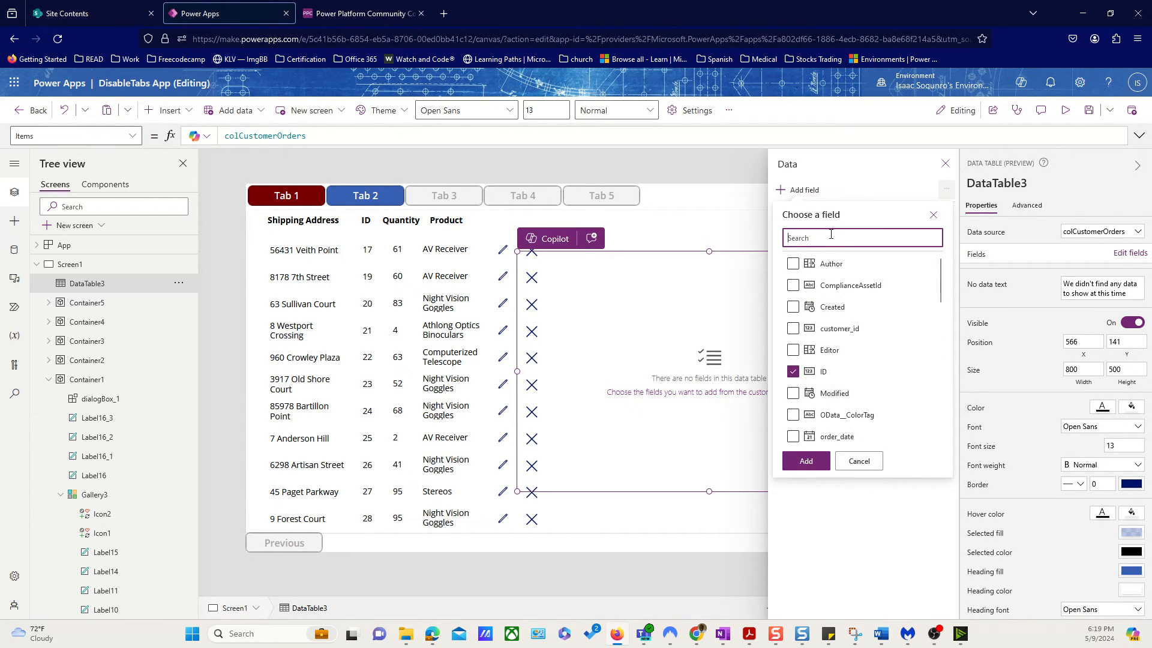
type("pro")
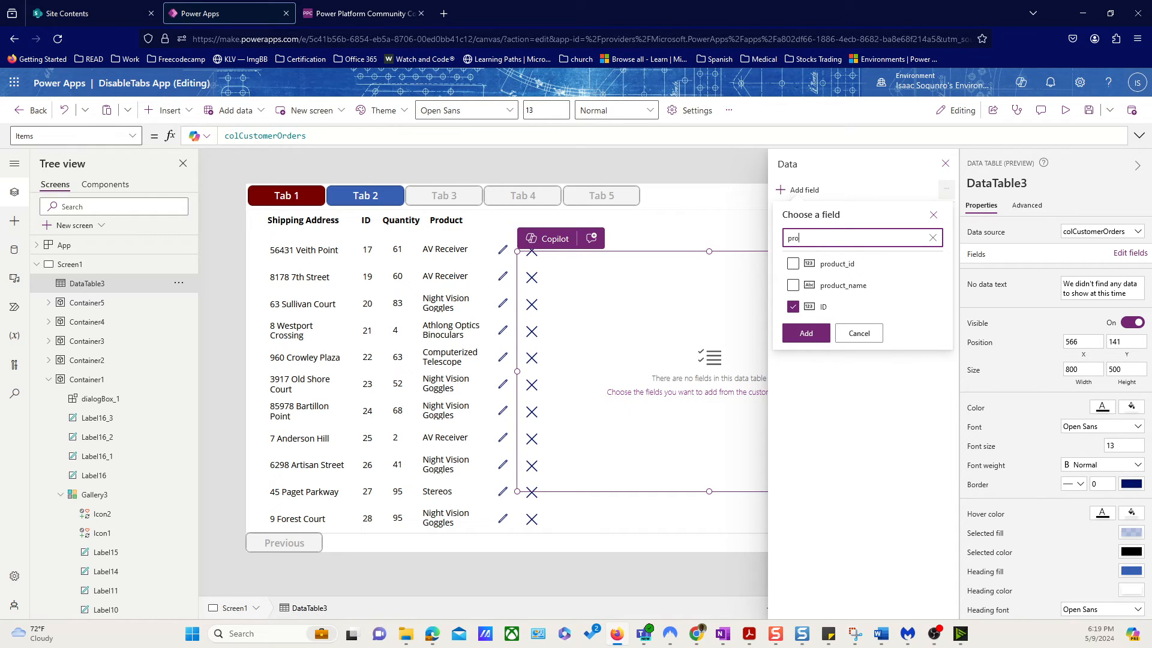
left_click(793, 285)
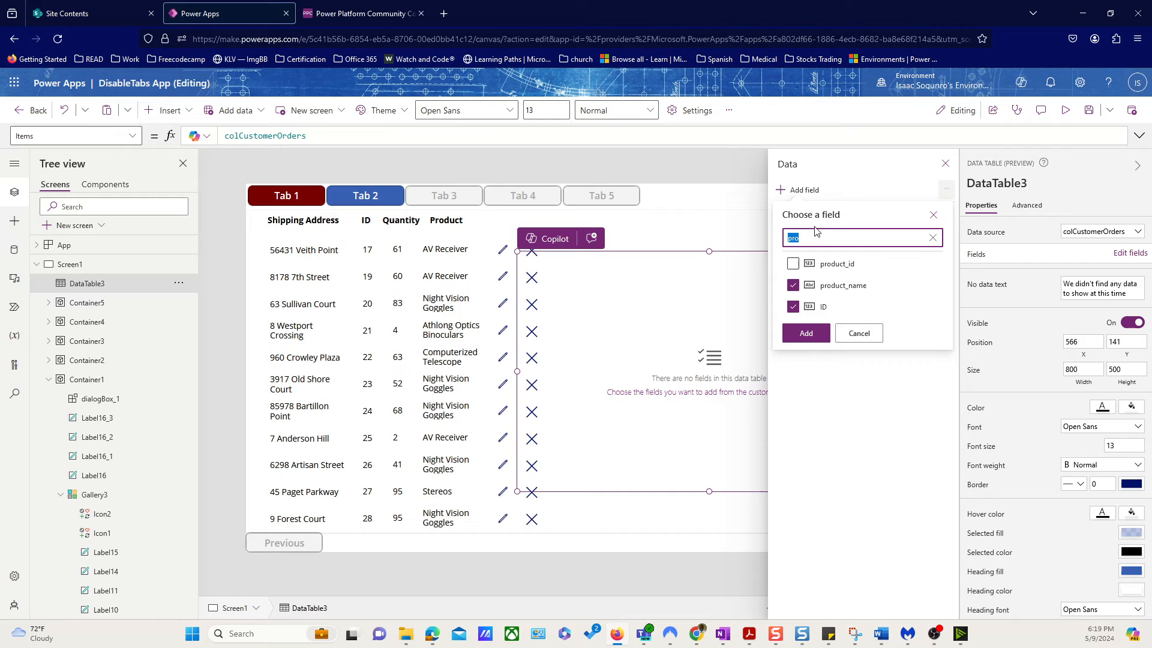
type("qua")
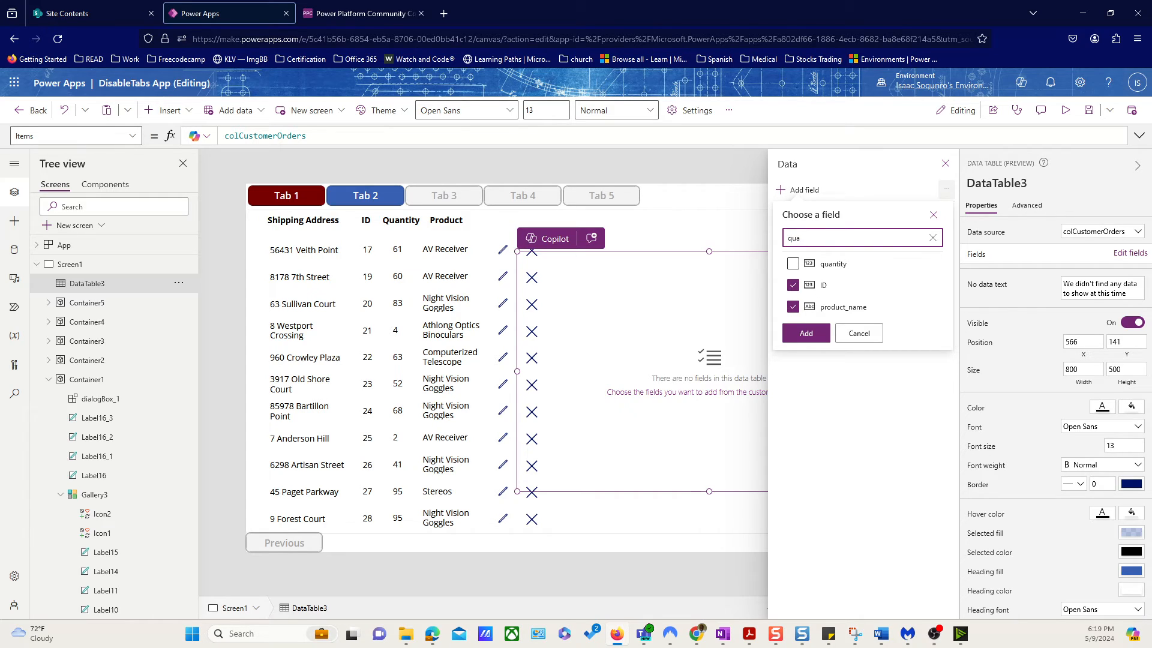
left_click(793, 263)
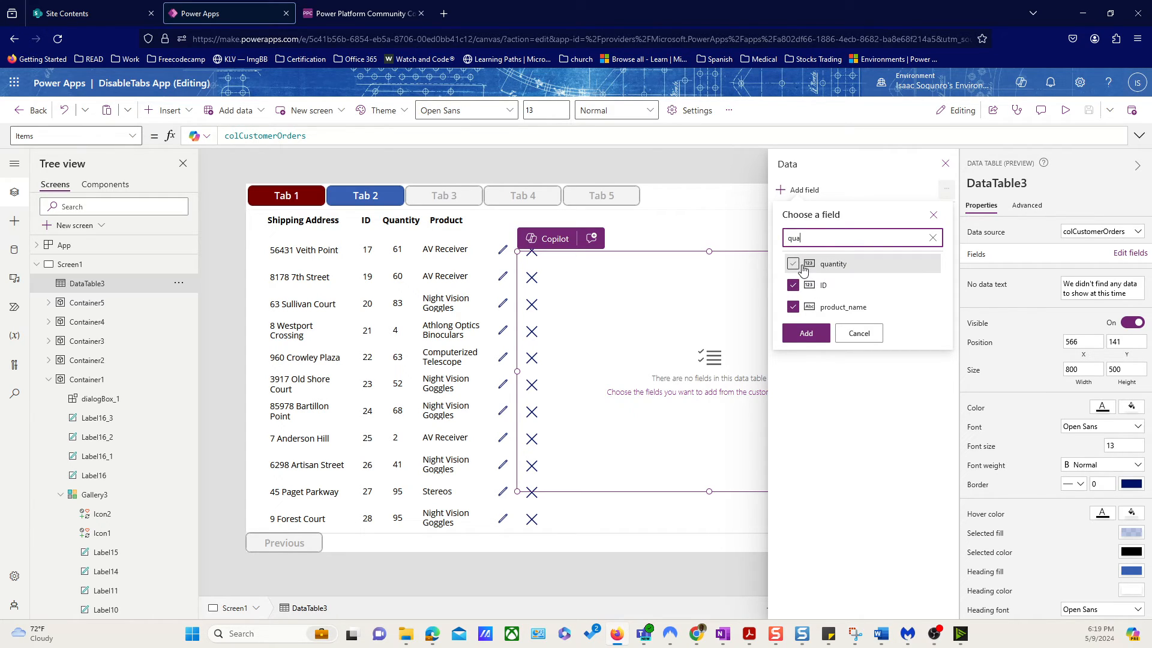
left_click(805, 333)
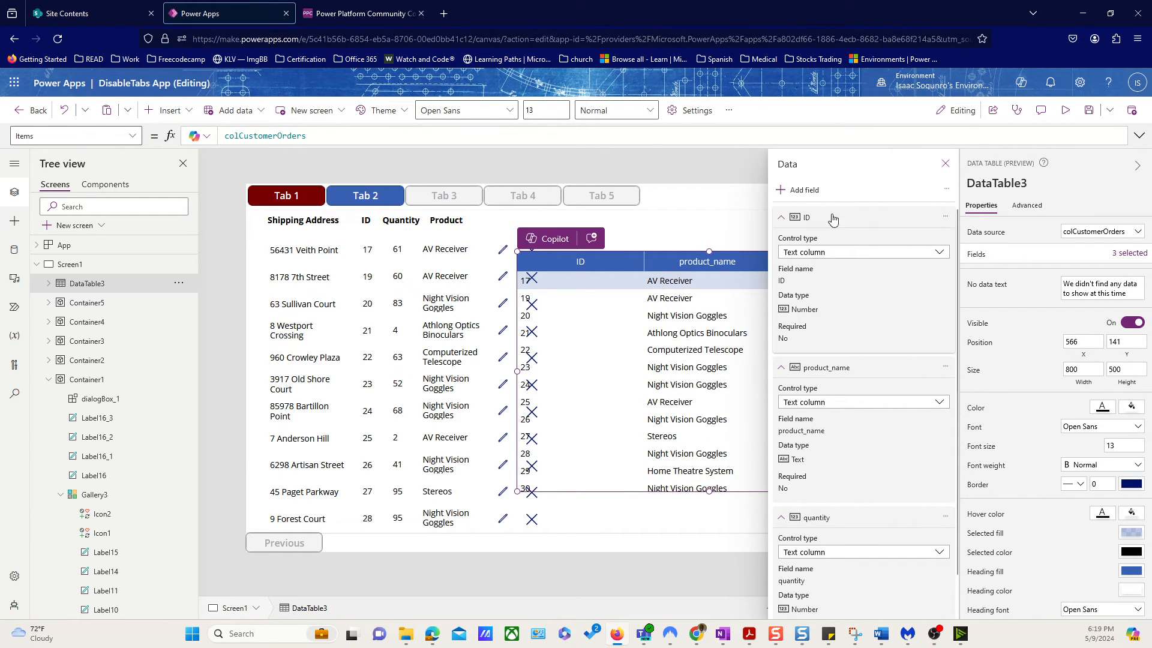
Step: Narrow the ID column and shrink DataTable3 into a small box at bottom right
left_click(945, 164)
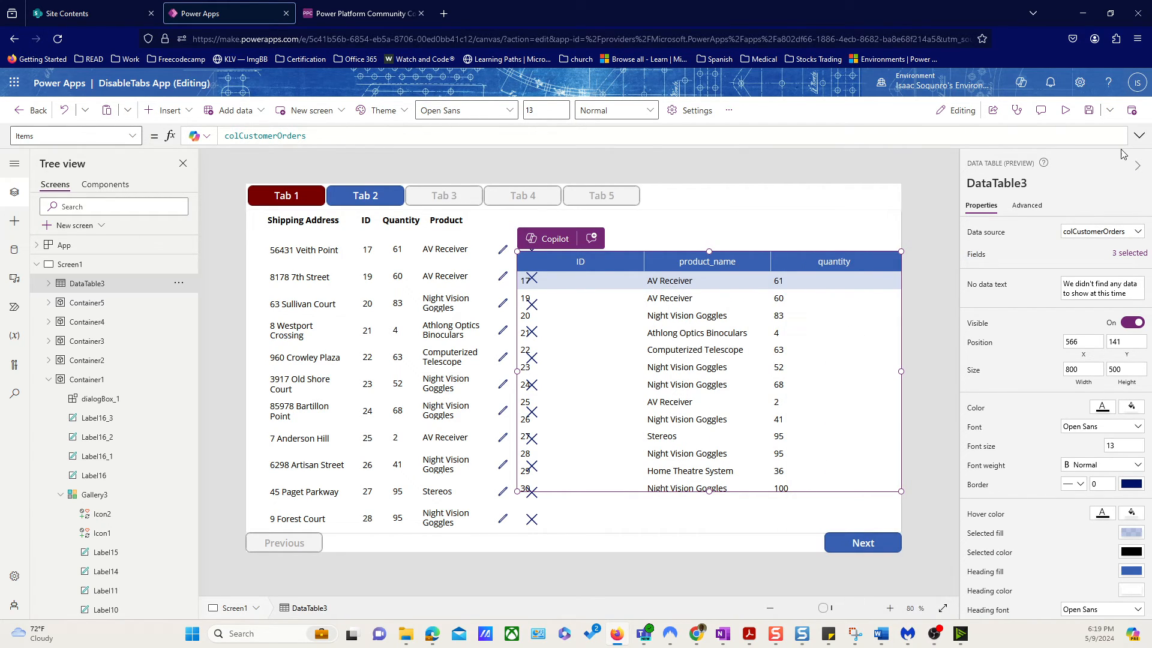
left_click(915, 261)
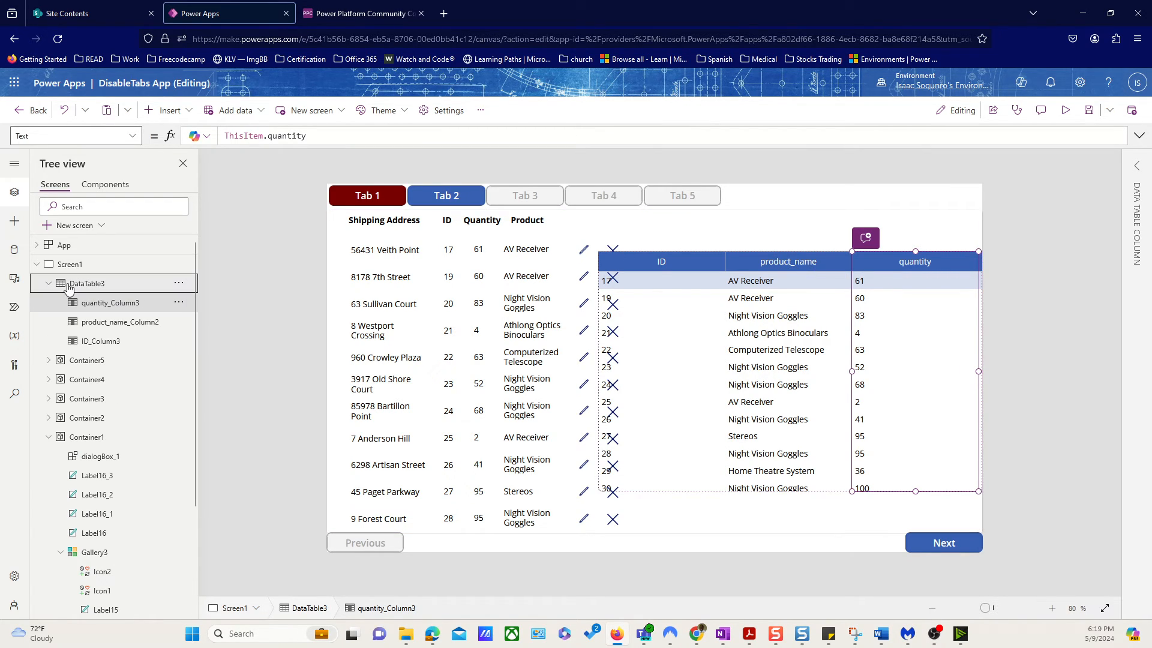
left_click(86, 282)
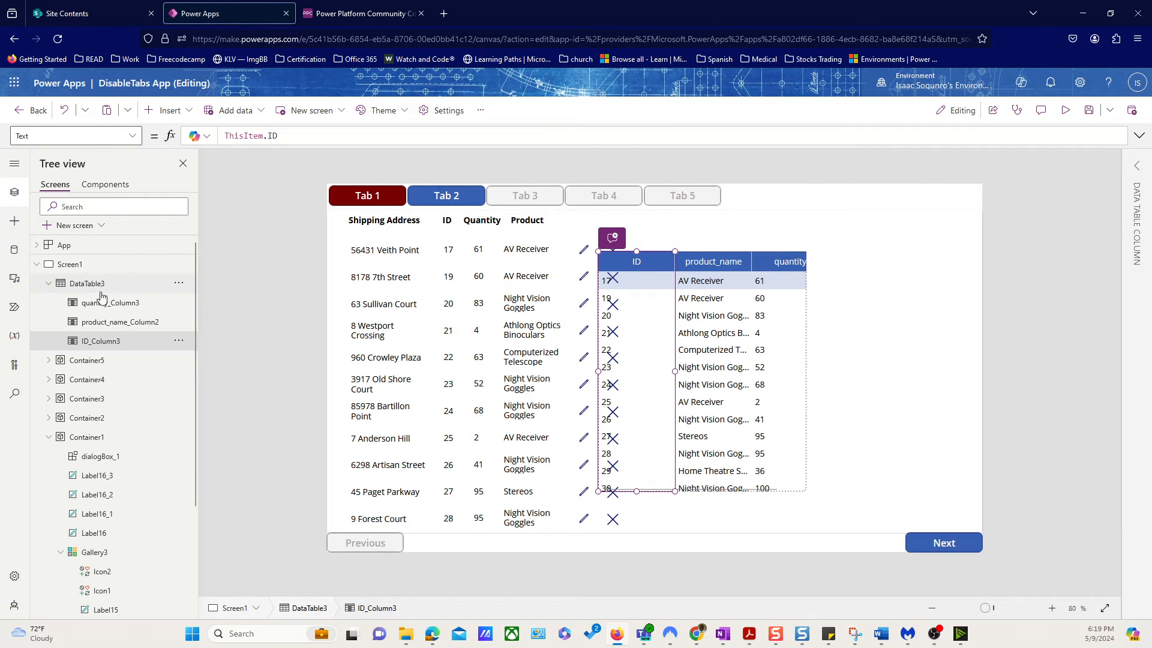
left_click(86, 282)
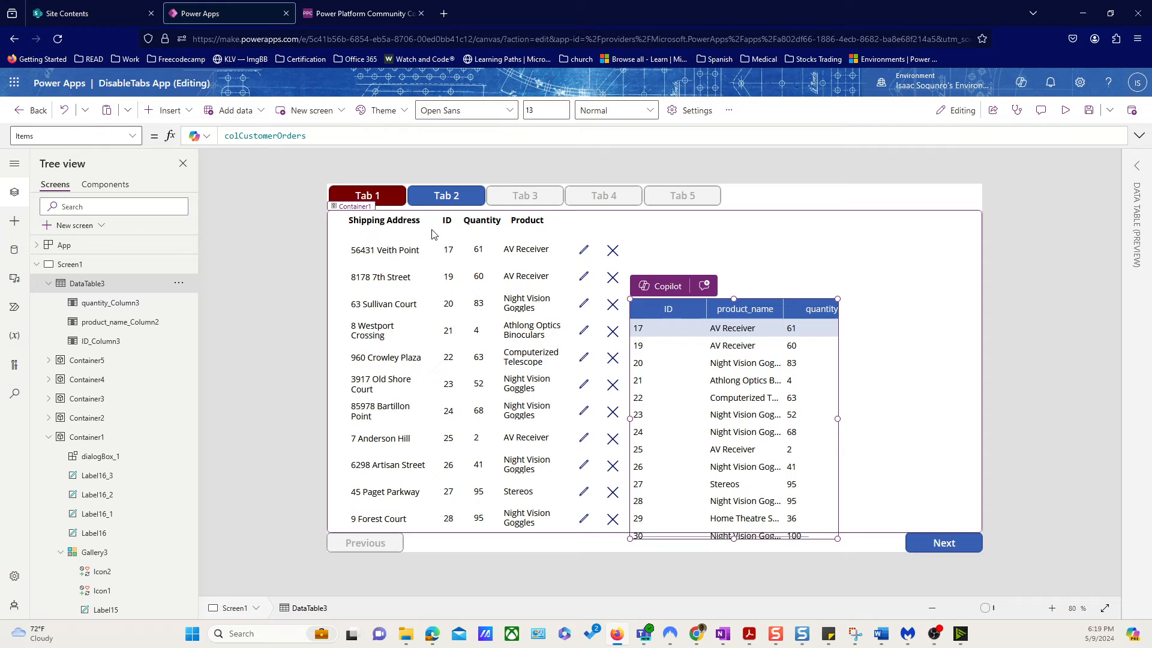
left_click(668, 308)
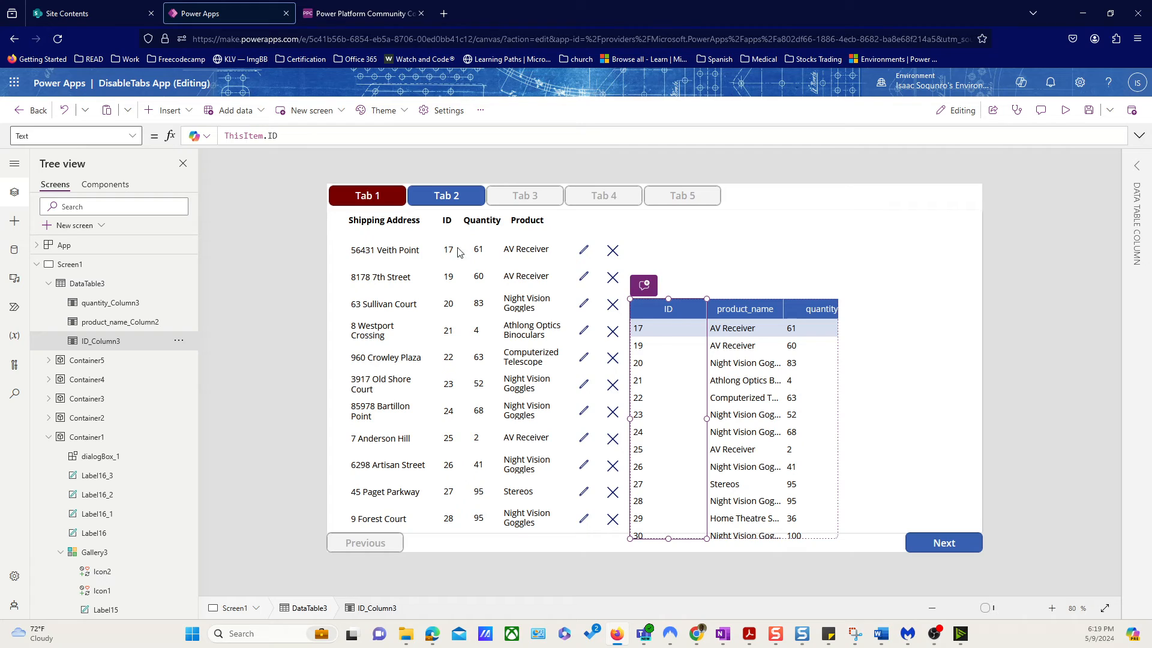
mouse_move(741, 360)
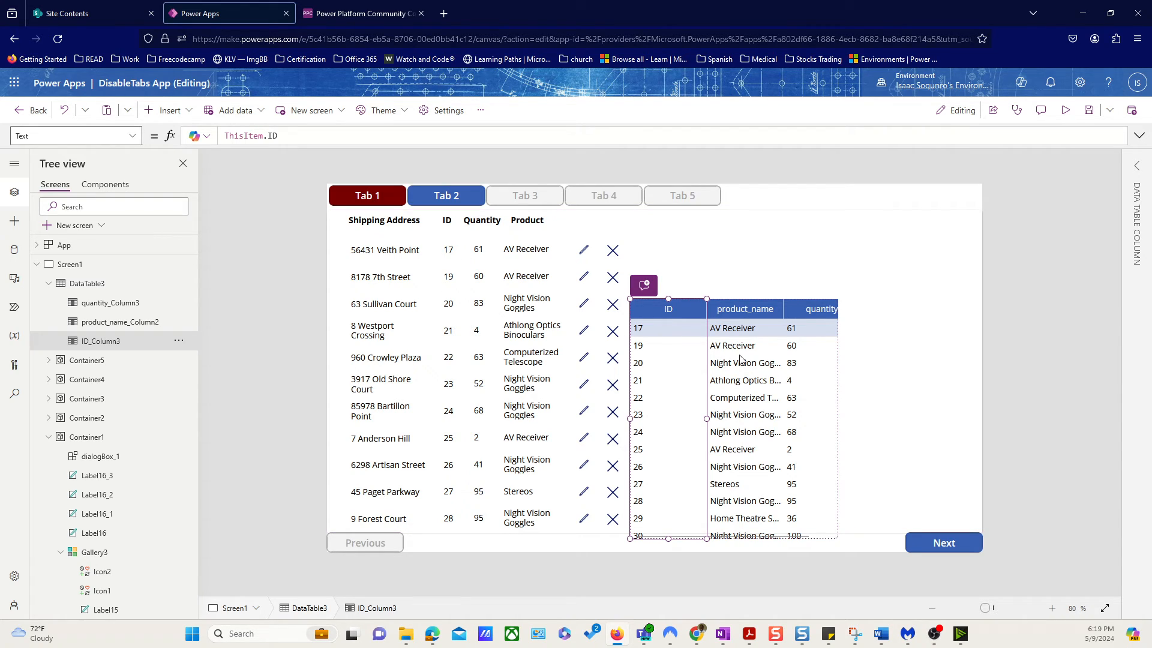
mouse_move(689, 387)
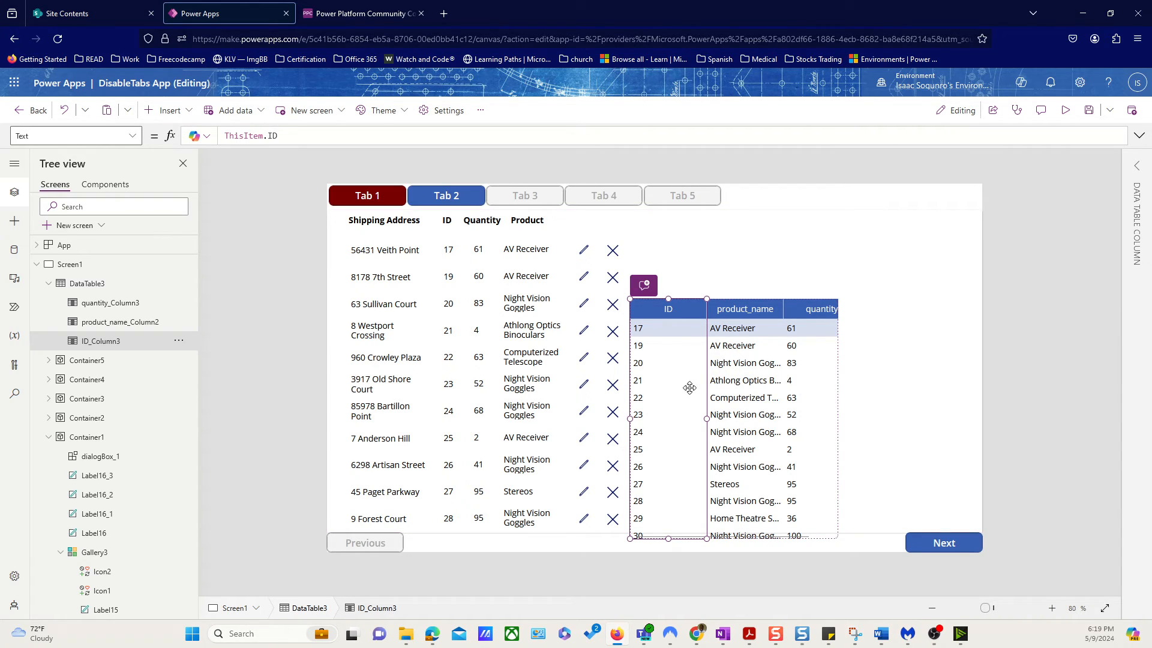
mouse_move(748, 321)
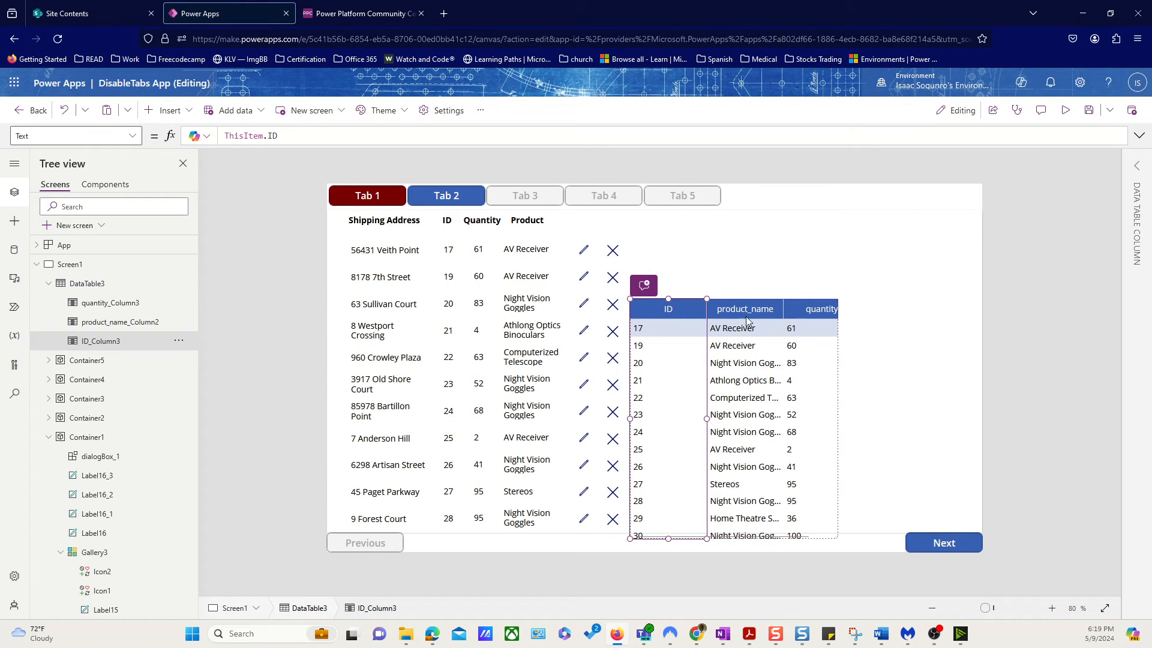
mouse_move(1036, 255)
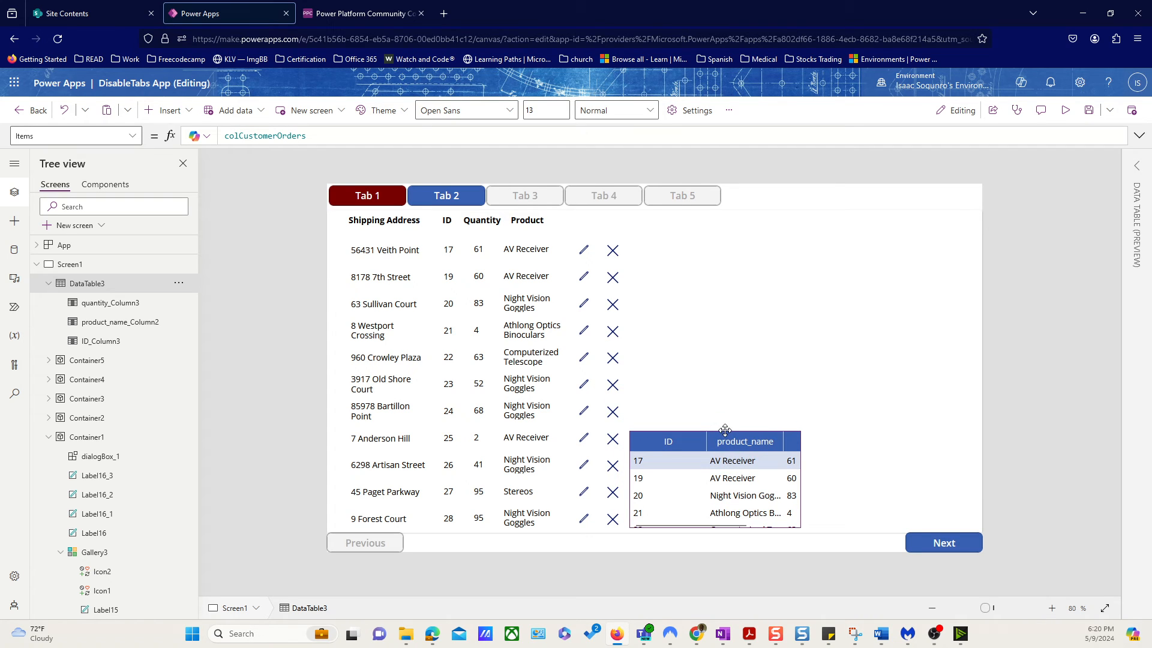
left_click(1064, 109)
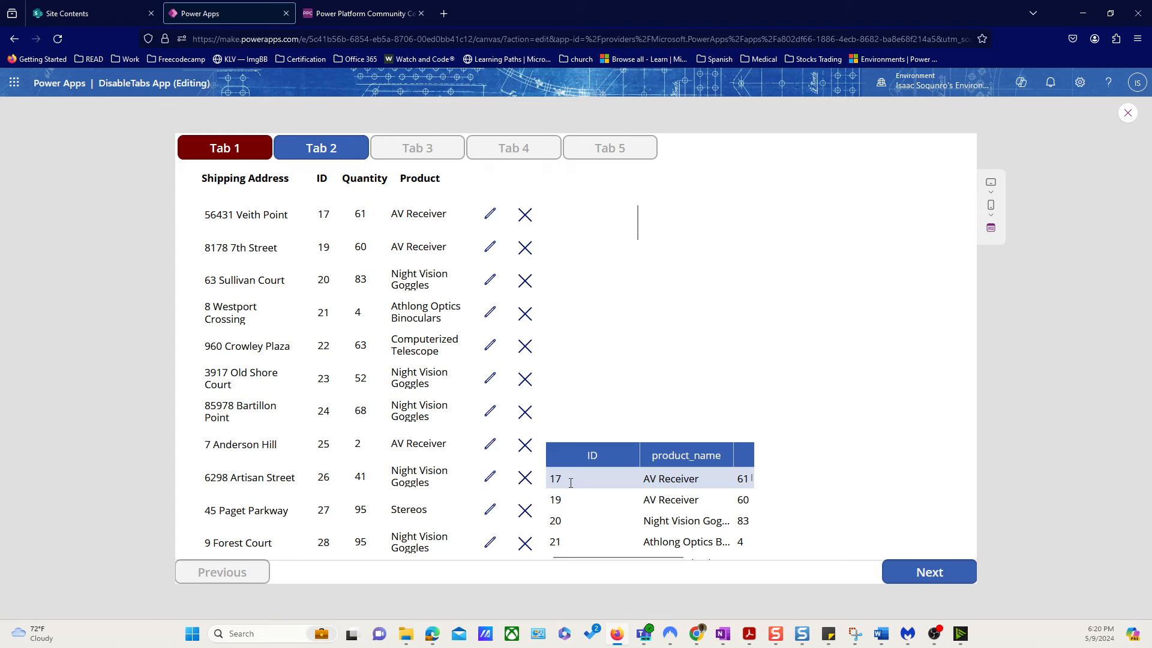
mouse_move(525, 214)
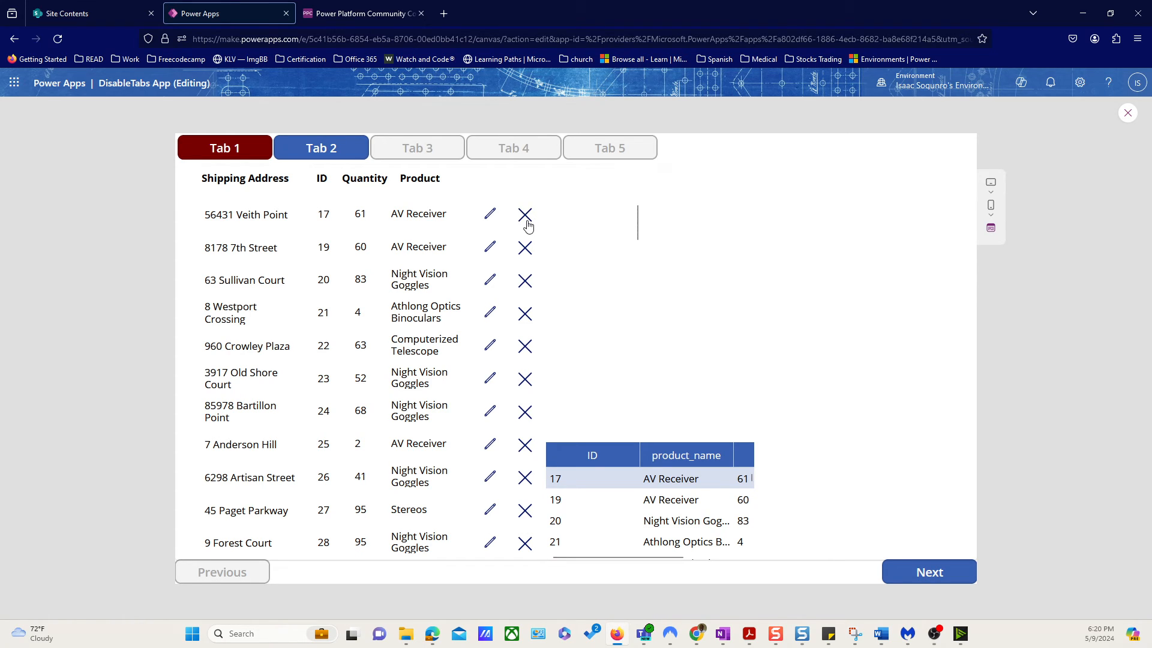
Step: In preview, delete record 22 (Computerized Telescope) with X and Yes, then exit preview
left_click(524, 214)
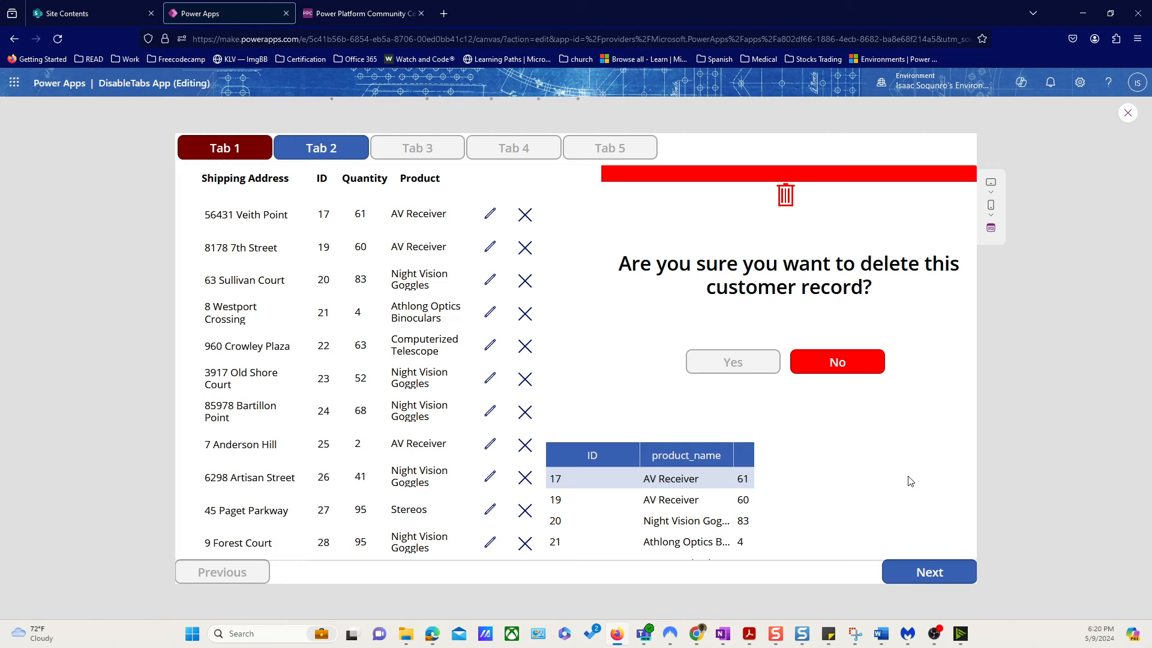
left_click(732, 361)
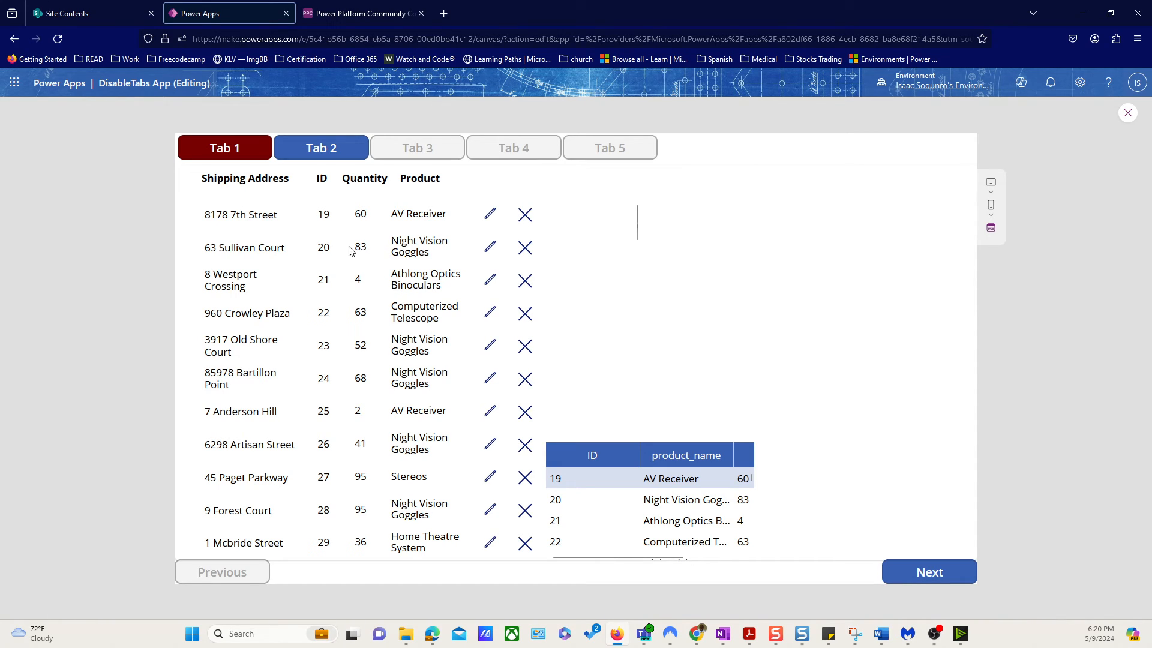
mouse_move(361, 270)
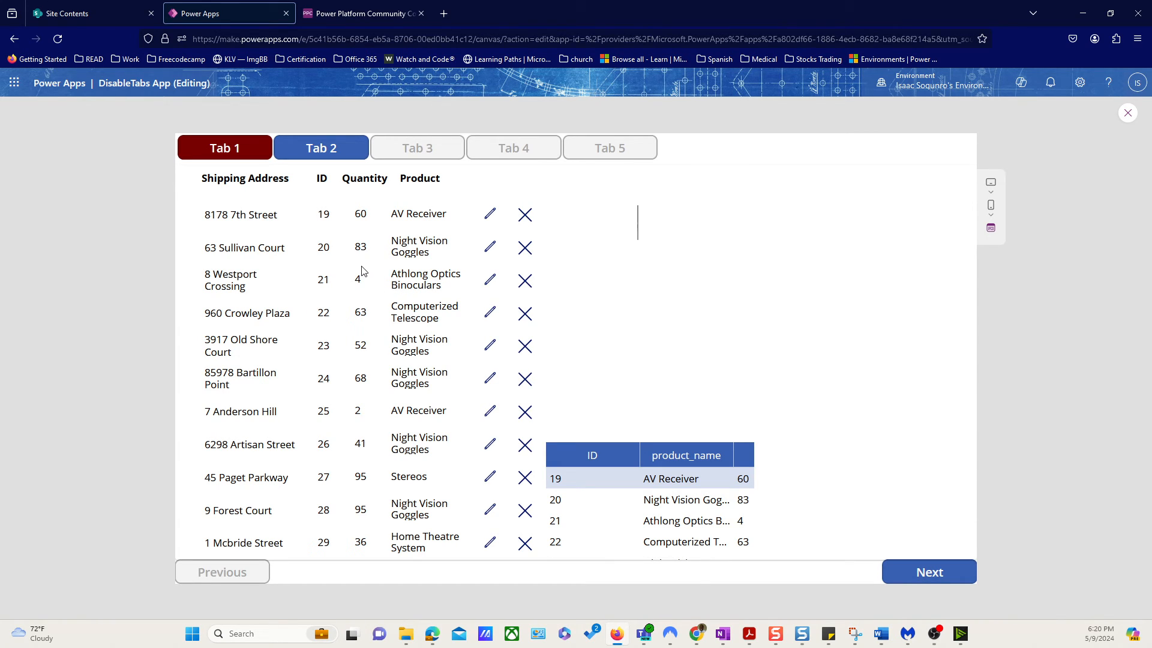
mouse_move(658, 458)
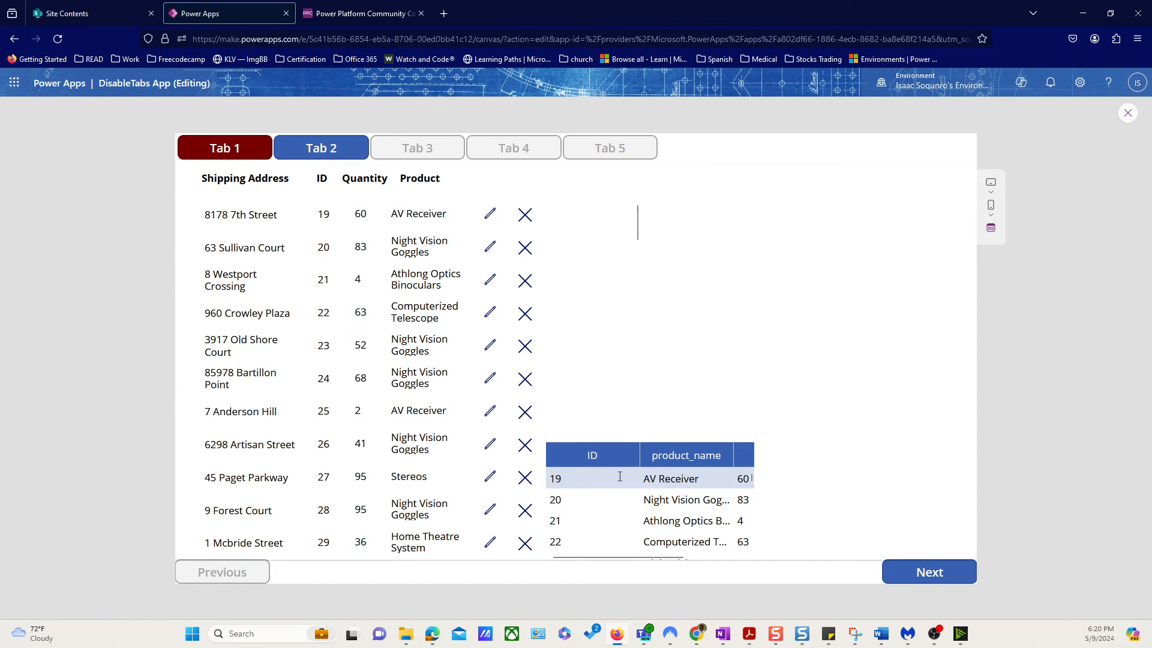
mouse_move(491, 213)
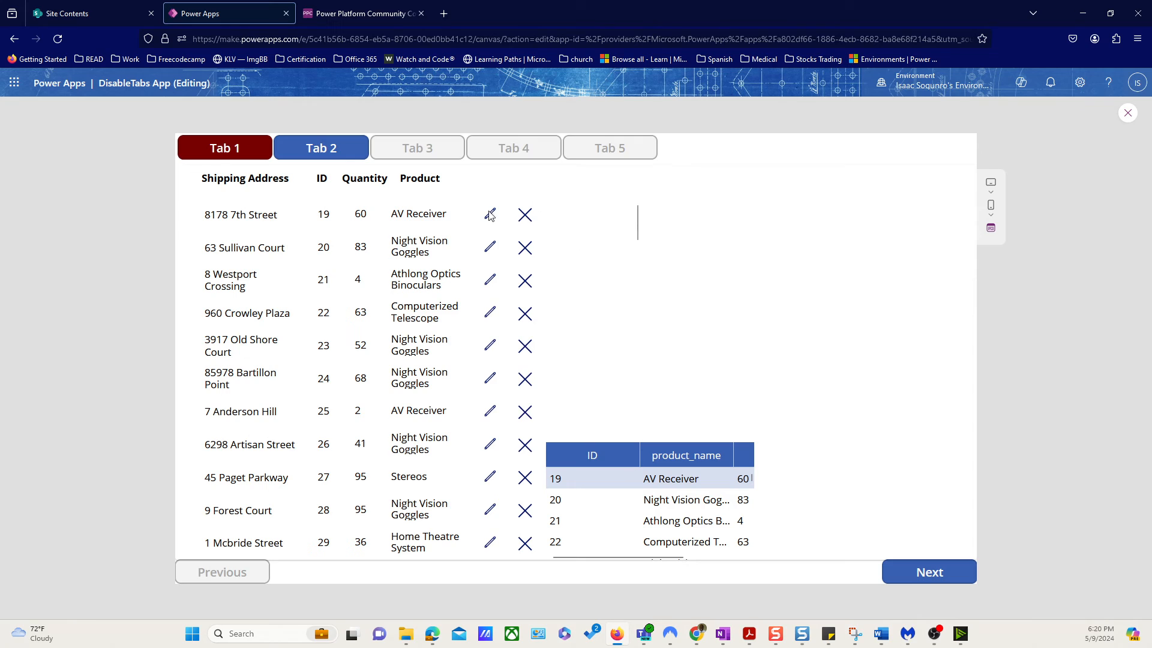
mouse_move(593, 399)
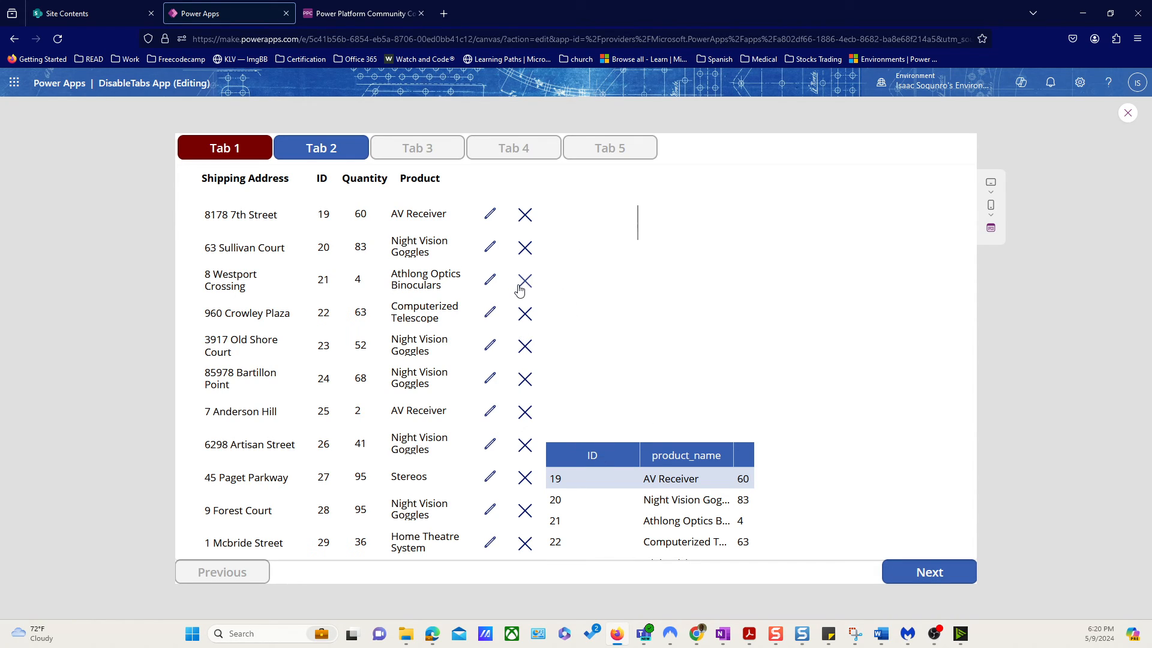
mouse_move(530, 331)
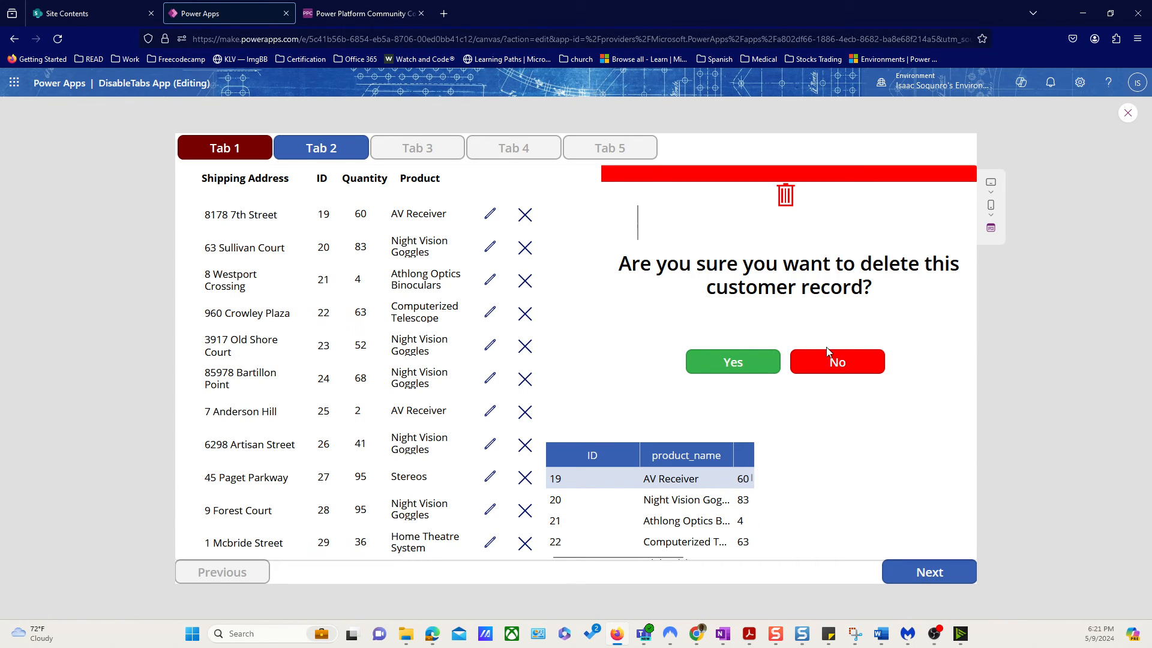
left_click(837, 361)
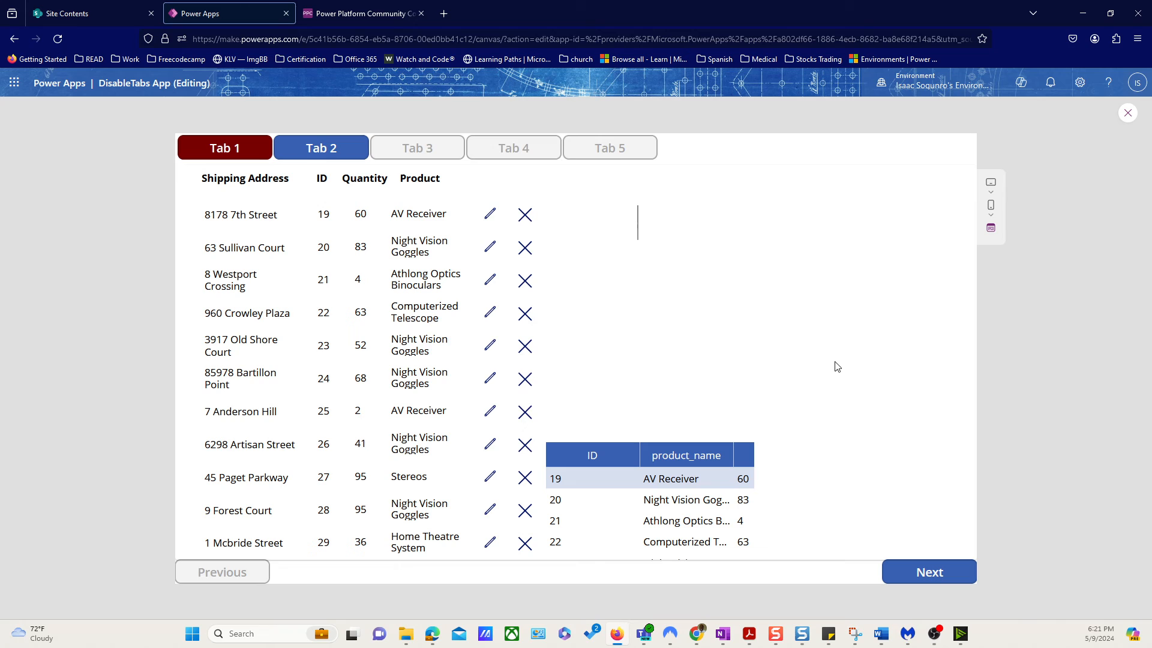
left_click(524, 313)
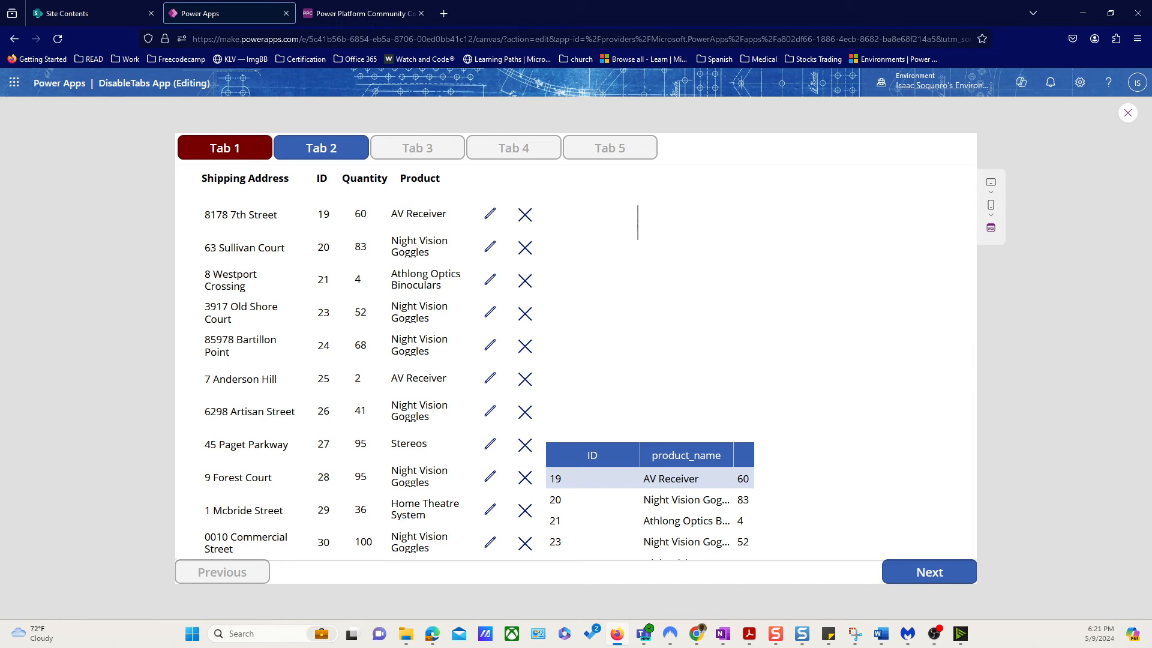
mouse_move(525, 283)
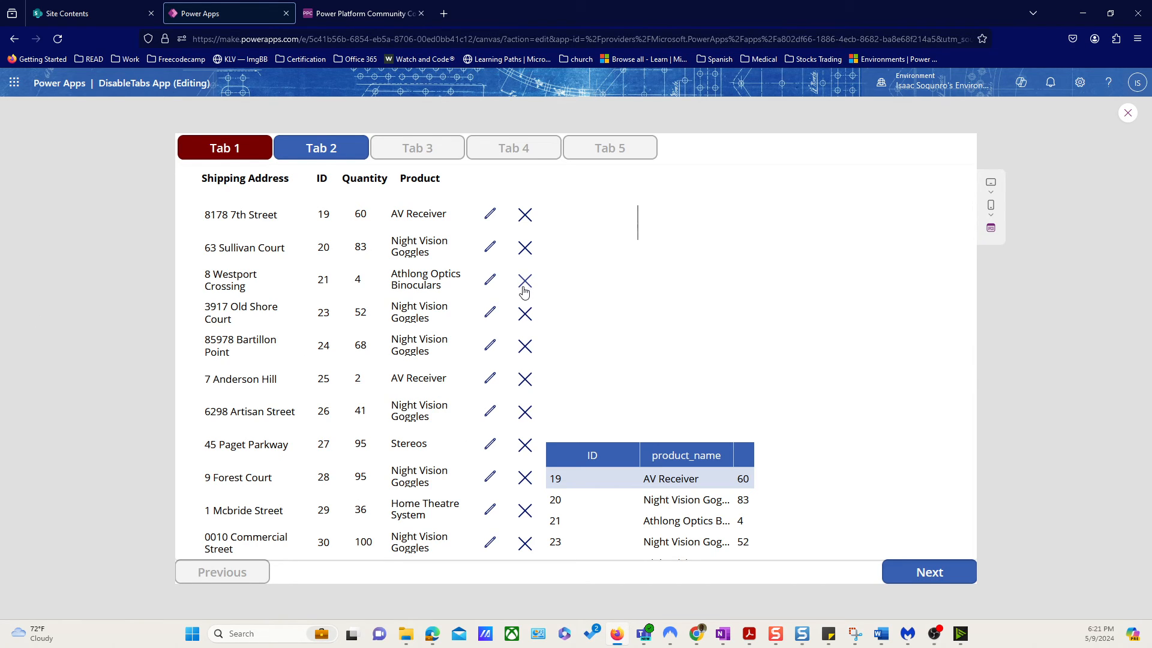
mouse_move(1126, 120)
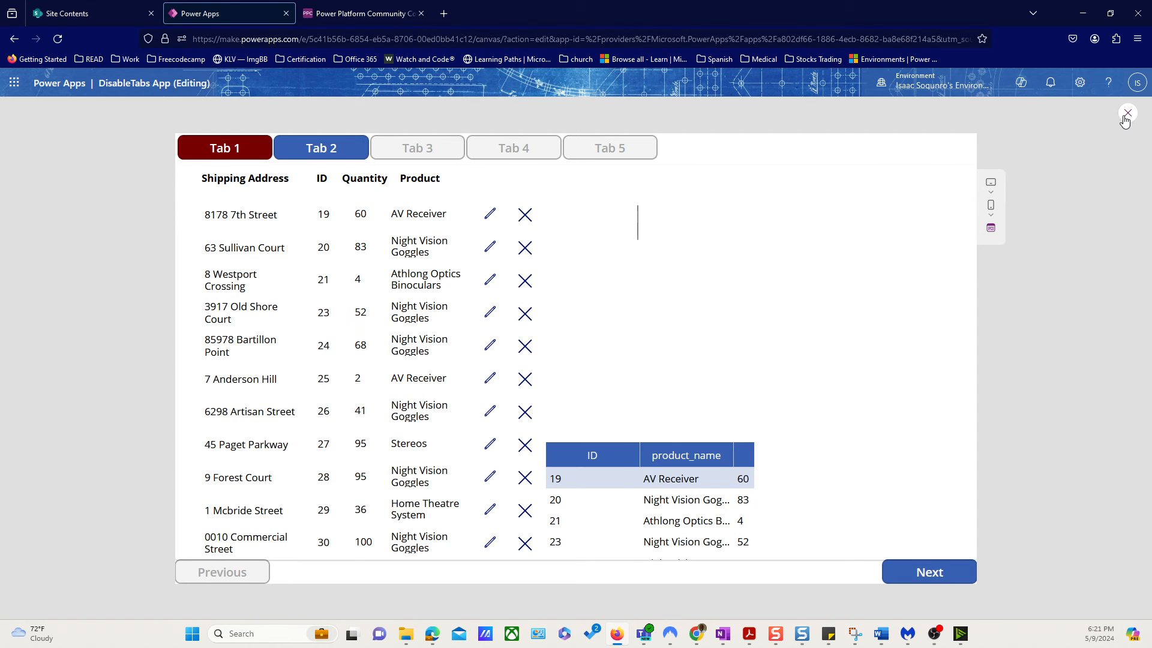
left_click(1126, 113)
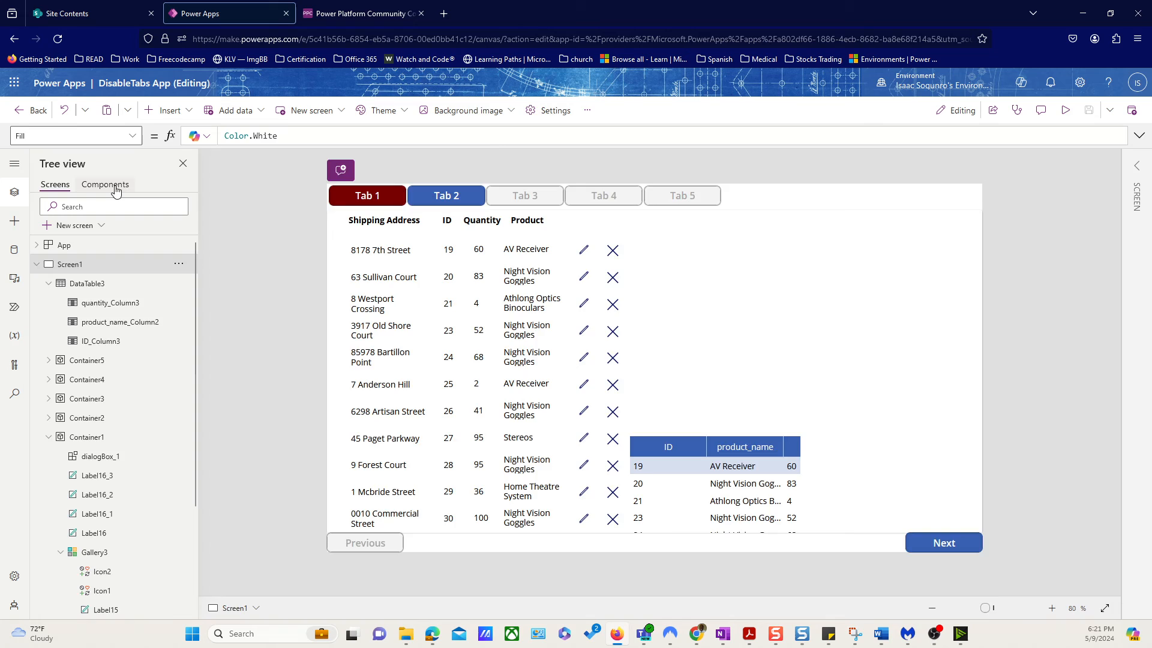
Step: Switch Tree view to Components to show the dialogBox component and its custom properties
left_click(105, 184)
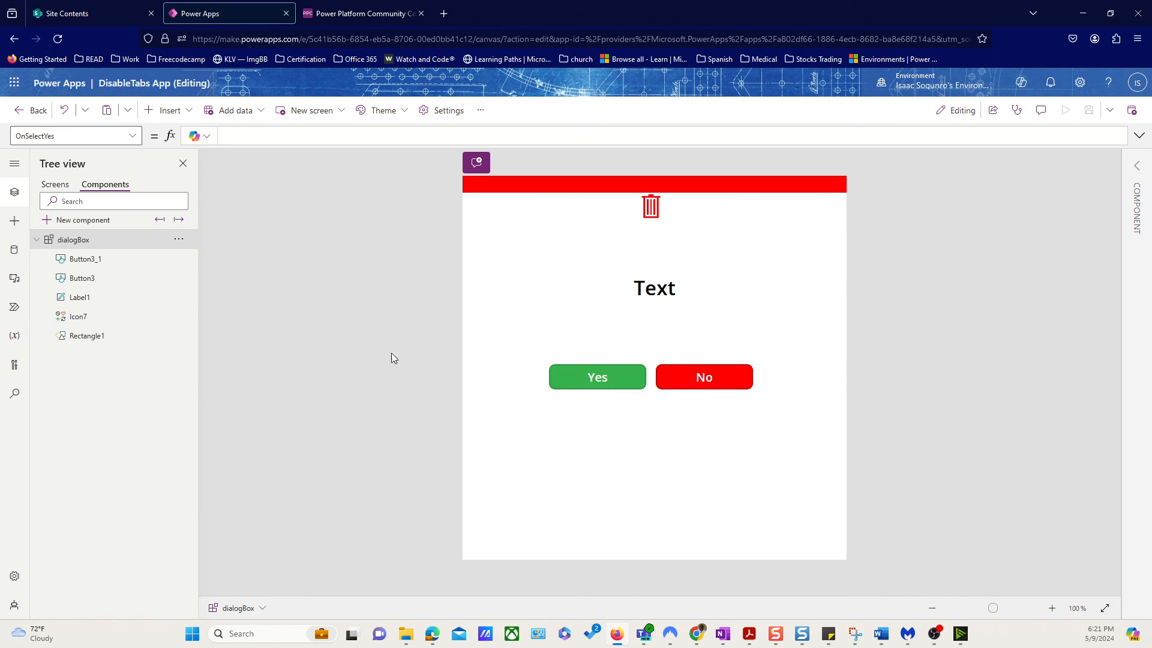
mouse_move(473, 408)
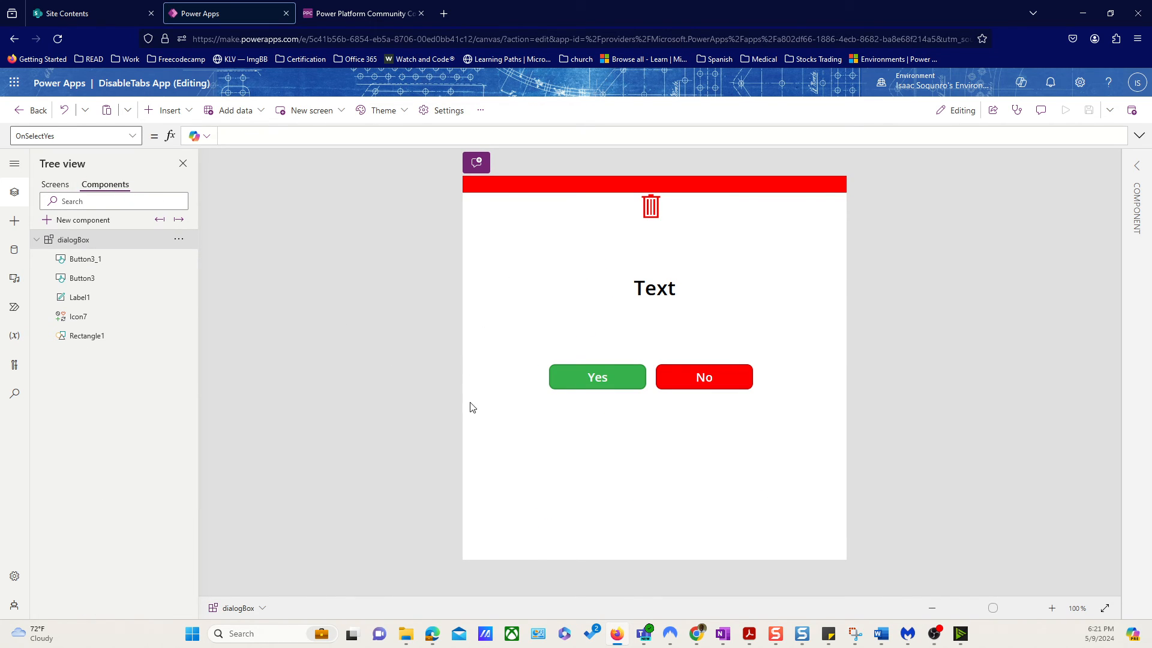
mouse_move(603, 346)
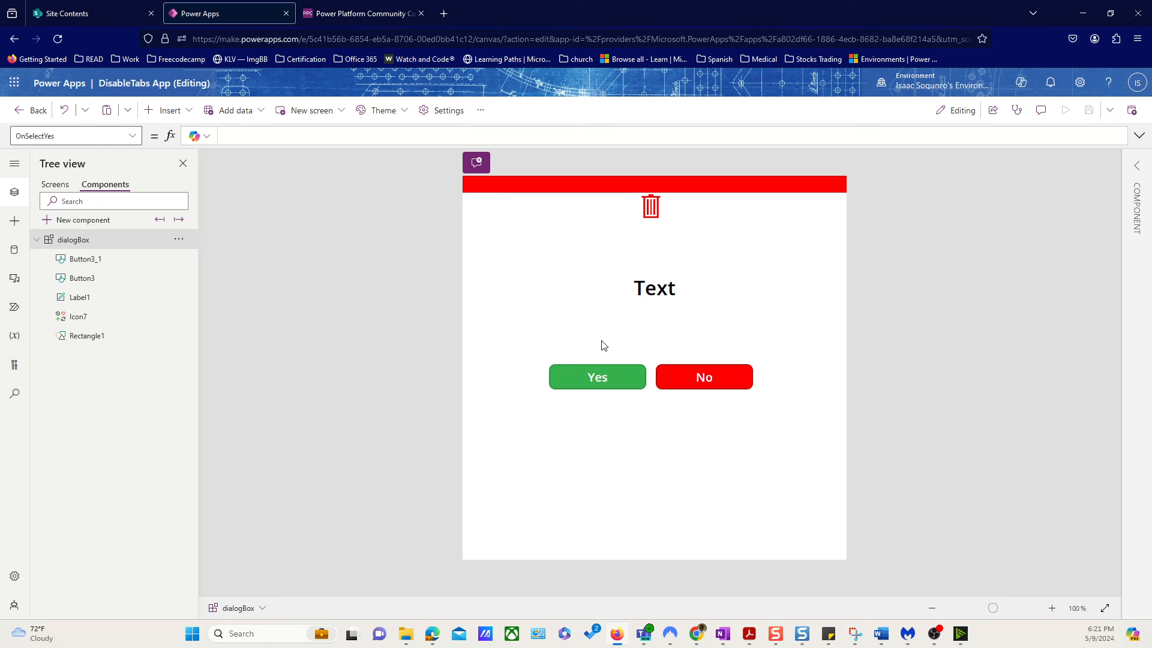
mouse_move(615, 471)
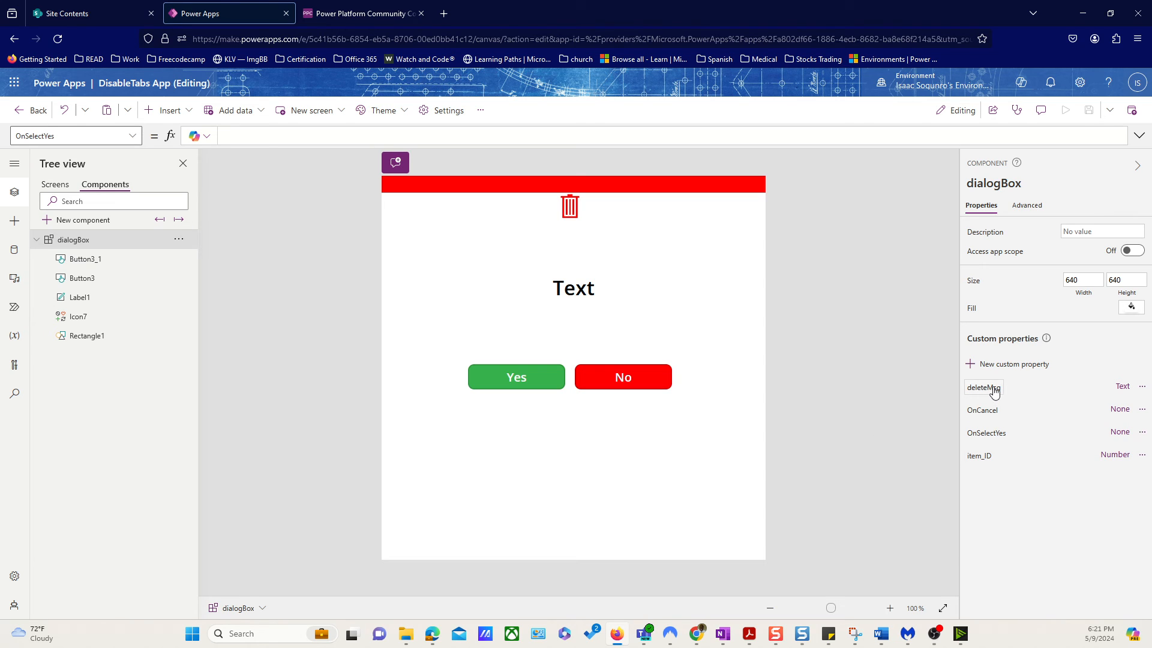
mouse_move(800, 363)
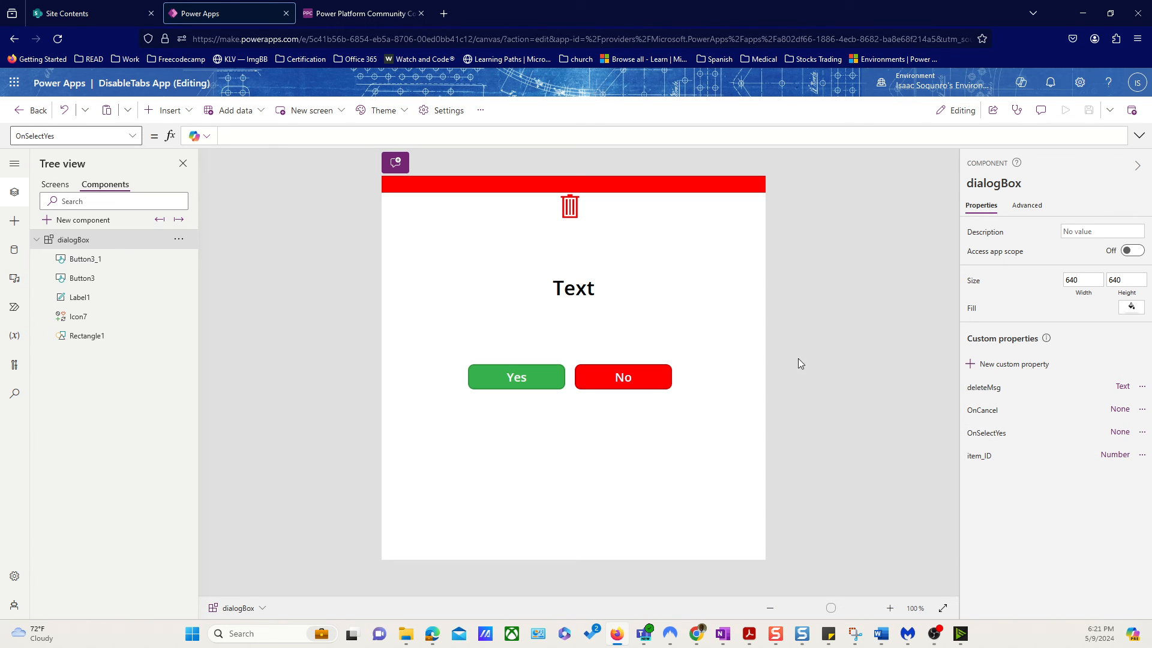
mouse_move(740, 370)
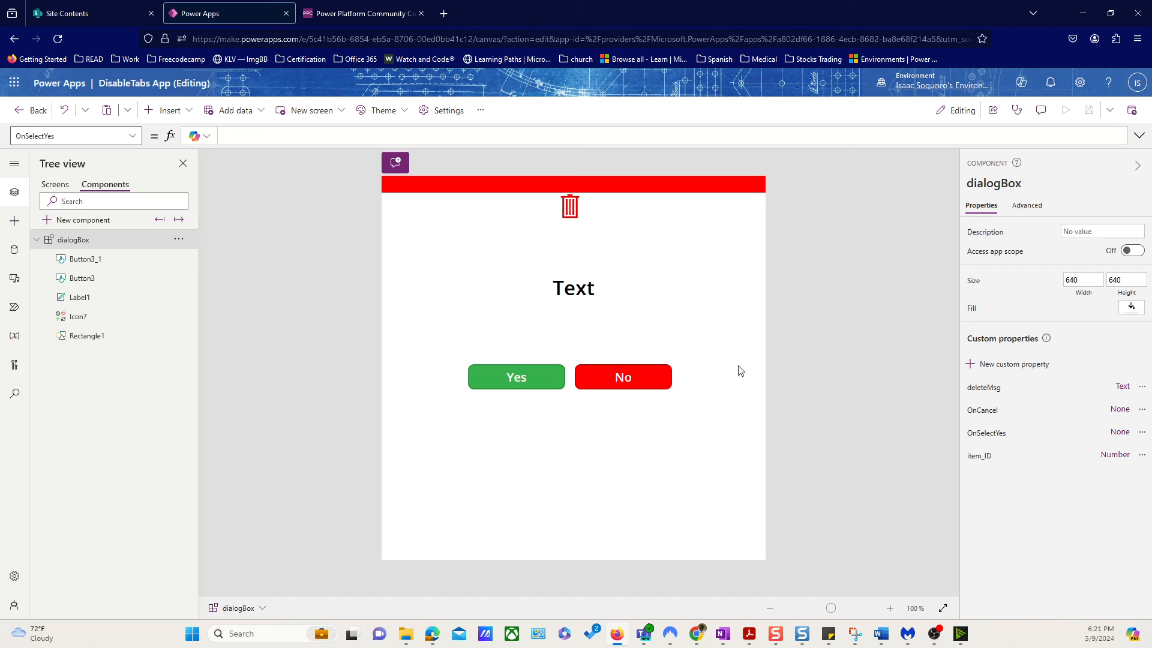
mouse_move(551, 390)
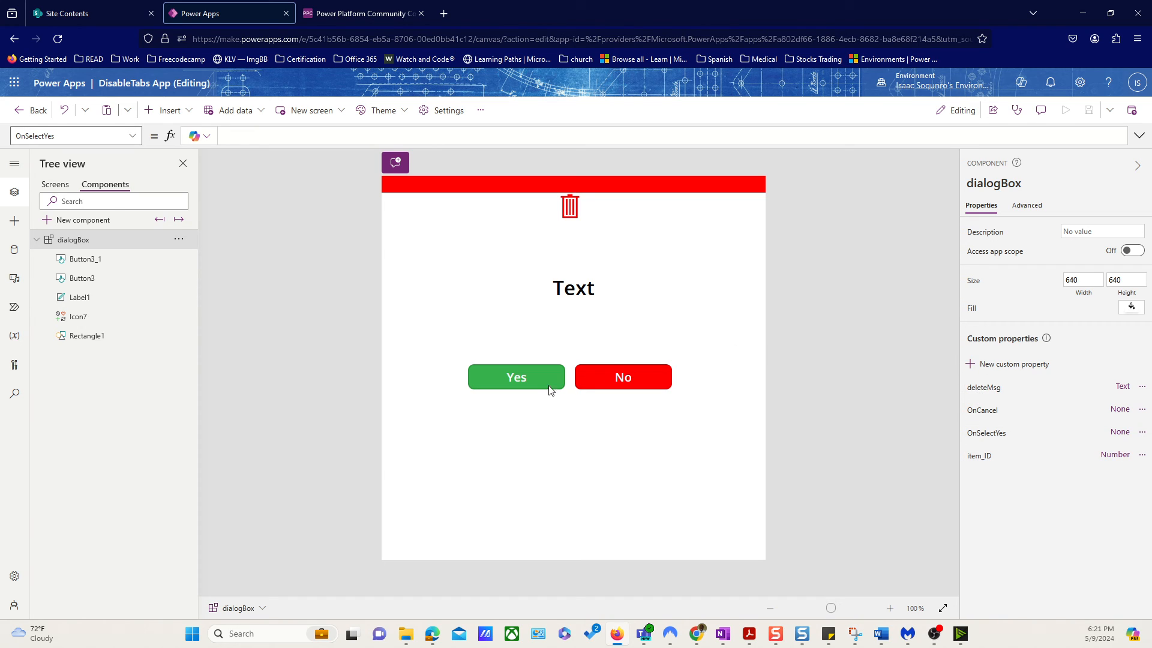
mouse_move(987, 432)
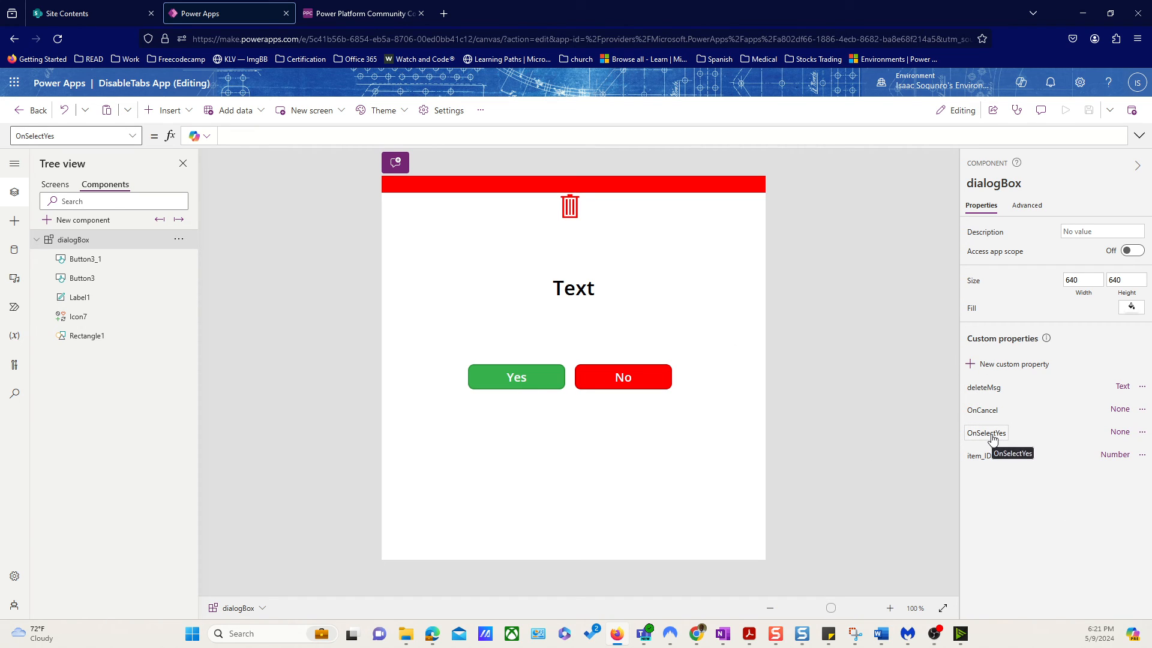
mouse_move(988, 458)
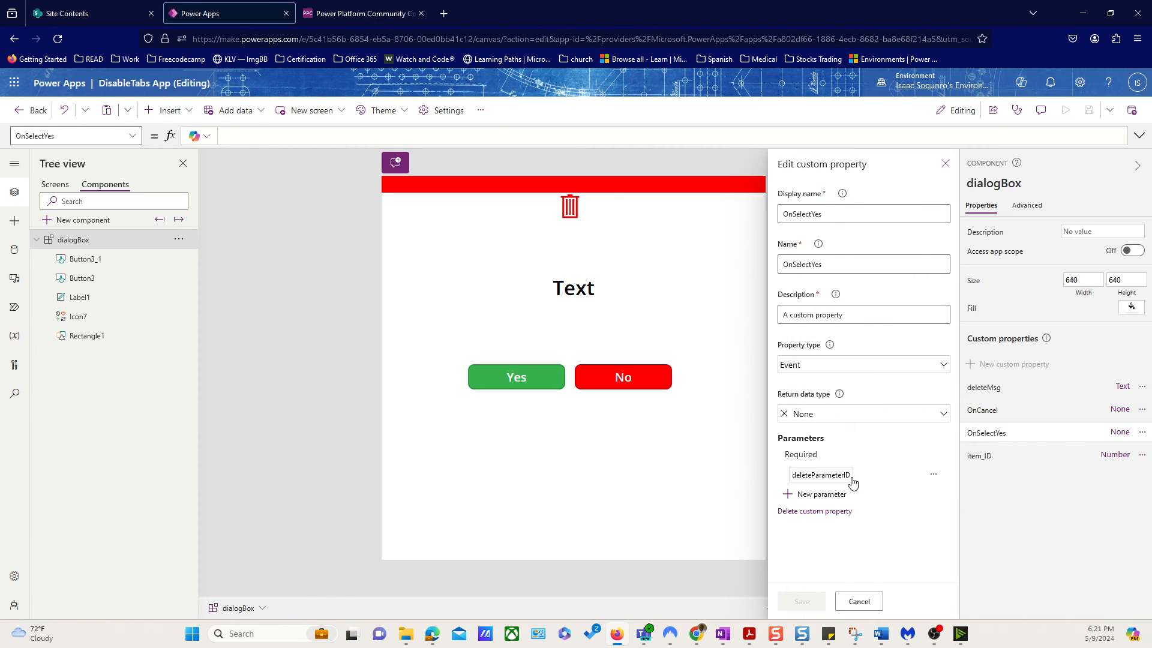
mouse_move(825, 478)
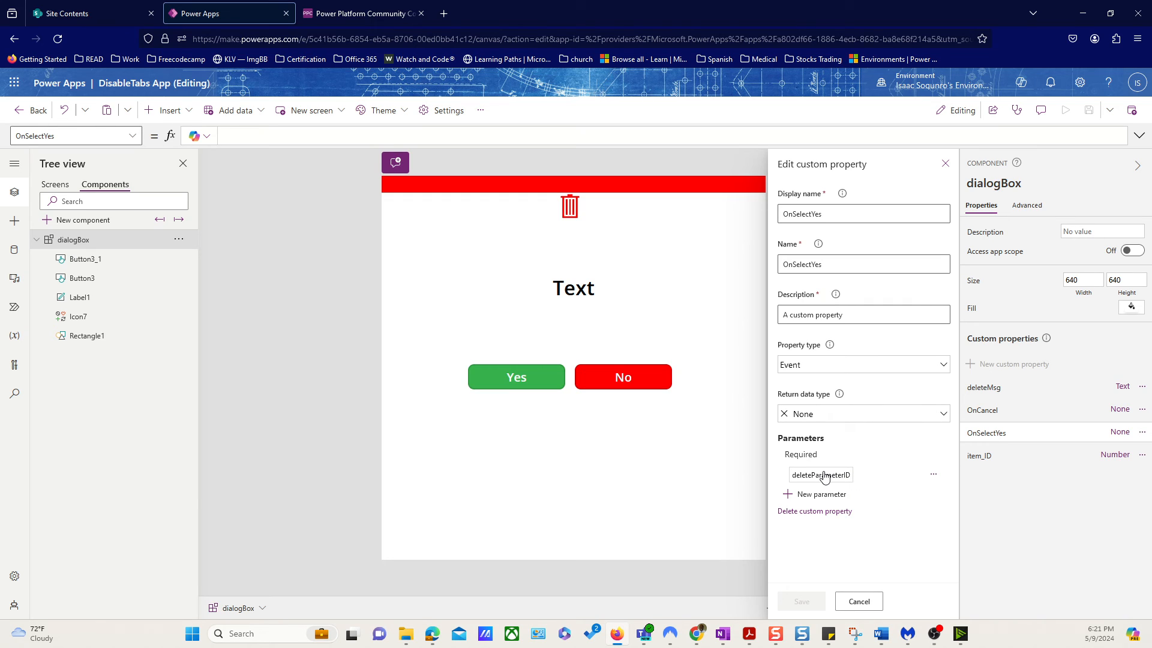
mouse_move(907, 486)
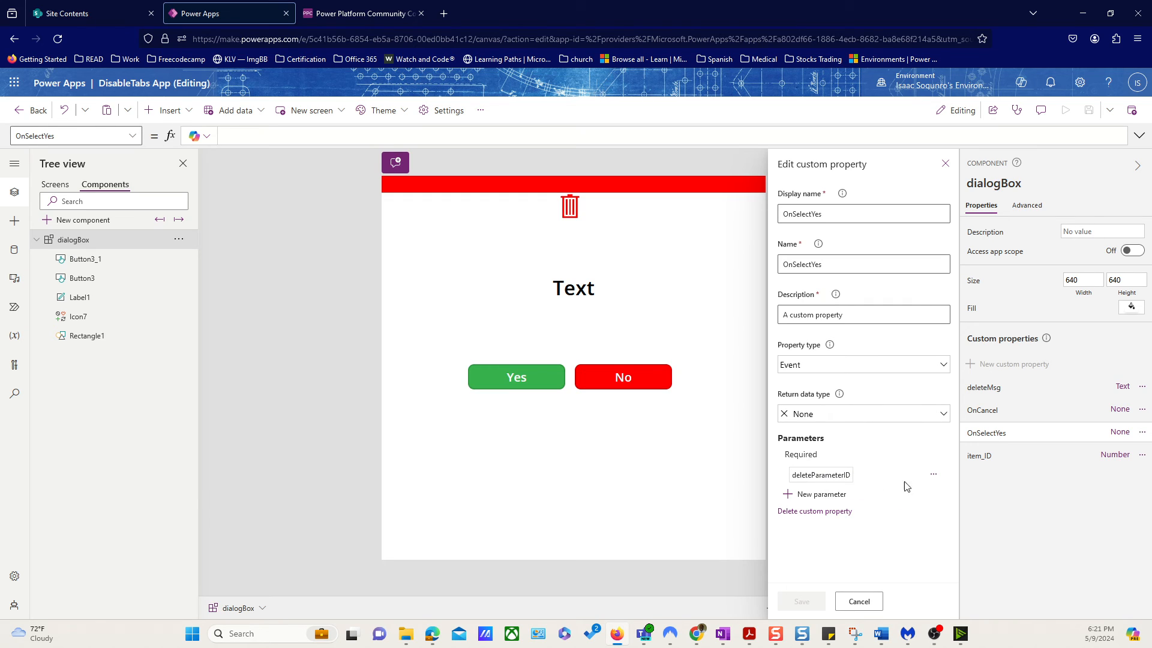
mouse_move(821, 475)
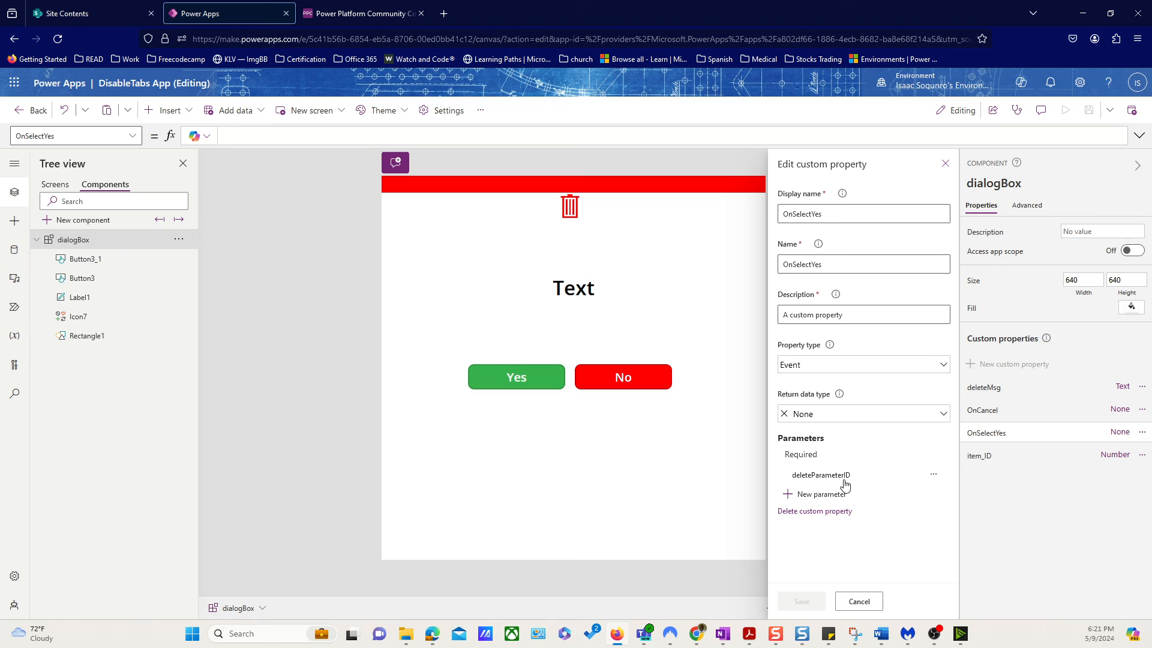
mouse_move(1124, 474)
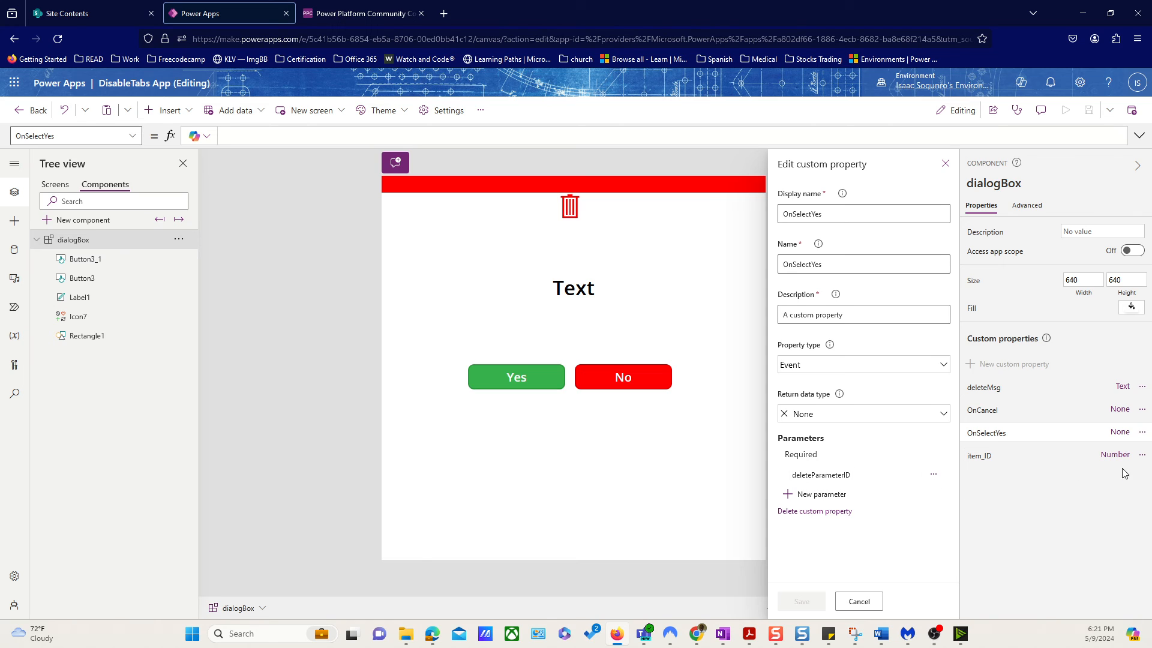
left_click(979, 455)
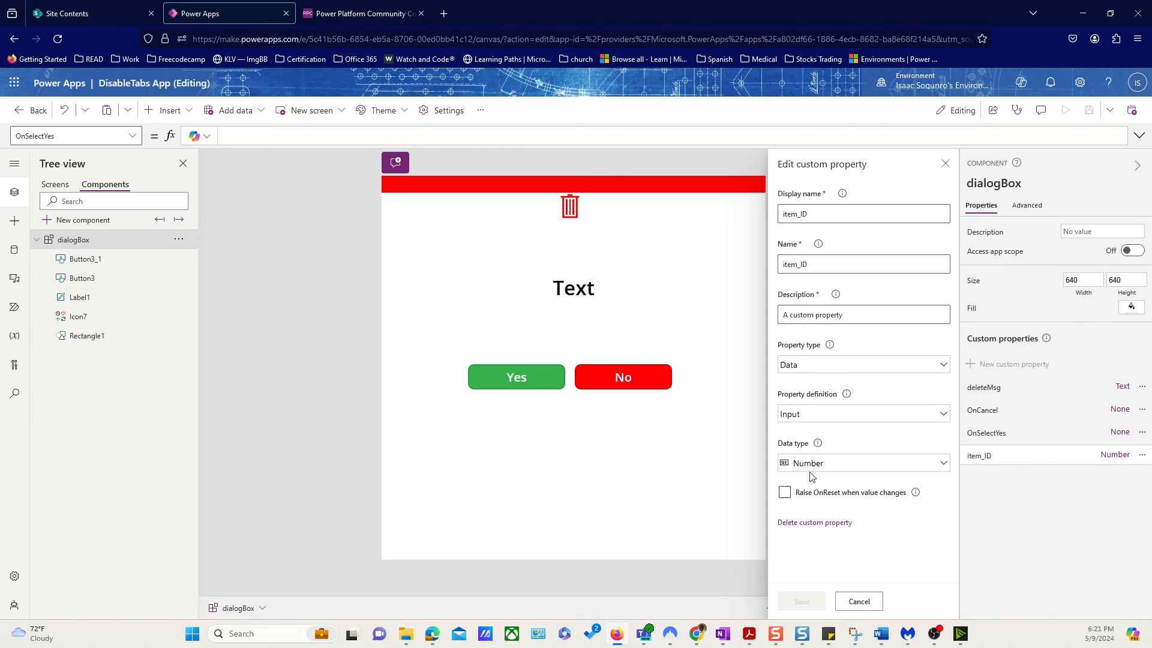
mouse_move(819, 426)
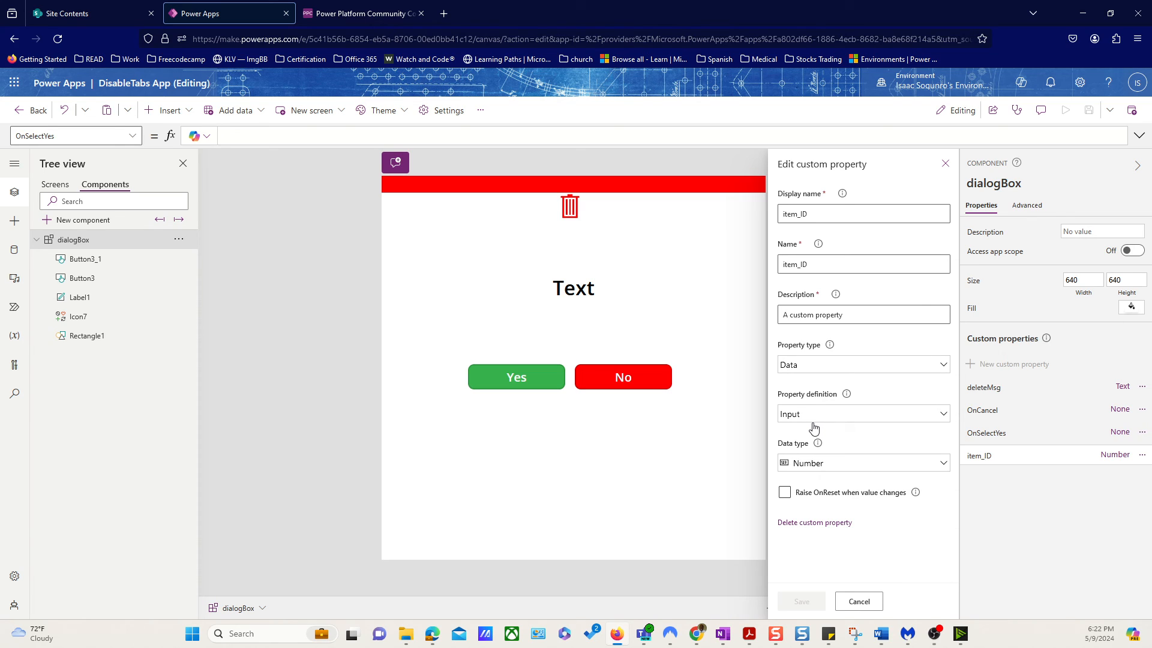
mouse_move(745, 563)
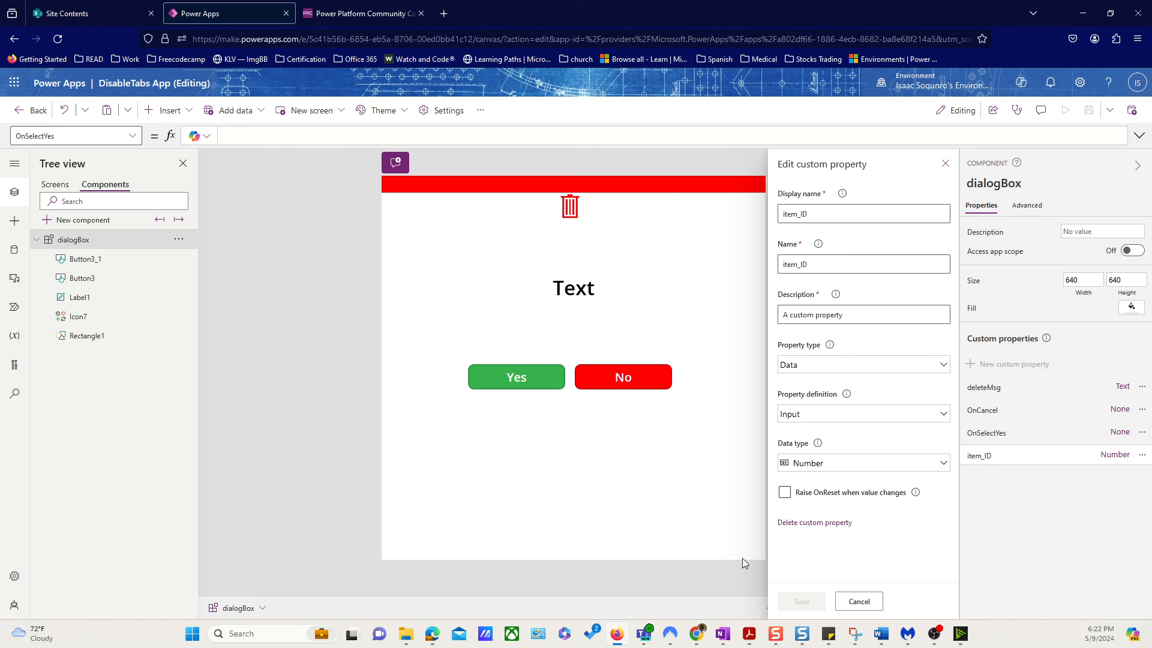
mouse_move(820, 468)
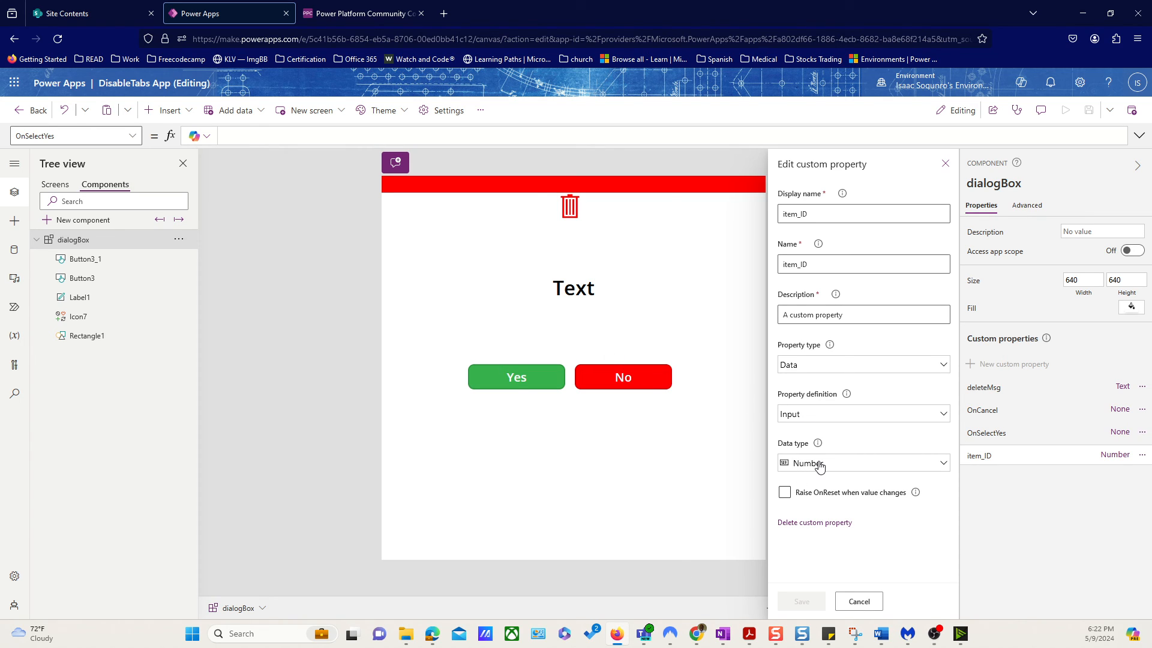
mouse_move(858, 601)
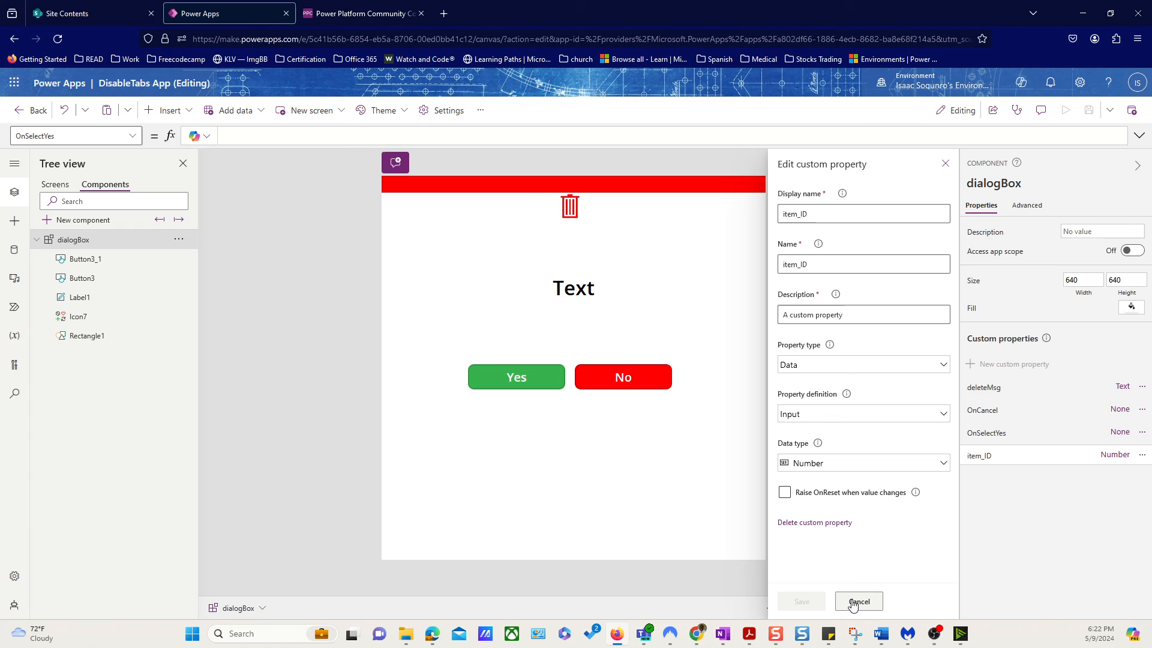
left_click(858, 602)
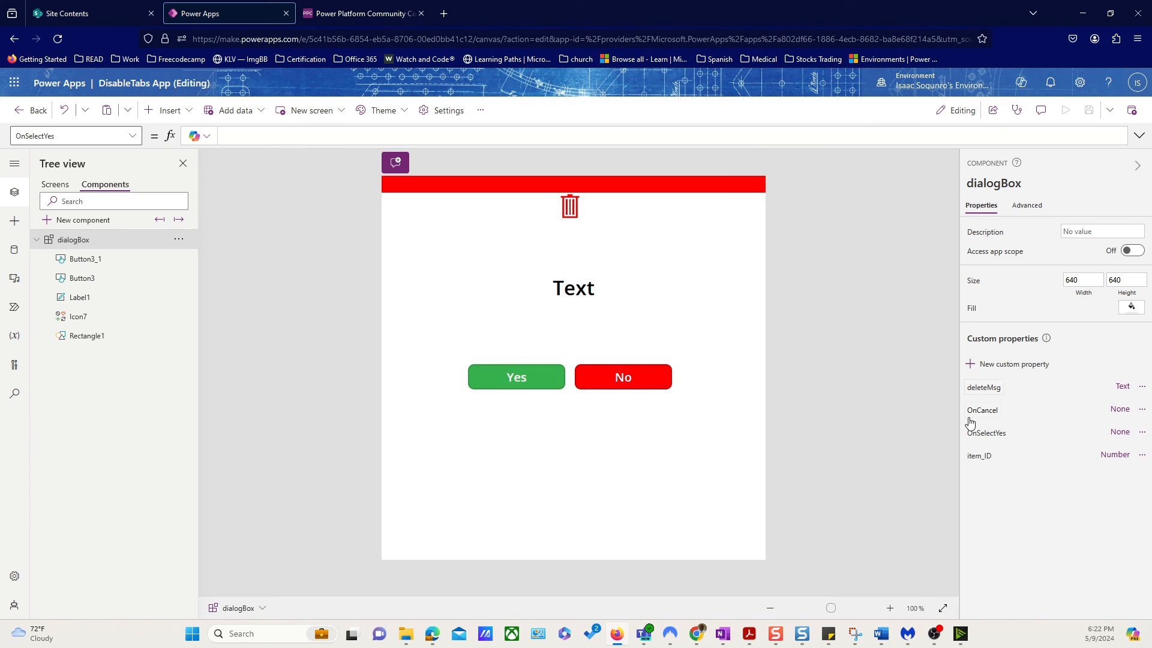
mouse_move(663, 249)
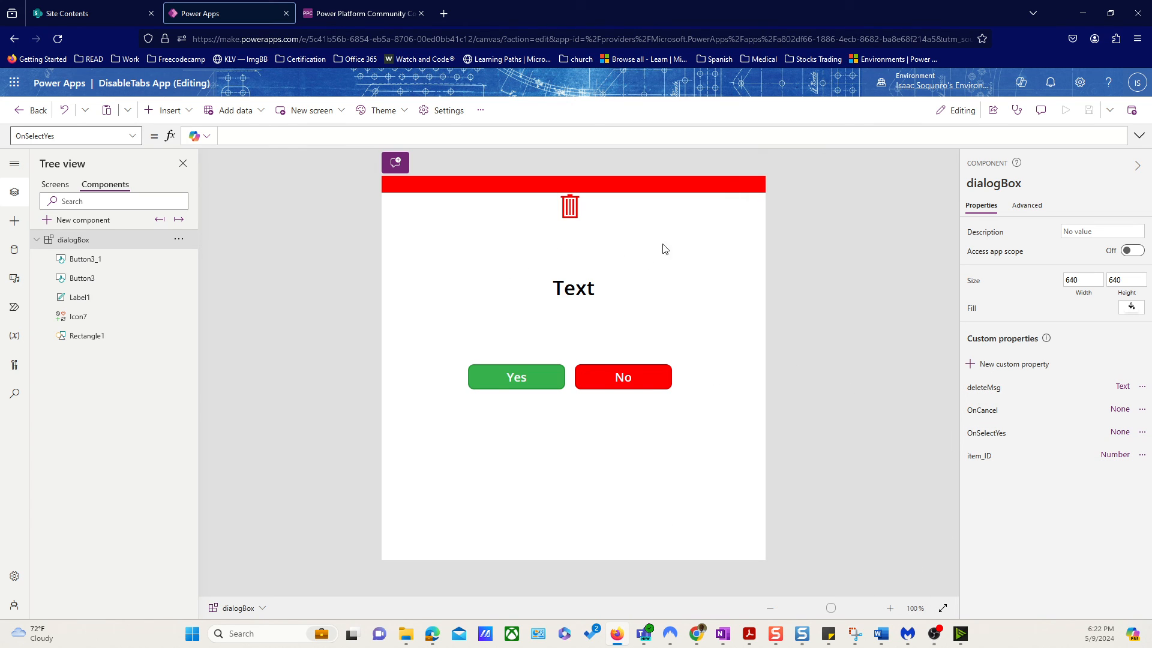
mouse_move(376, 307)
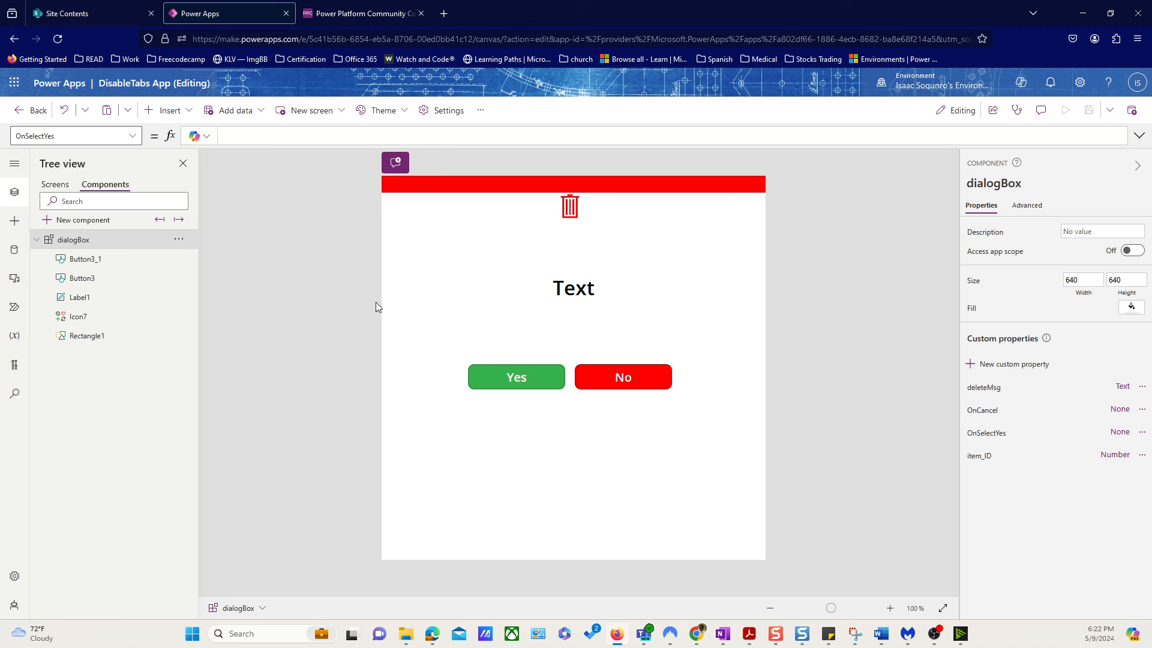
Step: Select the Yes button to show its formula dialogBox.OnSelectYes(dialogBox.item_ID)
left_click(516, 377)
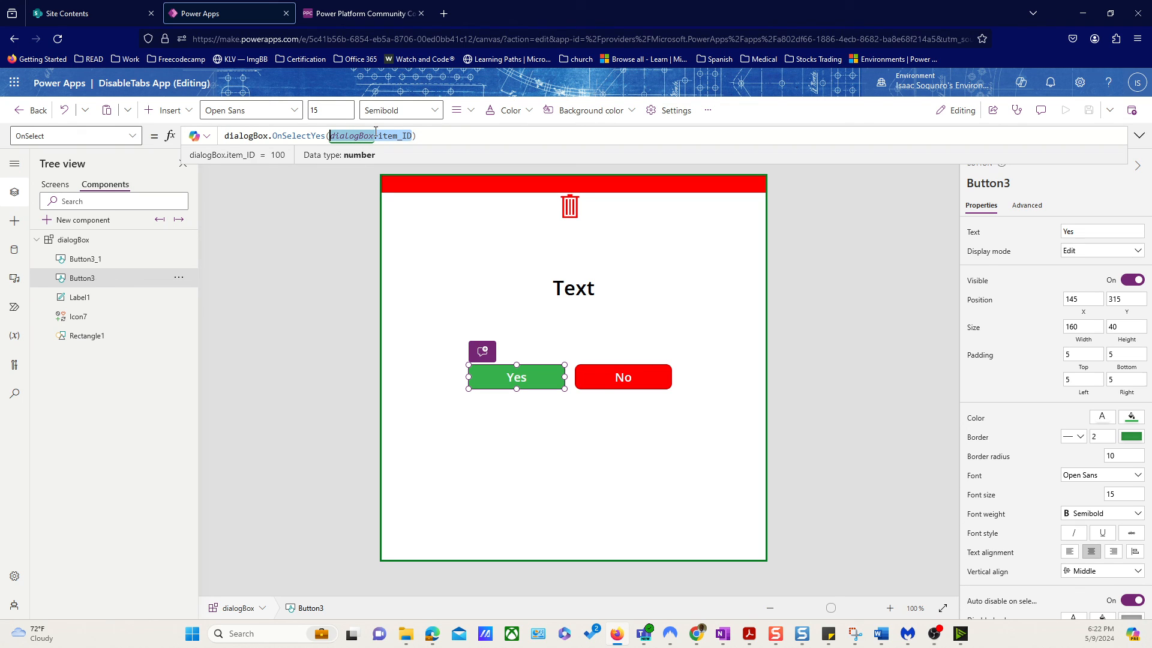
scroll("down", 3)
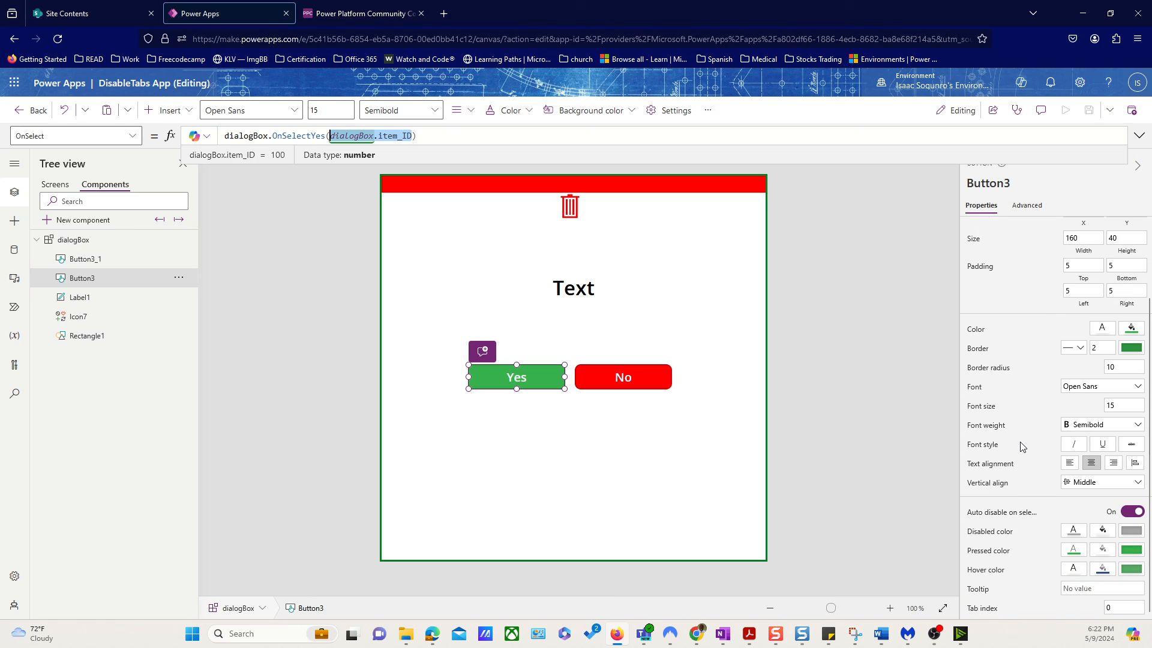